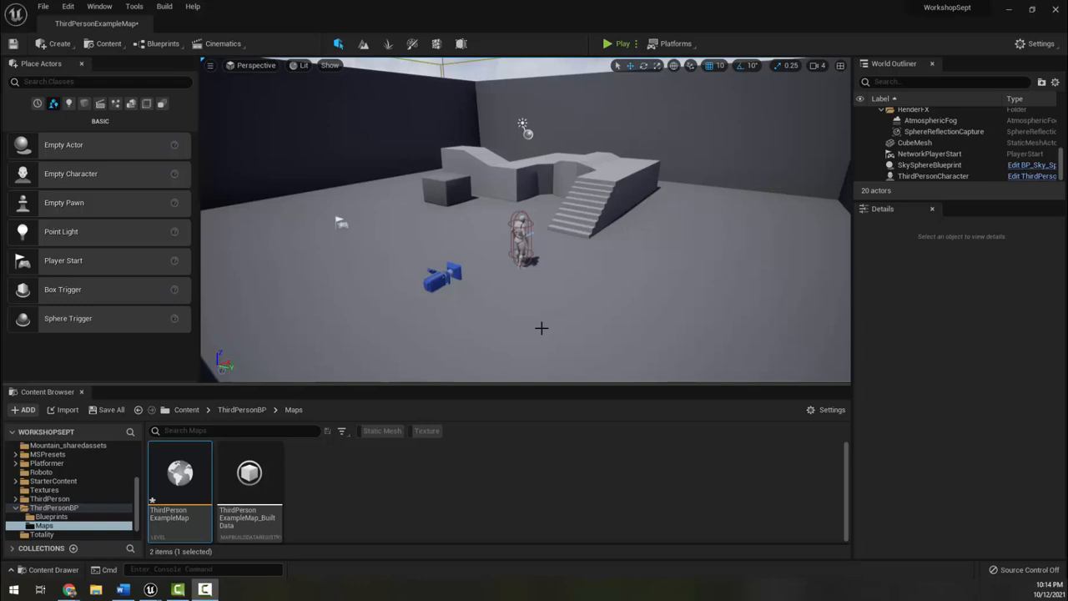
{"action": "mouse_move", "coordinate": [584, 247]}
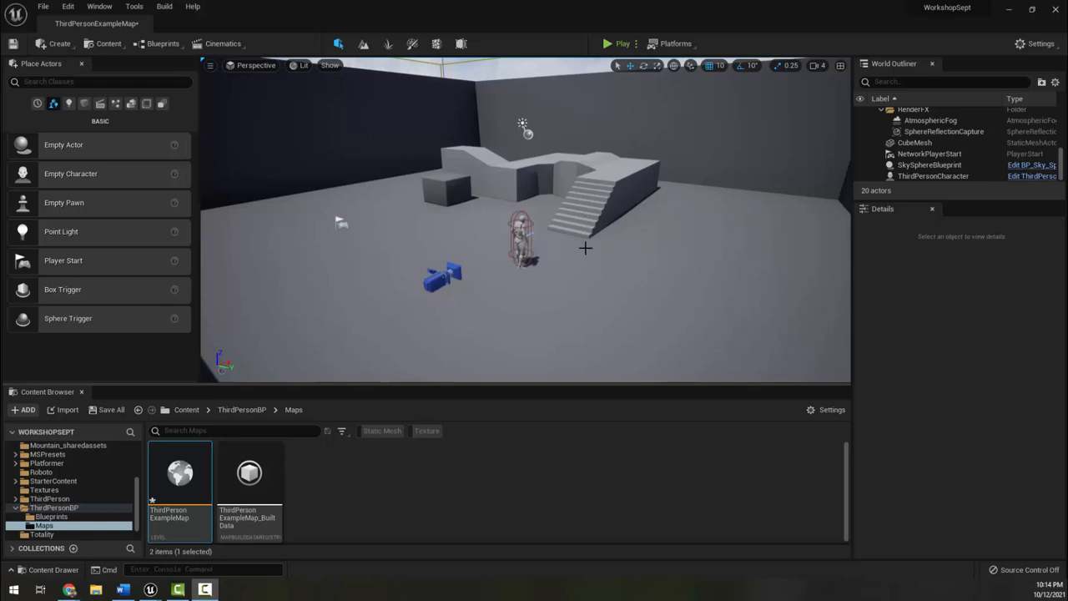
{"action": "mouse_move", "coordinate": [261, 339]}
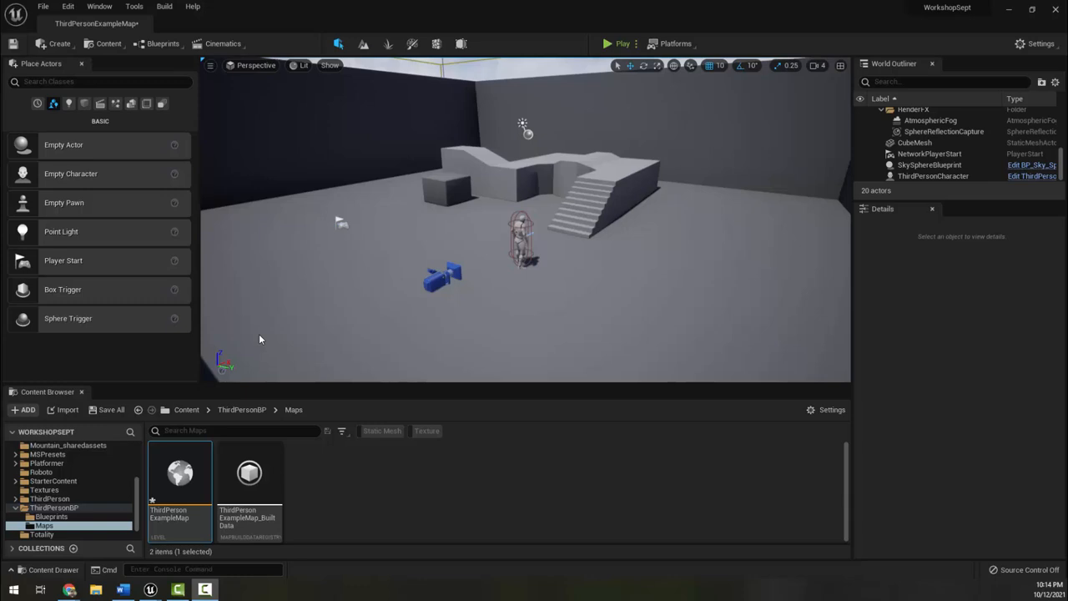
{"action": "mouse_move", "coordinate": [137, 491]}
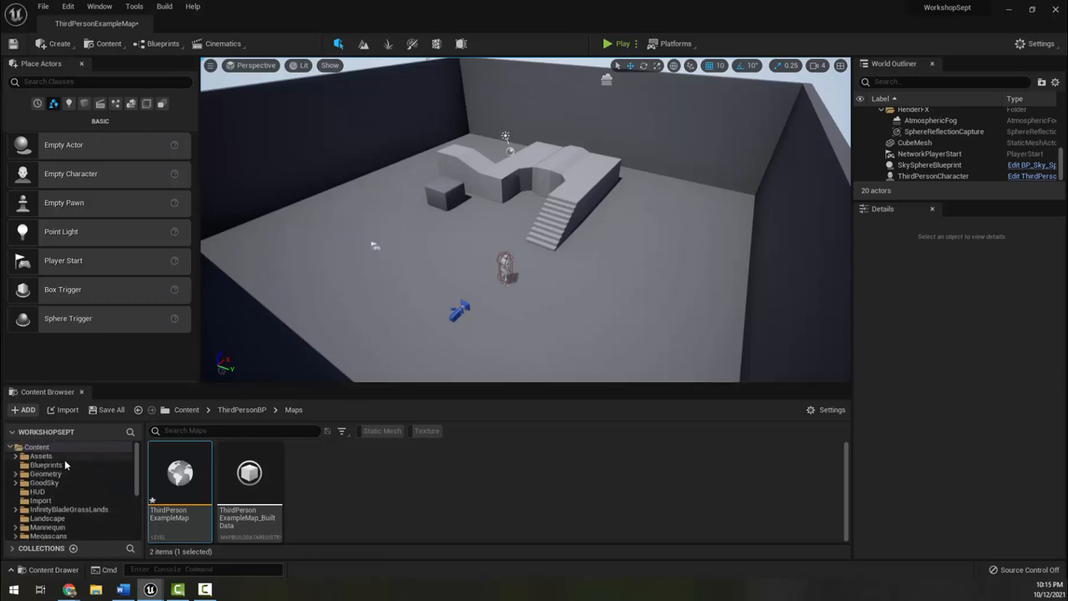
Step: Browse into the Blueprints folder and run a quick play-test of the level, then stop it
{"action": "left_click", "coordinate": [47, 464]}
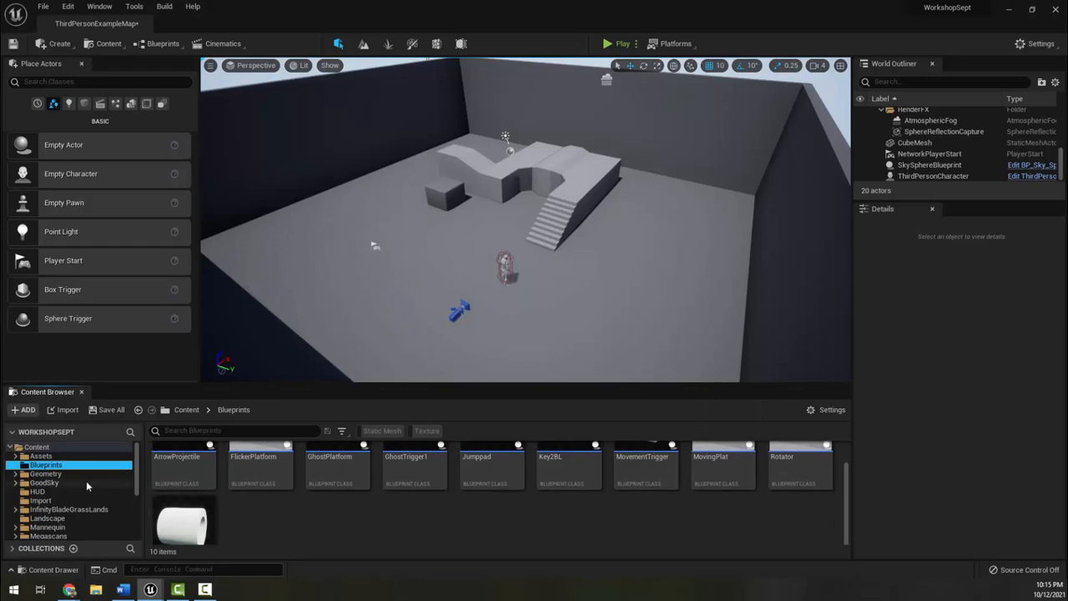
{"action": "scroll", "scroll_direction": "down", "scroll_amount": 3}
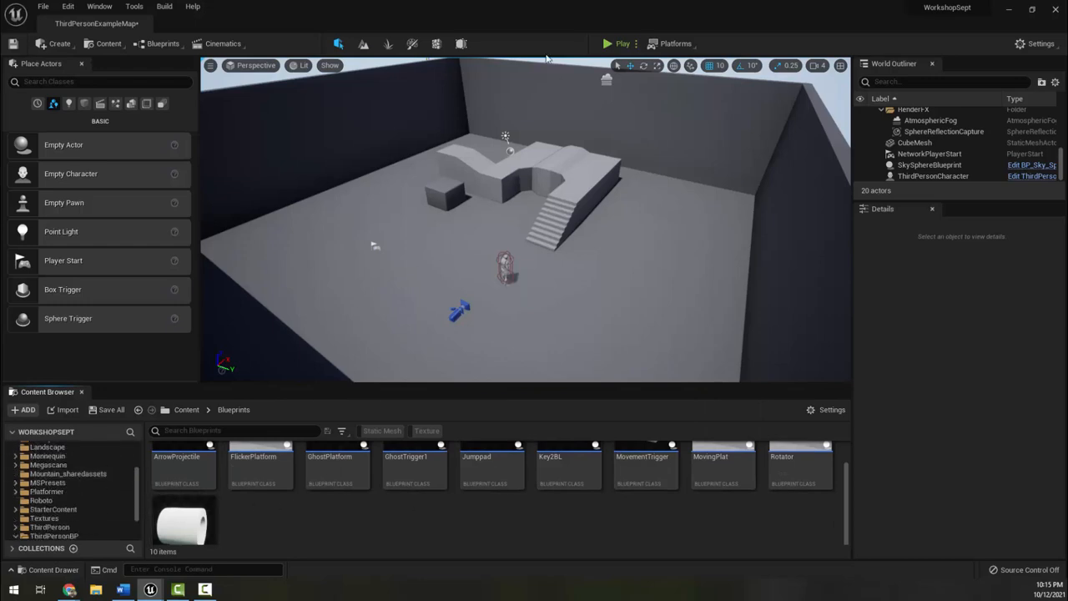
{"action": "left_click", "coordinate": [608, 44]}
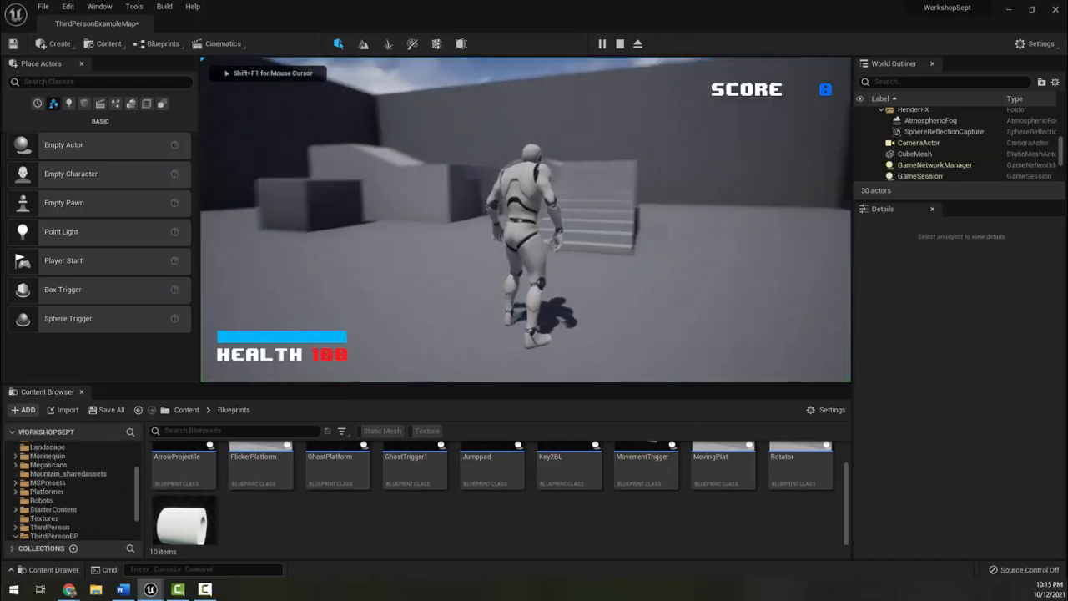
{"action": "left_click", "coordinate": [621, 44]}
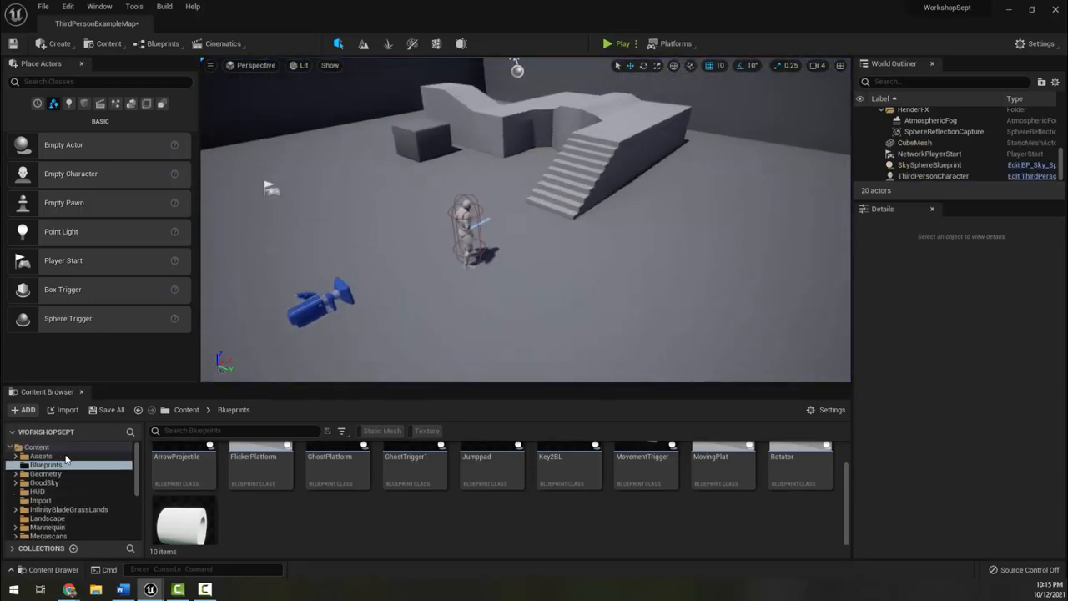
Step: Create a new folder named Enemy inside Blueprints and go into it
{"action": "left_click", "coordinate": [24, 409]}
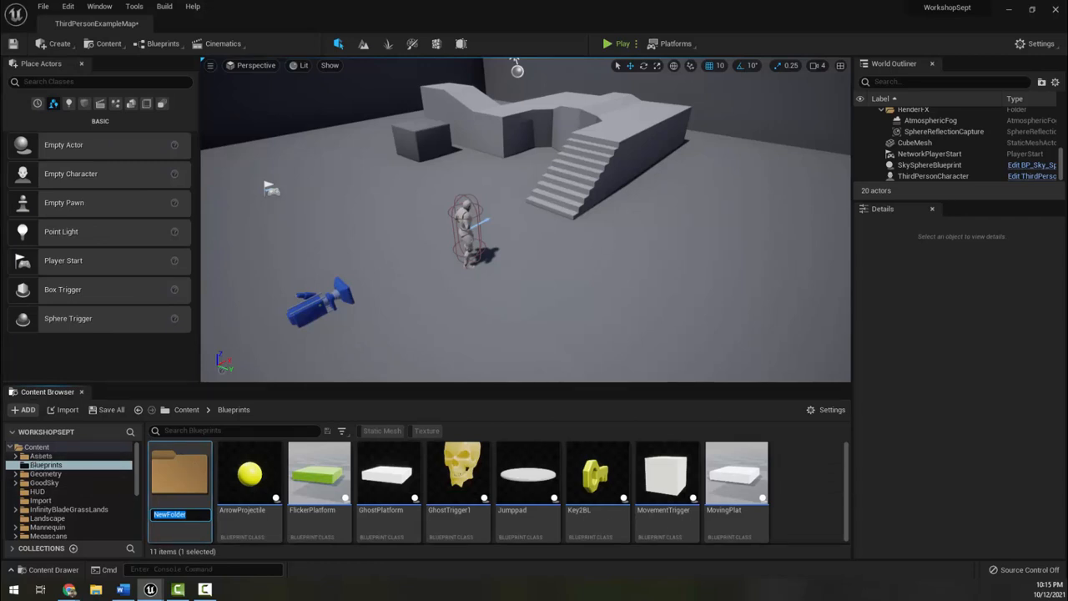
{"action": "type", "text": "E"}
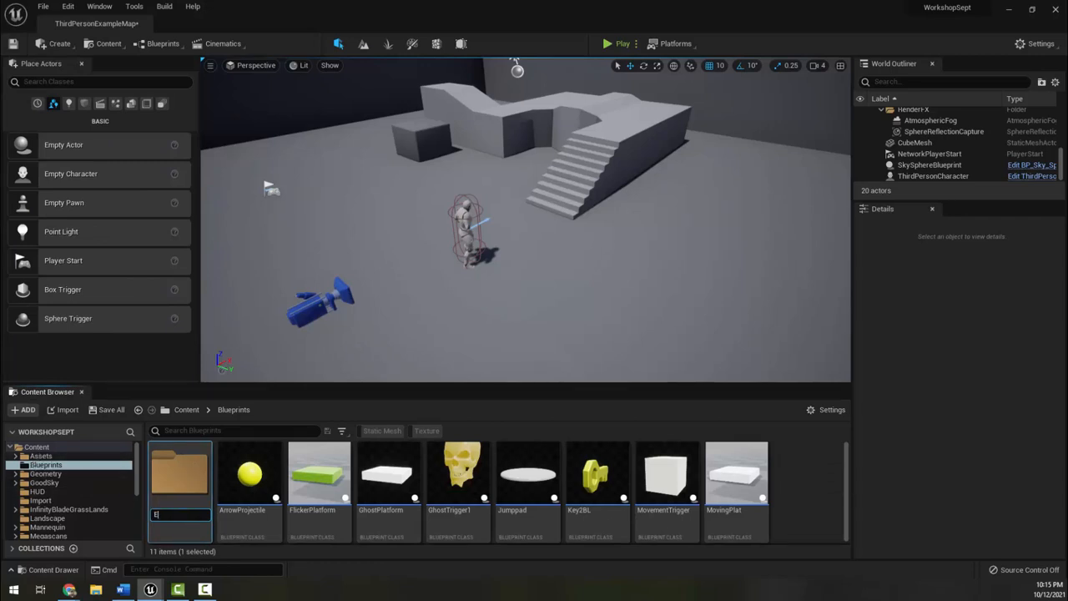
{"action": "type", "text": "nemy"}
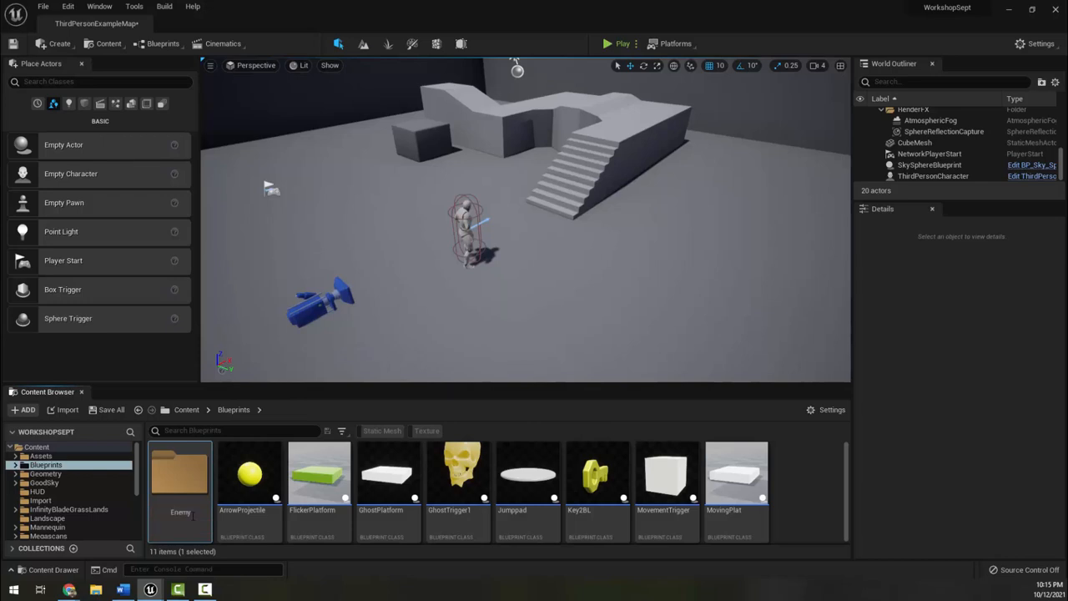
{"action": "double_click", "coordinate": [180, 475]}
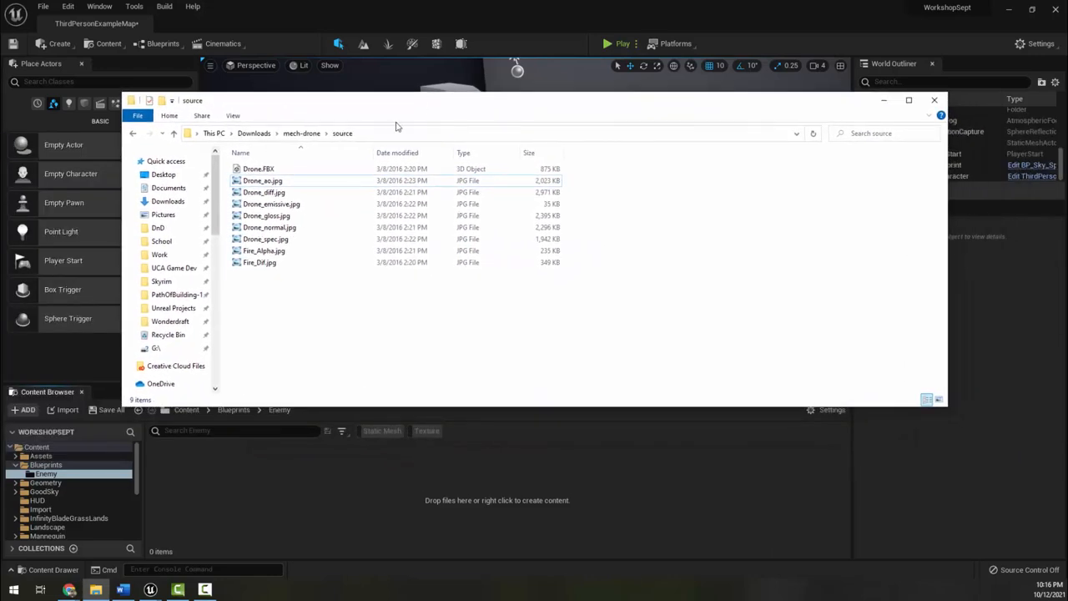
Step: Import Drone.FBX with Material Import Method set to Create New Materials, importing all files
{"action": "left_click", "coordinate": [257, 168]}
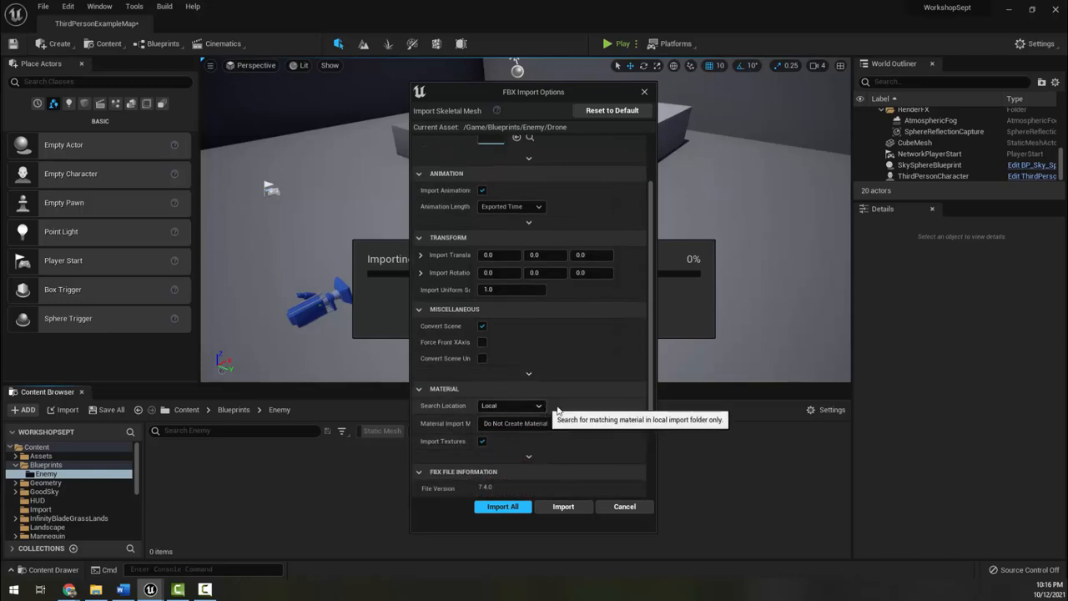
{"action": "left_click", "coordinate": [520, 424]}
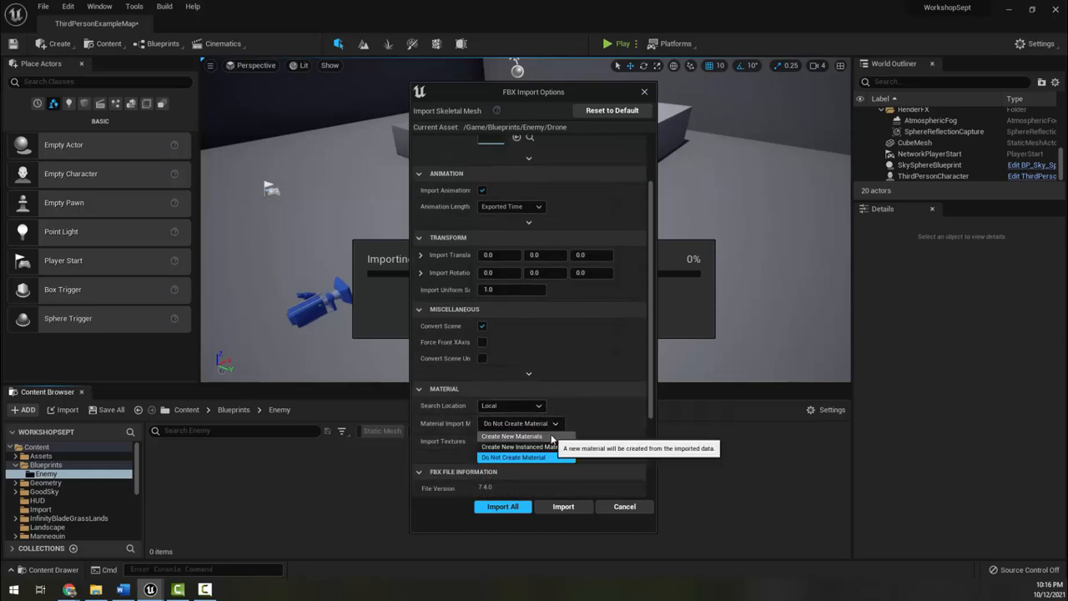
{"action": "left_click", "coordinate": [511, 436]}
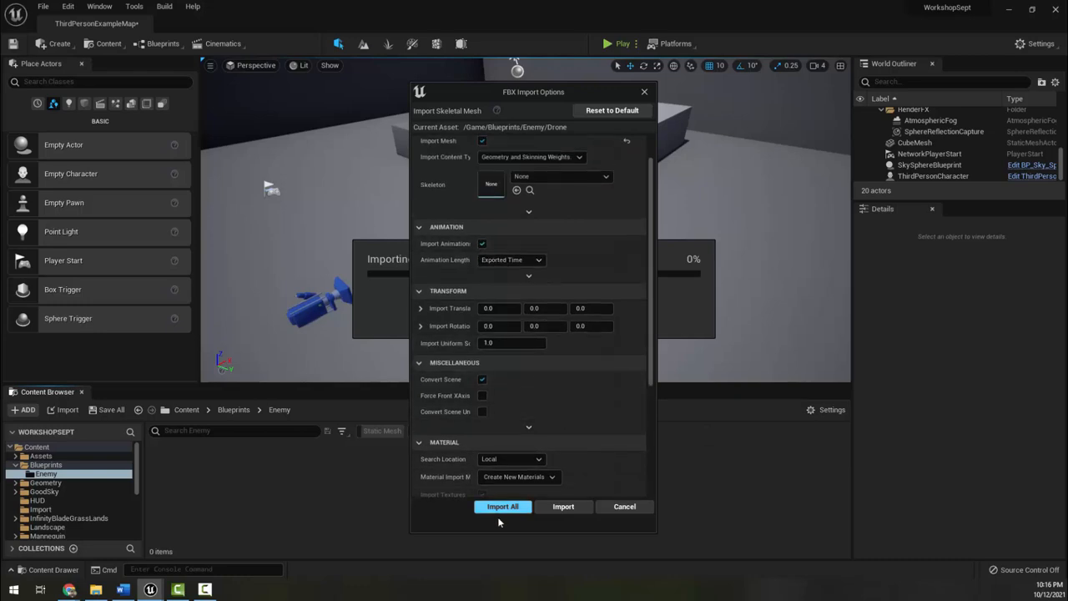
{"action": "left_click", "coordinate": [502, 507]}
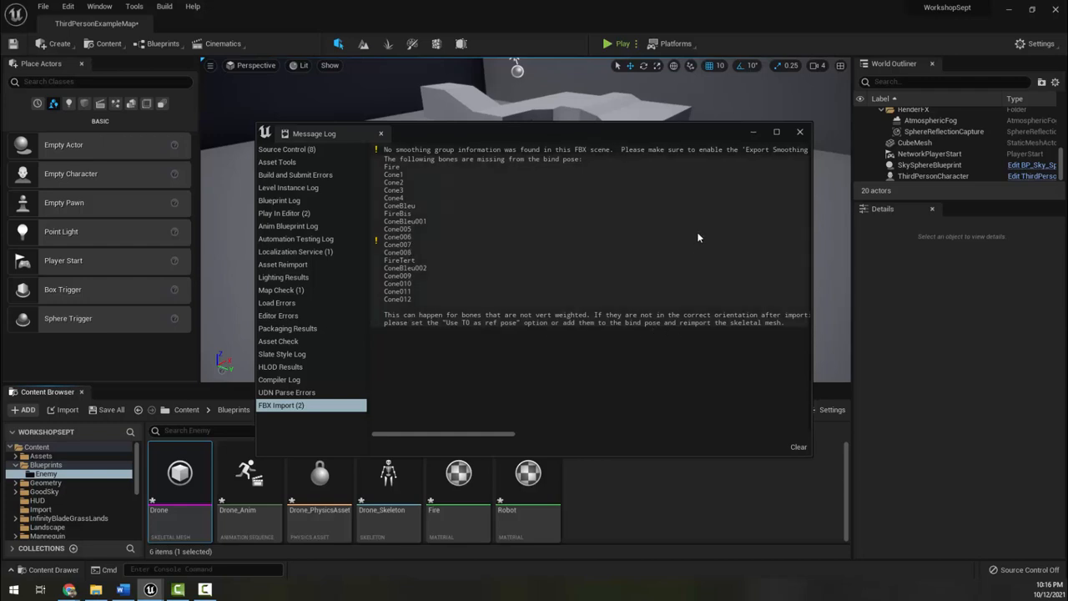
Step: Dismiss the import Message Log and drop the Drone skeletal mesh into the viewport to check it
{"action": "left_click", "coordinate": [799, 132]}
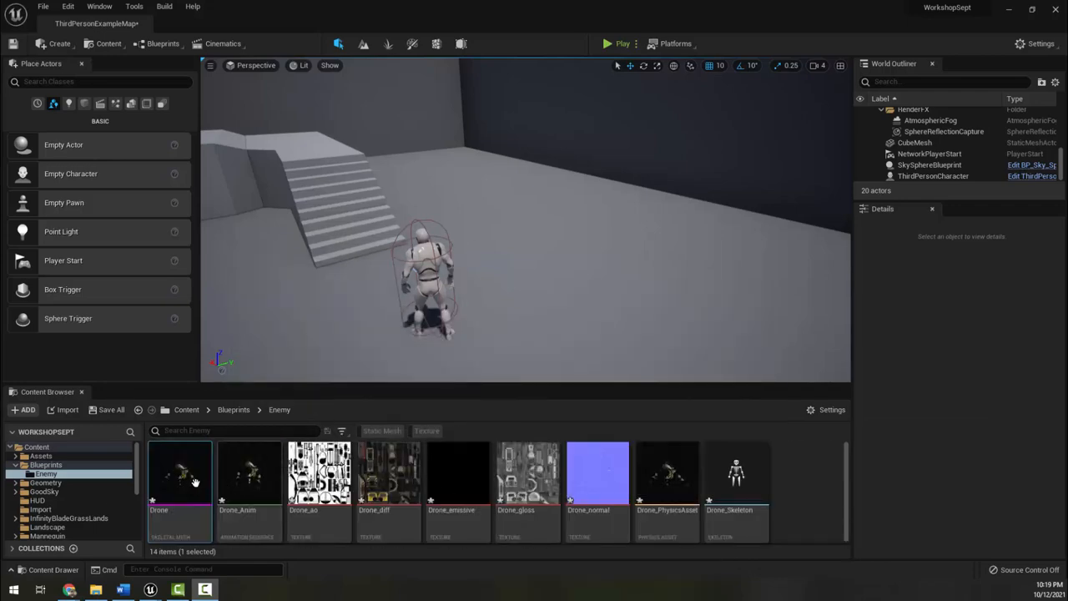
{"action": "left_click_drag", "start_coordinate": [180, 471], "coordinate": [554, 208]}
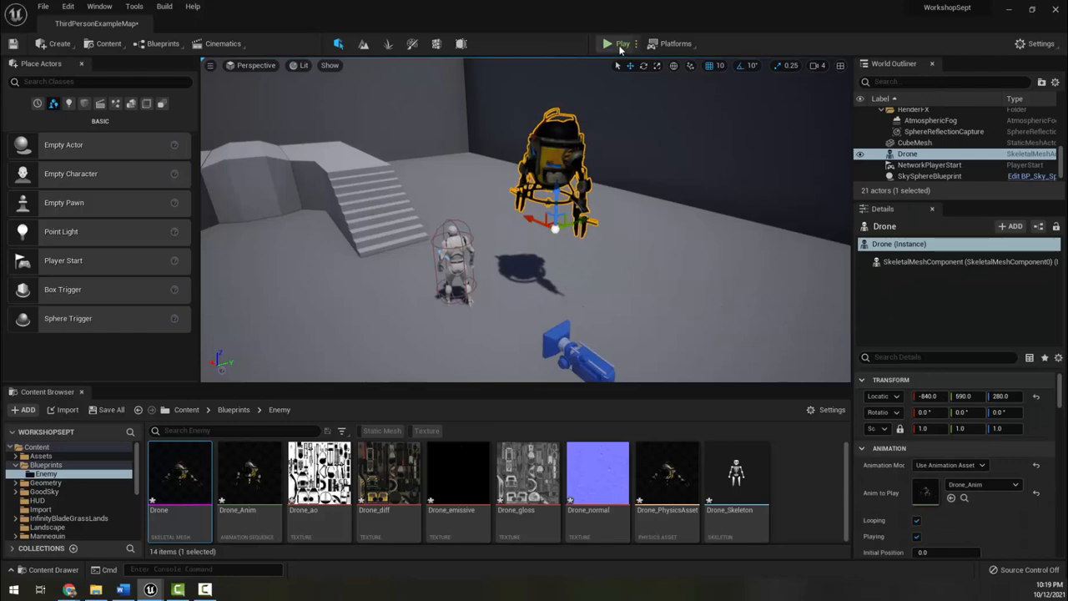
{"action": "left_click", "coordinate": [608, 43]}
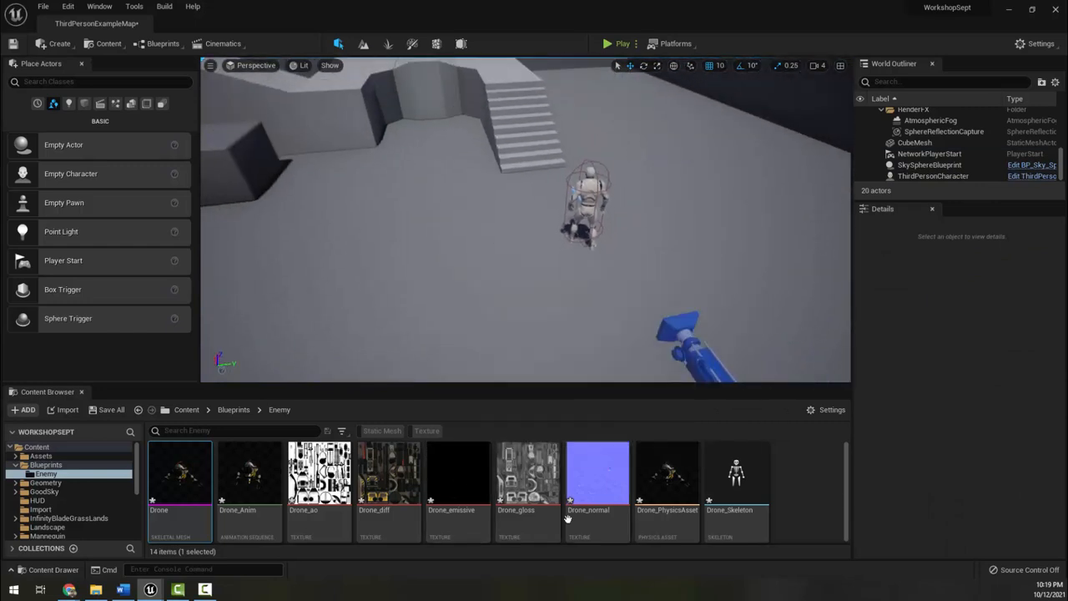
Step: Create a Character-based Blueprint Class in the Enemy folder and name it EvilRobot_BP
{"action": "right_click", "coordinate": [568, 497]}
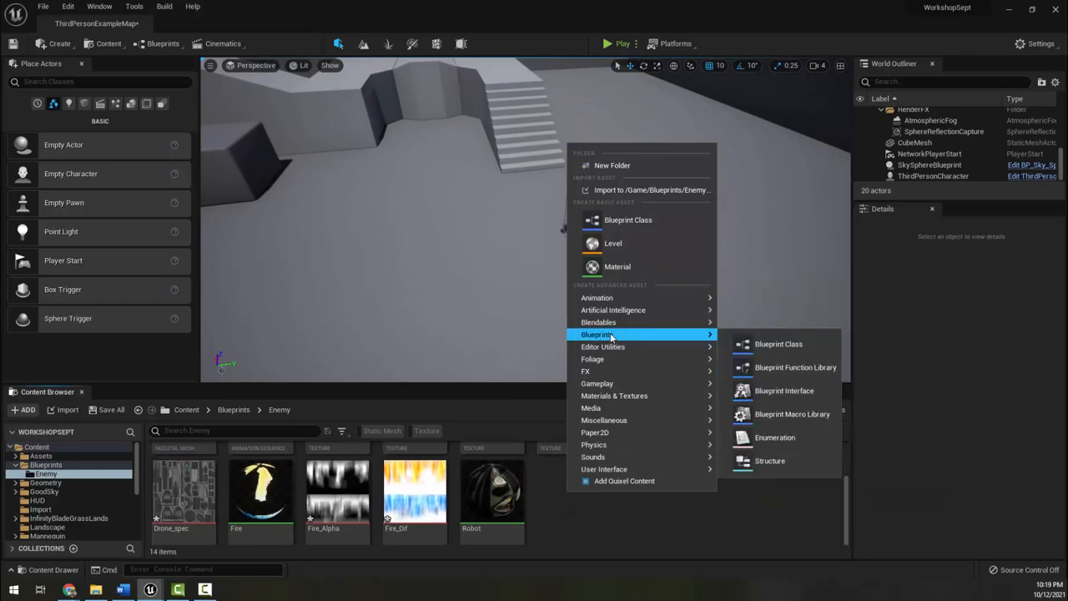
{"action": "mouse_move", "coordinate": [778, 344]}
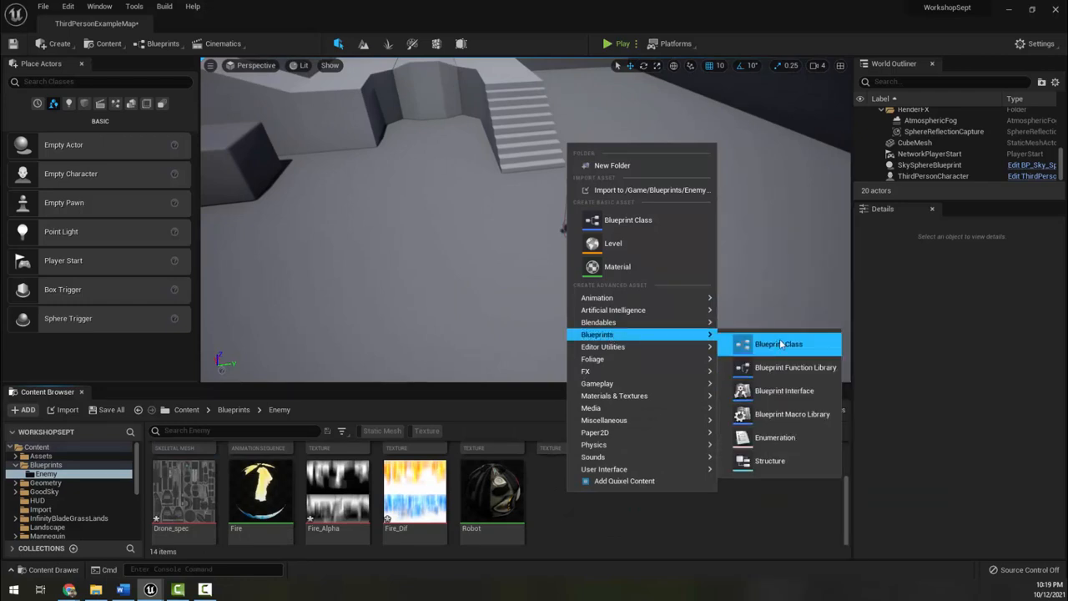
{"action": "left_click", "coordinate": [777, 344]}
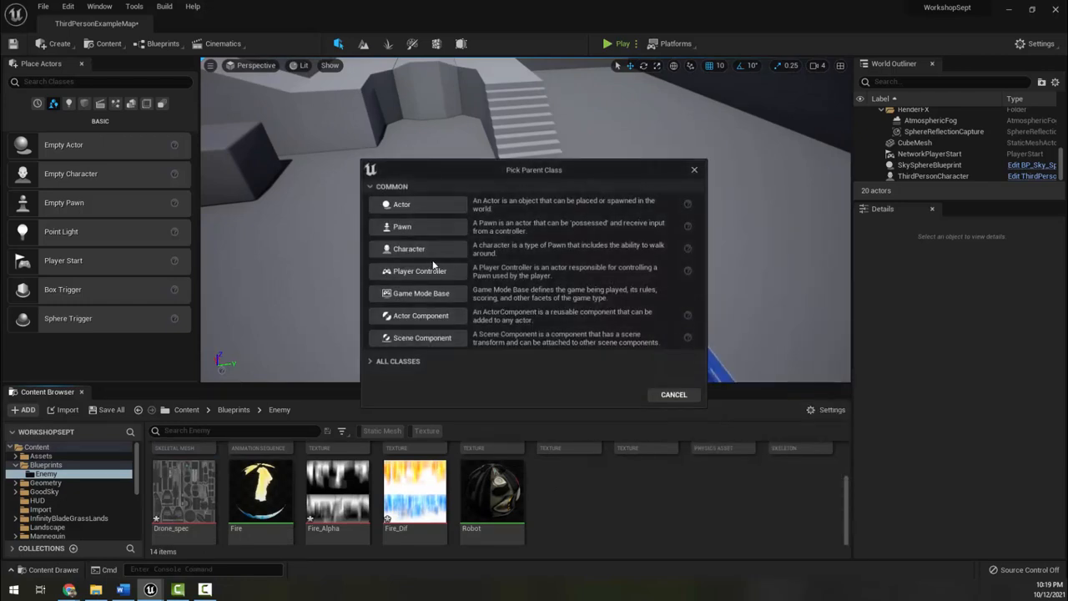
{"action": "mouse_move", "coordinate": [409, 249]}
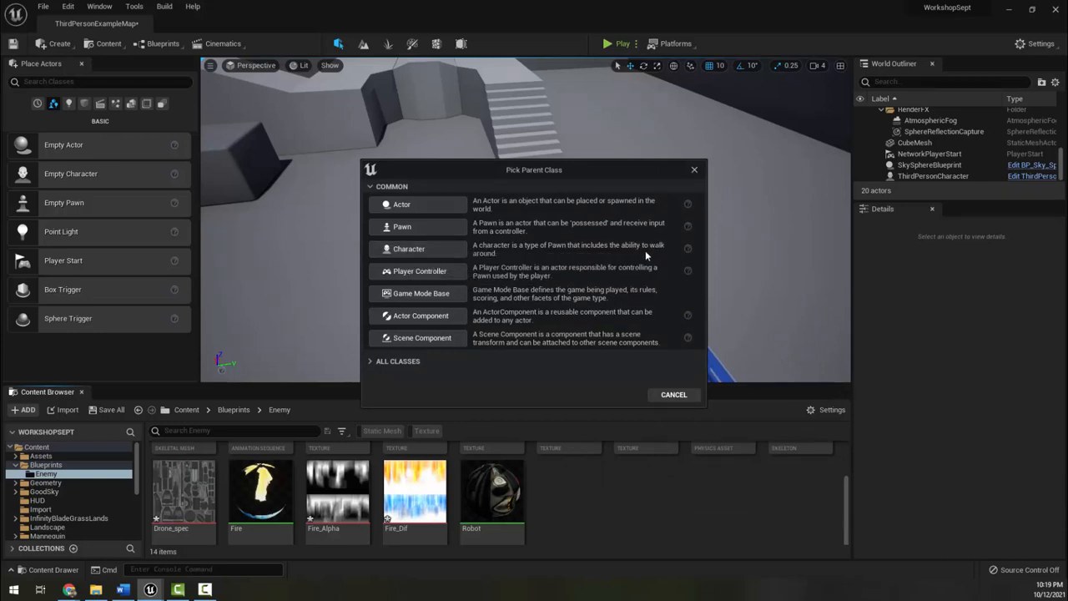
{"action": "left_click", "coordinate": [673, 394]}
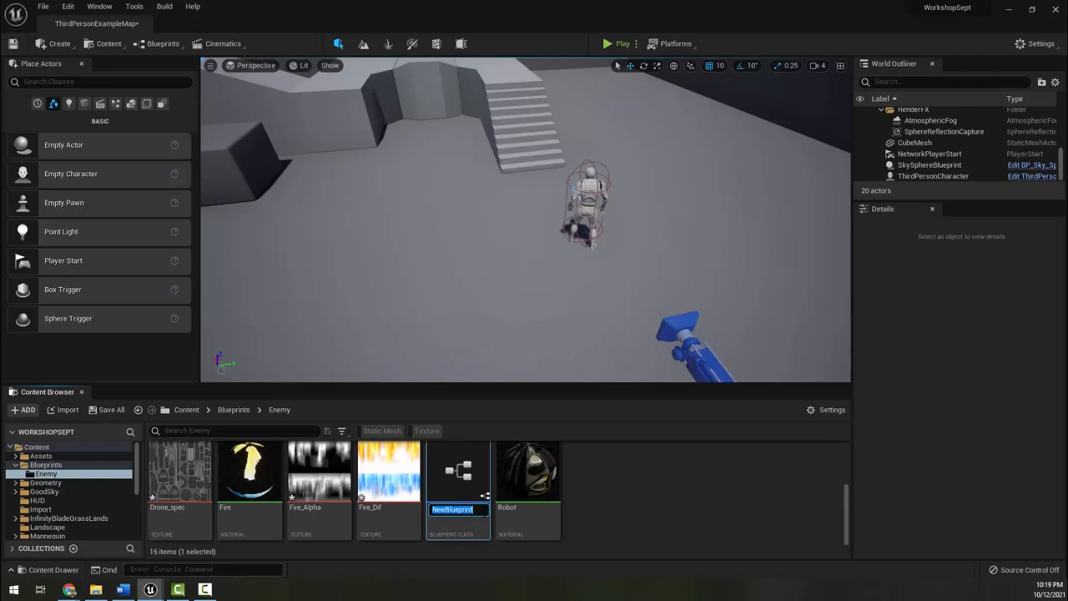
{"action": "type", "text": "EvilRobot"}
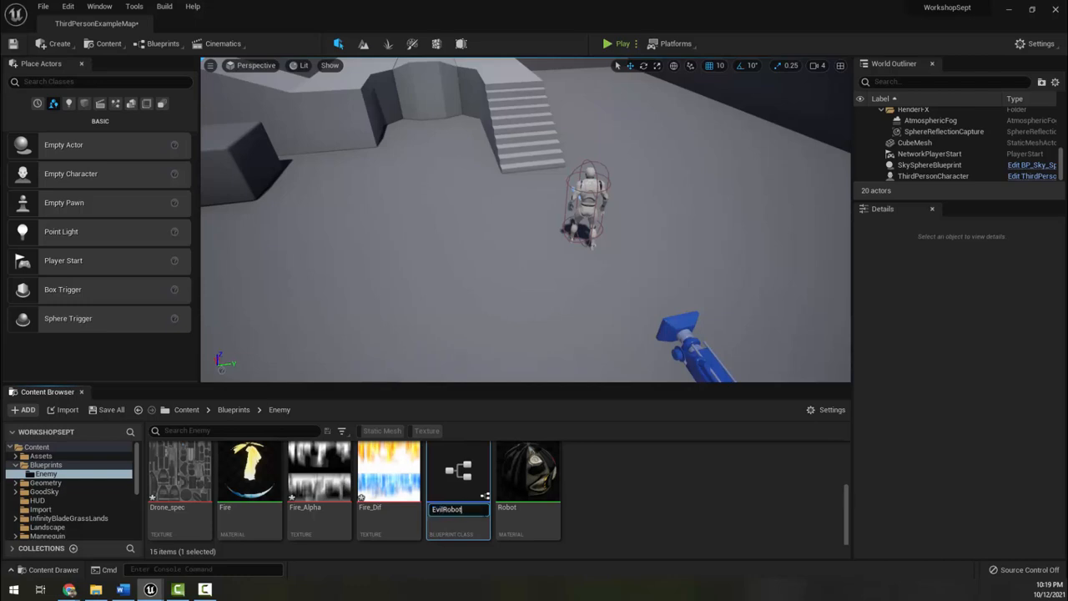
{"action": "type", "text": "_BP"}
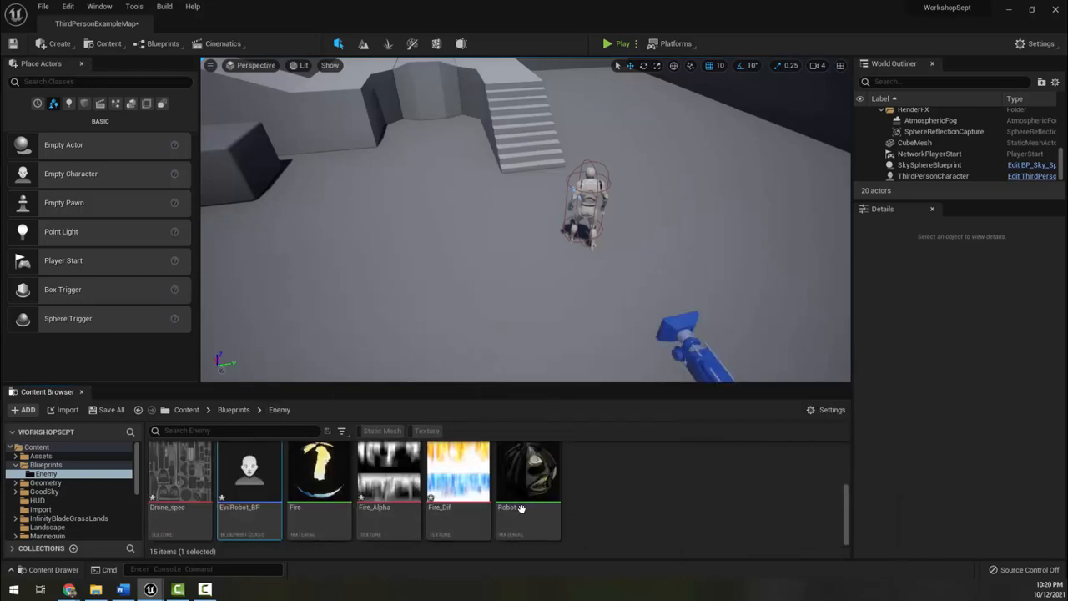
{"action": "mouse_move", "coordinate": [249, 470]}
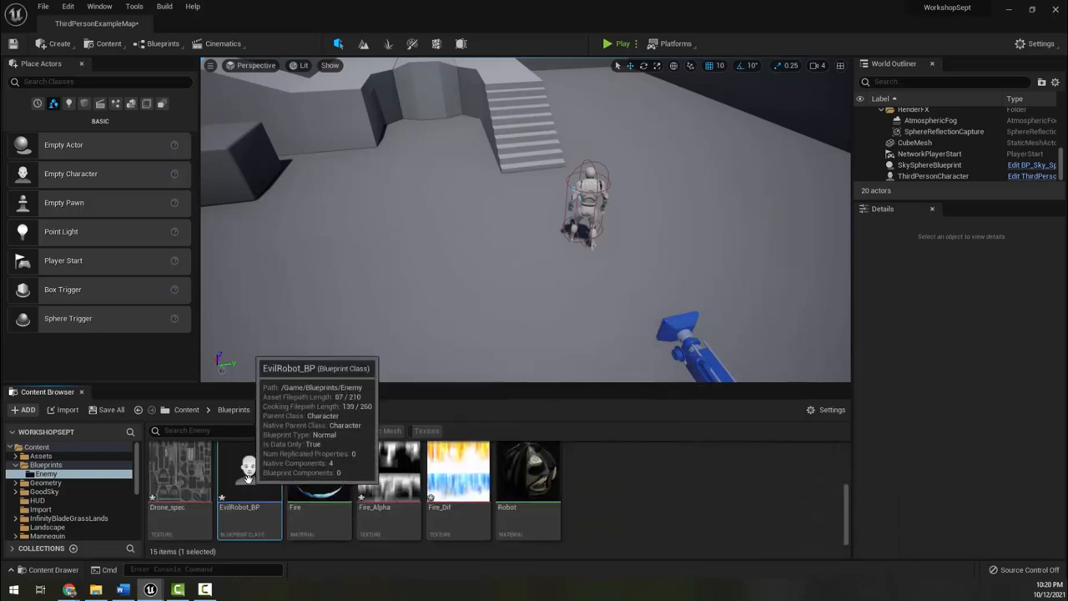
Step: In EvilRobot_BP's Mesh component use the Drone skeletal mesh, scaled to 0.75, playing Drone_Anim as its animation asset
{"action": "double_click", "coordinate": [250, 468]}
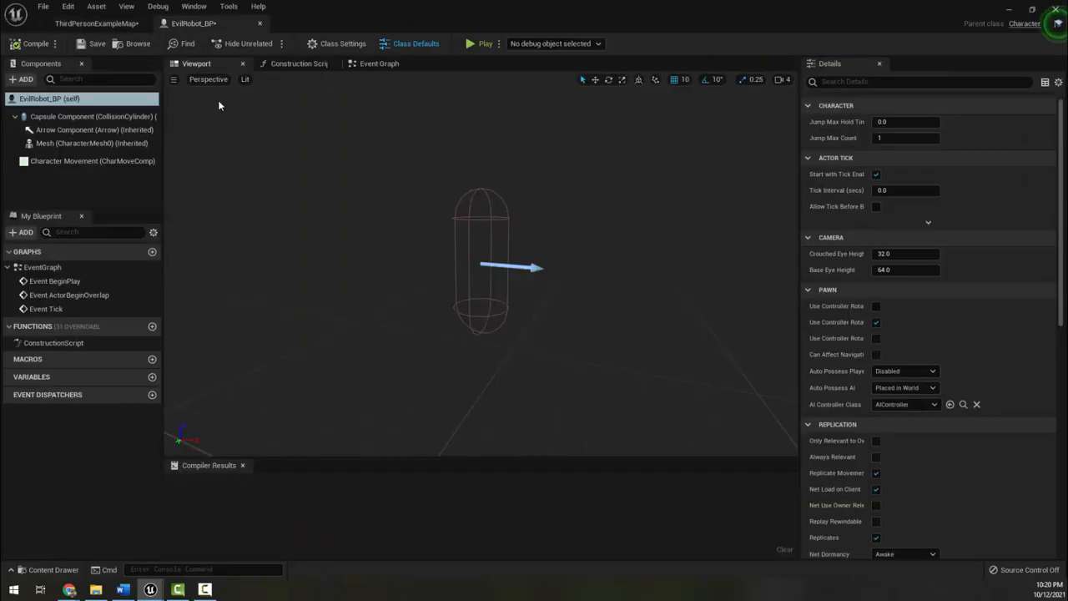
{"action": "mouse_move", "coordinate": [50, 98]}
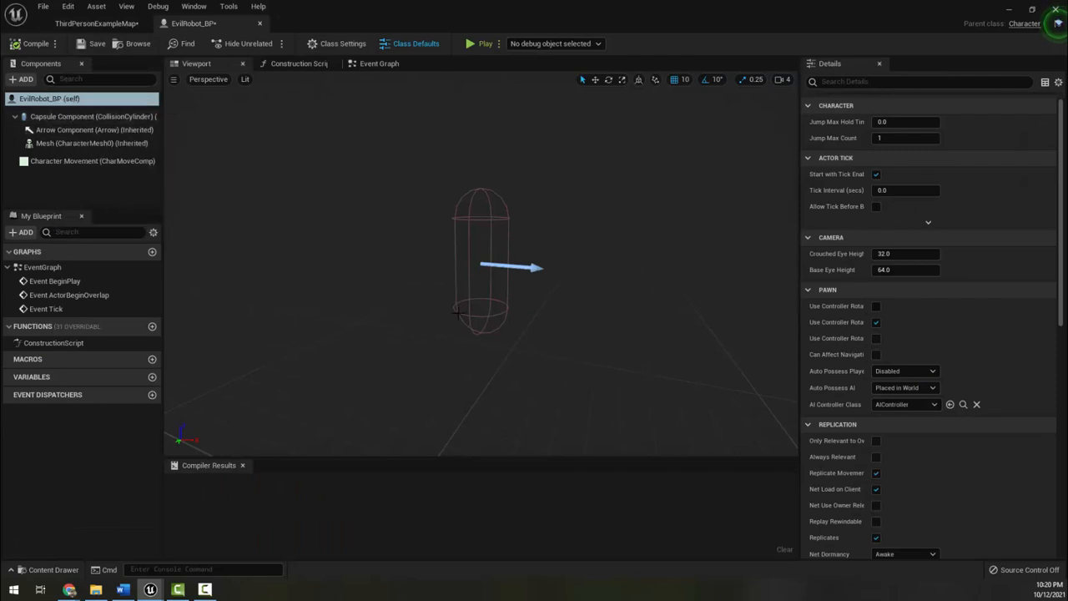
{"action": "left_click", "coordinate": [93, 130]}
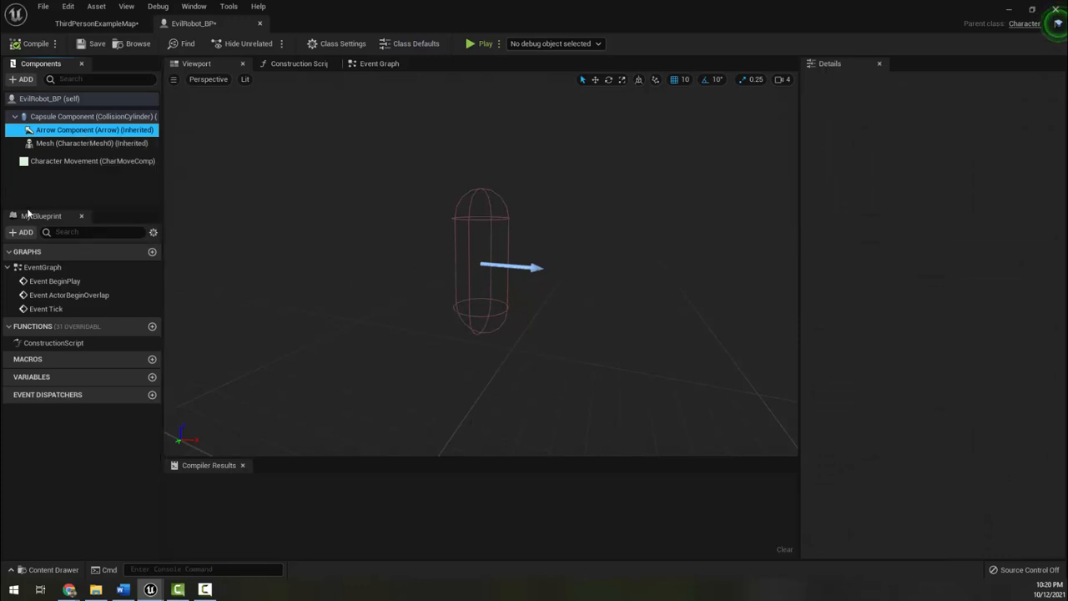
{"action": "left_click", "coordinate": [93, 160]}
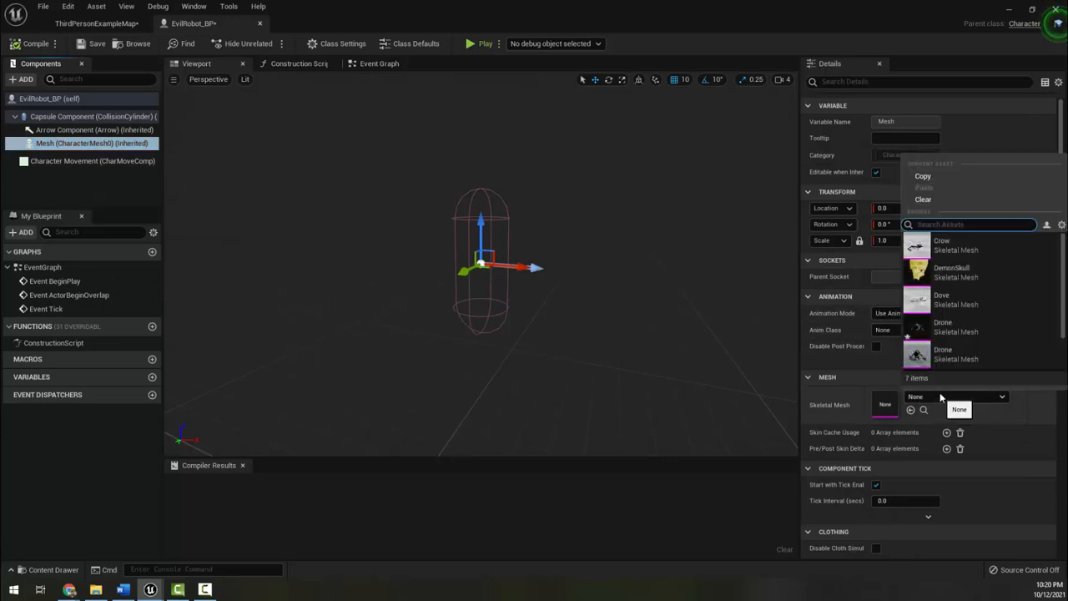
{"action": "mouse_move", "coordinate": [955, 299]}
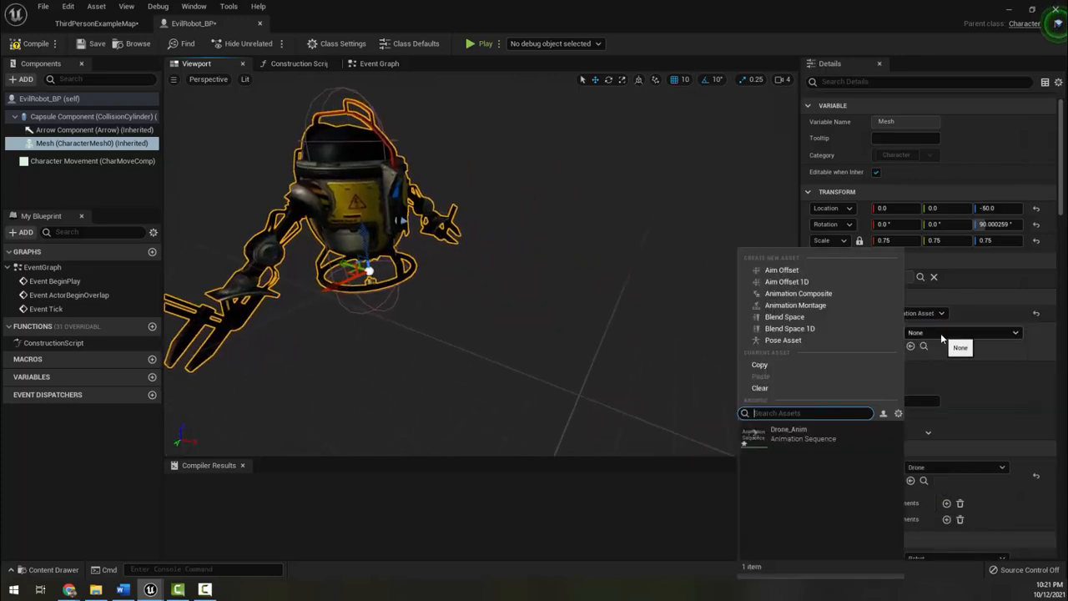
{"action": "left_click", "coordinate": [788, 434]}
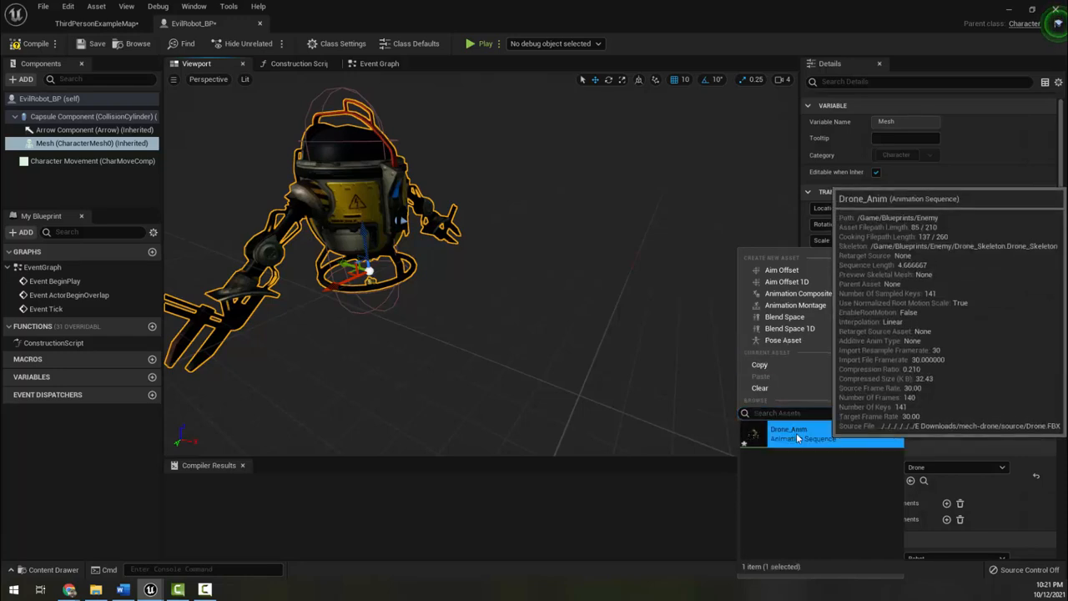
{"action": "left_click", "coordinate": [788, 432]}
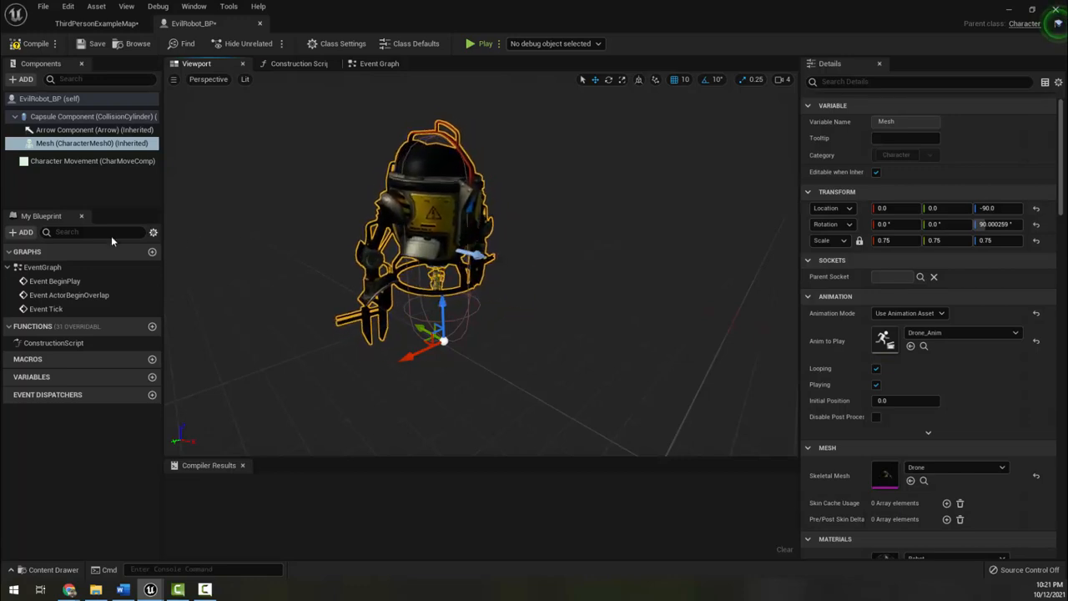
{"action": "left_click", "coordinate": [93, 160]}
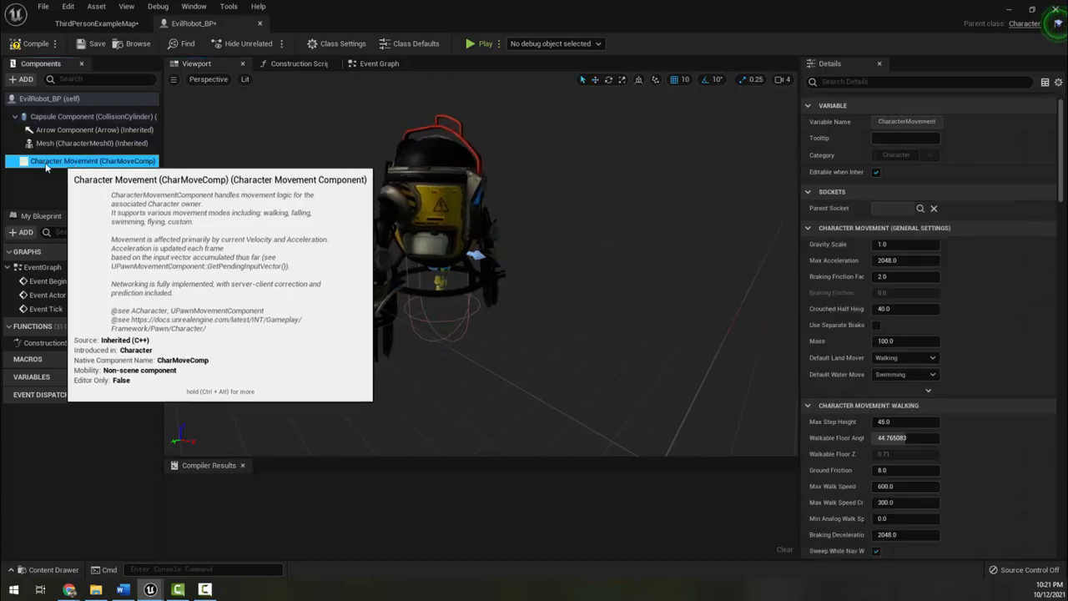
{"action": "mouse_move", "coordinate": [828, 439]}
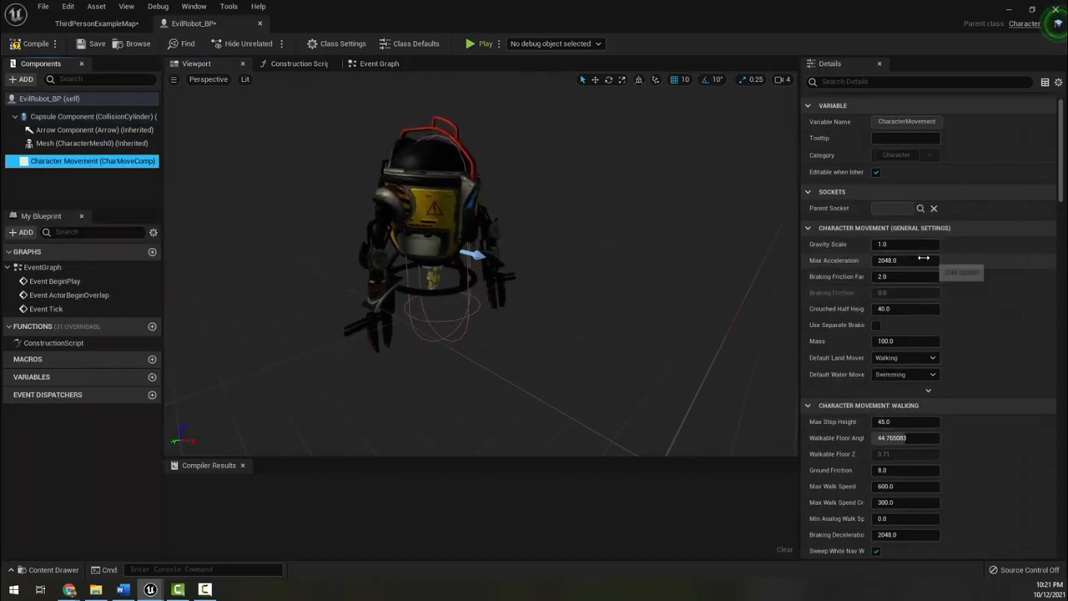
{"action": "scroll", "scroll_direction": "down", "scroll_amount": 3}
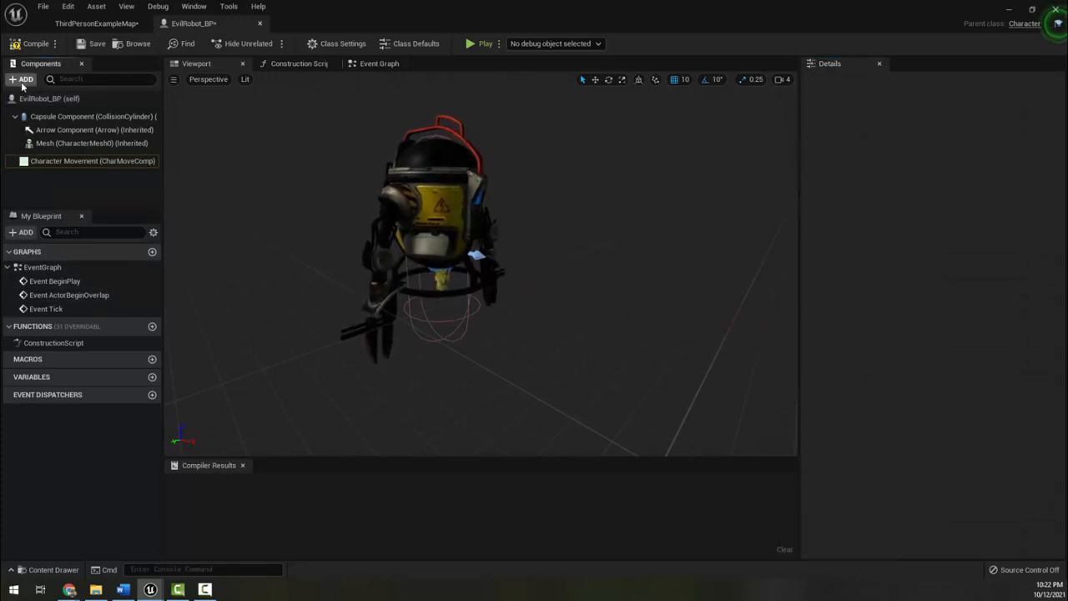
{"action": "left_click", "coordinate": [22, 78]}
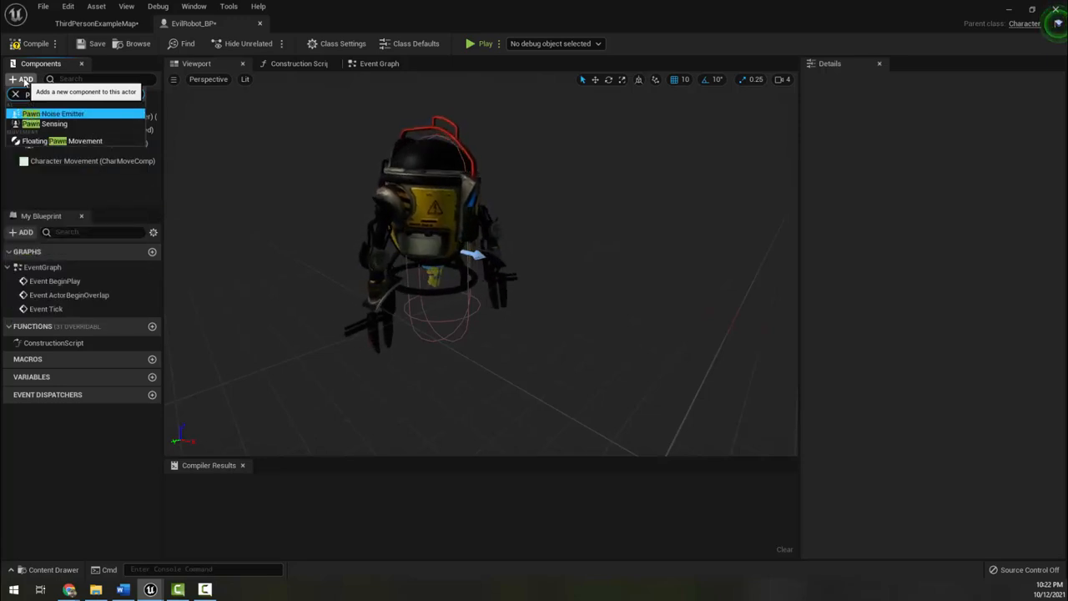
Step: Add a Pawn Sensing component to EvilRobot_BP via the component search
{"action": "type", "text": "pawn"}
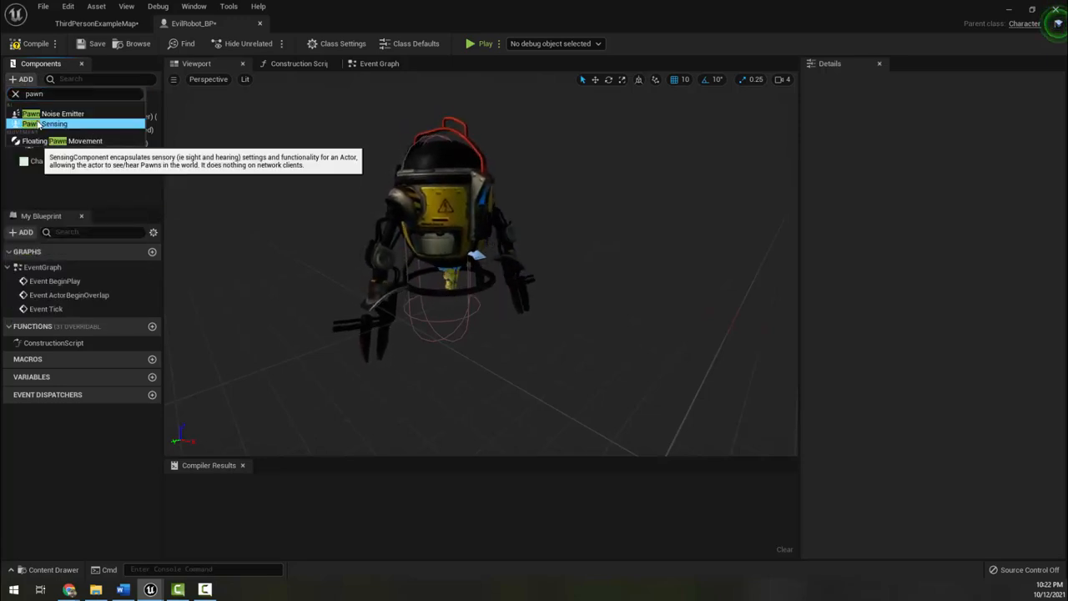
{"action": "left_click", "coordinate": [54, 124]}
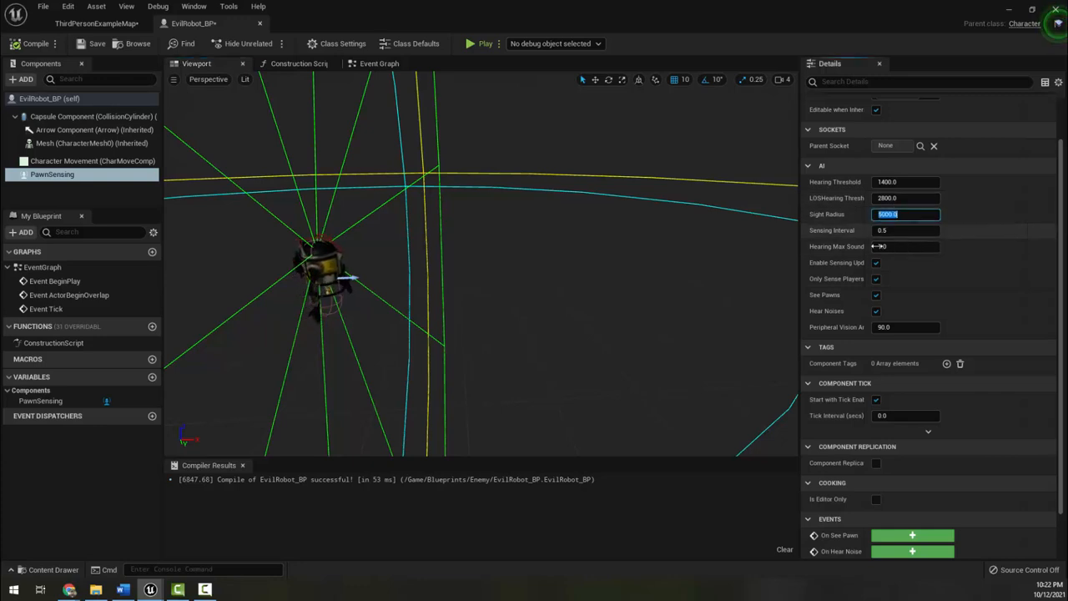
Step: Set PawnSensing Peripheral Vision Angle to 45 and Sight Radius to 3000
{"action": "type", "text": "1.0"}
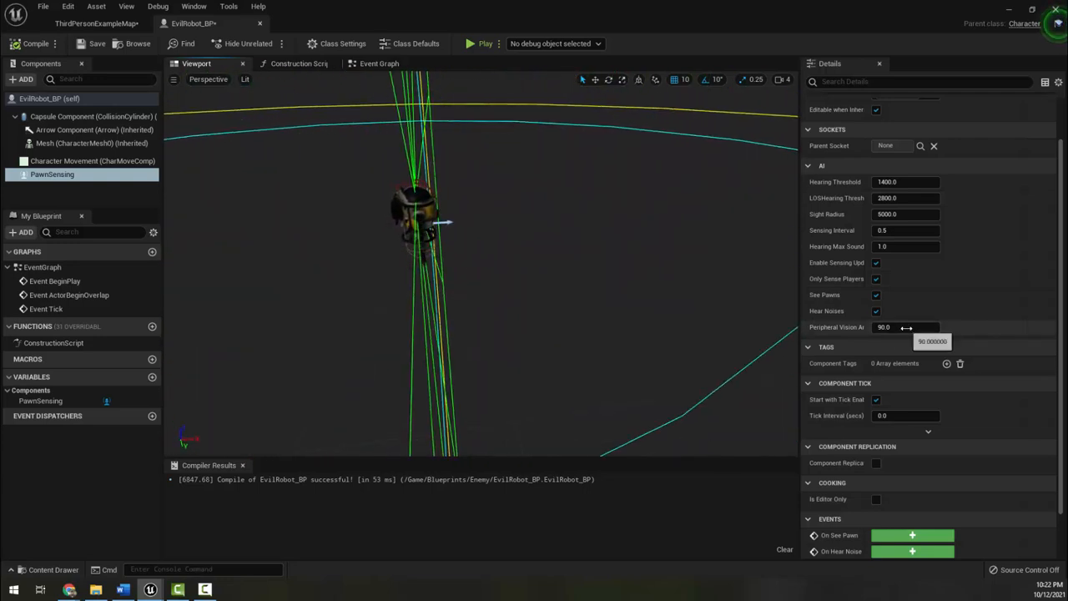
{"action": "left_click", "coordinate": [905, 326]}
{"action": "type", "text": "45"}
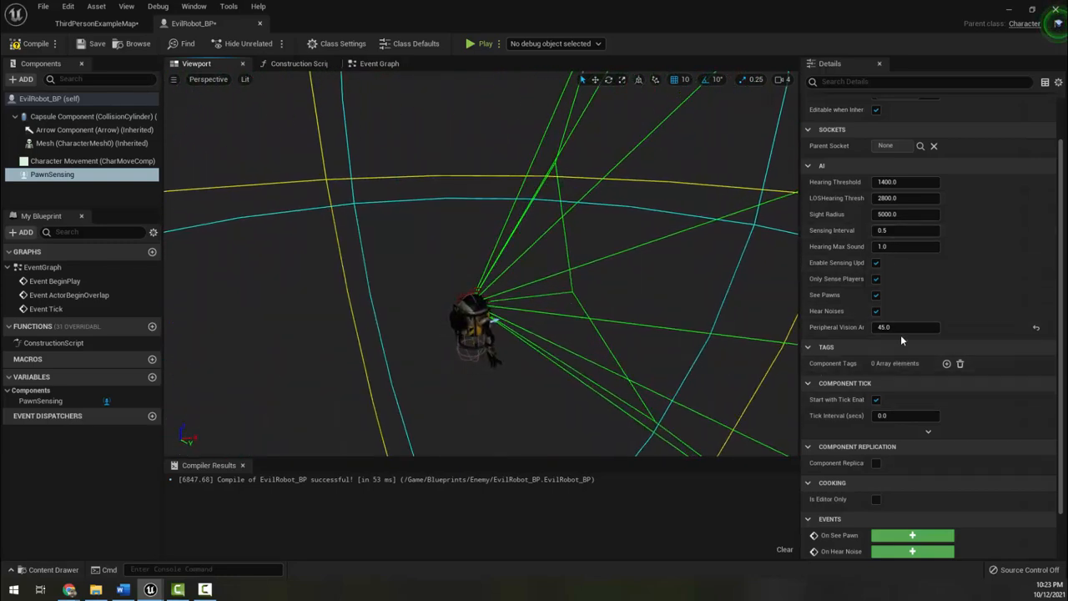
{"action": "mouse_move", "coordinate": [928, 431]}
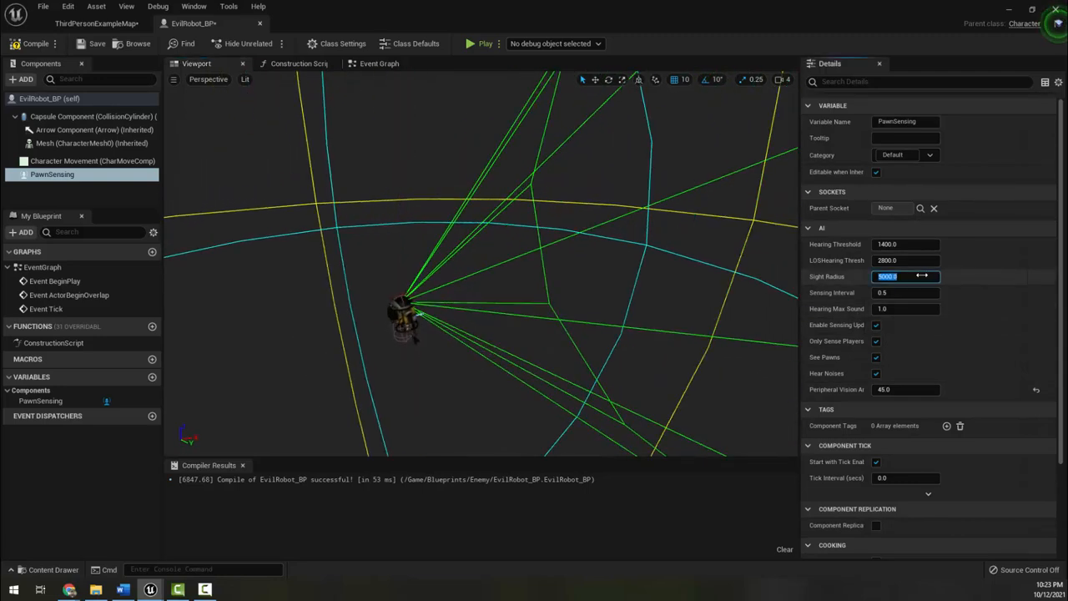
{"action": "type", "text": "3000"}
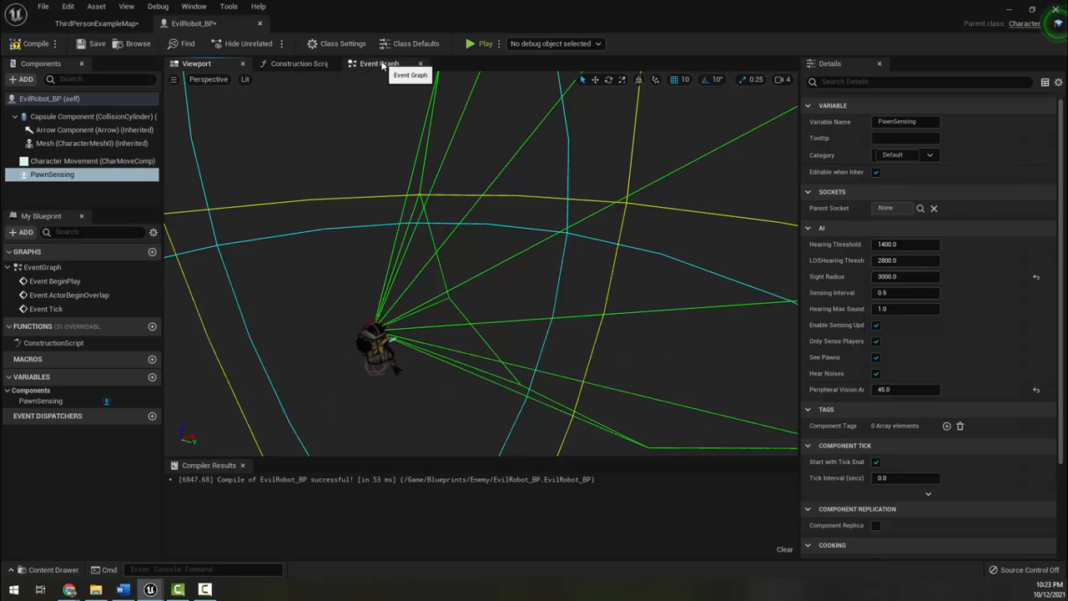
Step: In the Event Graph add an On See Pawn (PawnSensing) event feeding a Cast To ThirdPersonCharacter node
{"action": "left_click", "coordinate": [379, 63]}
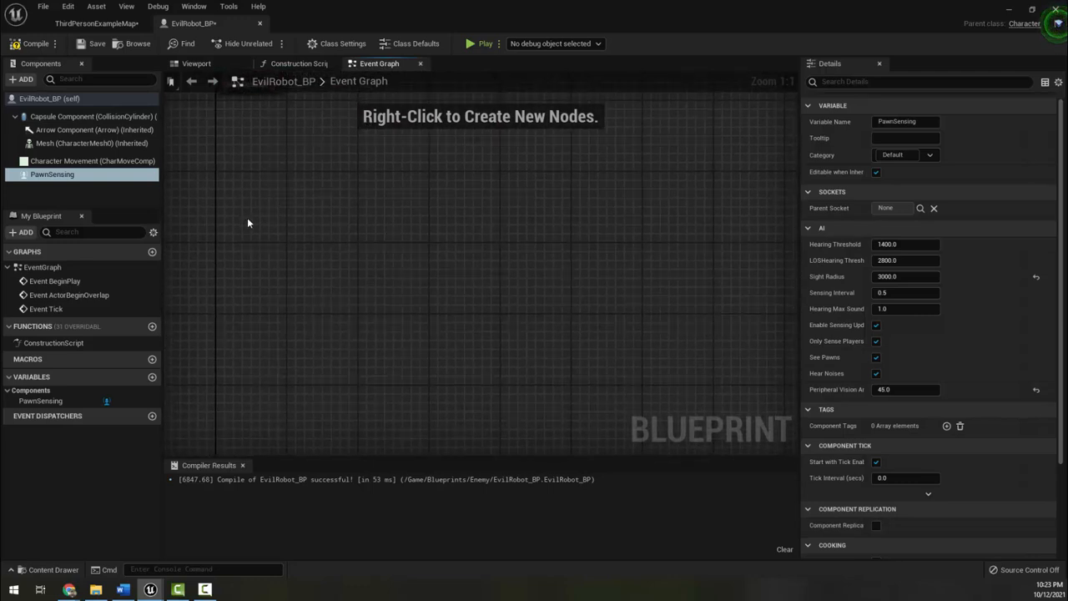
{"action": "right_click", "coordinate": [248, 224]}
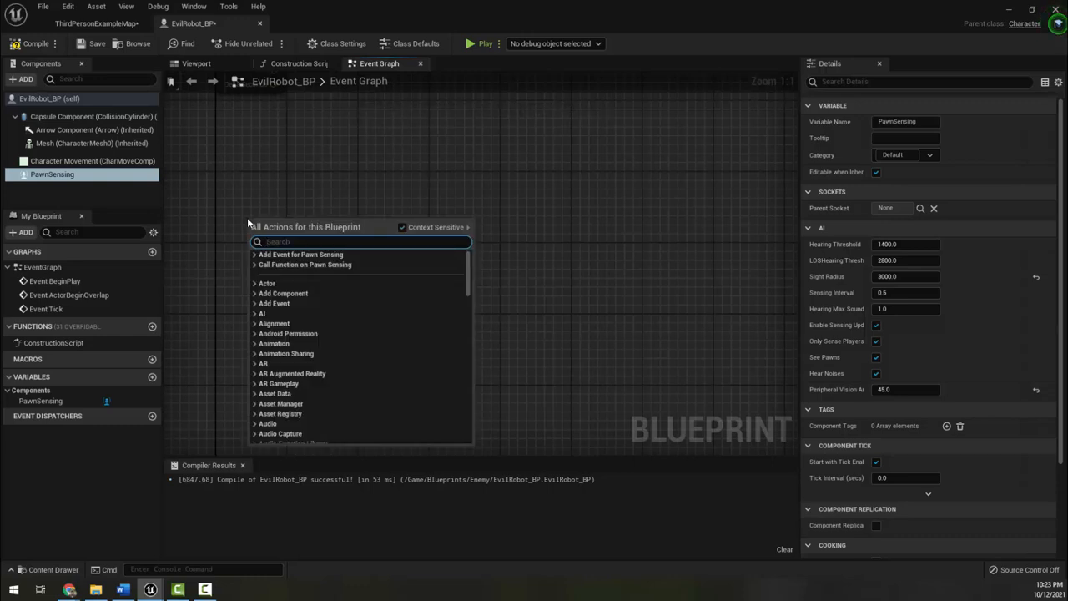
{"action": "type", "text": "on see pawn"}
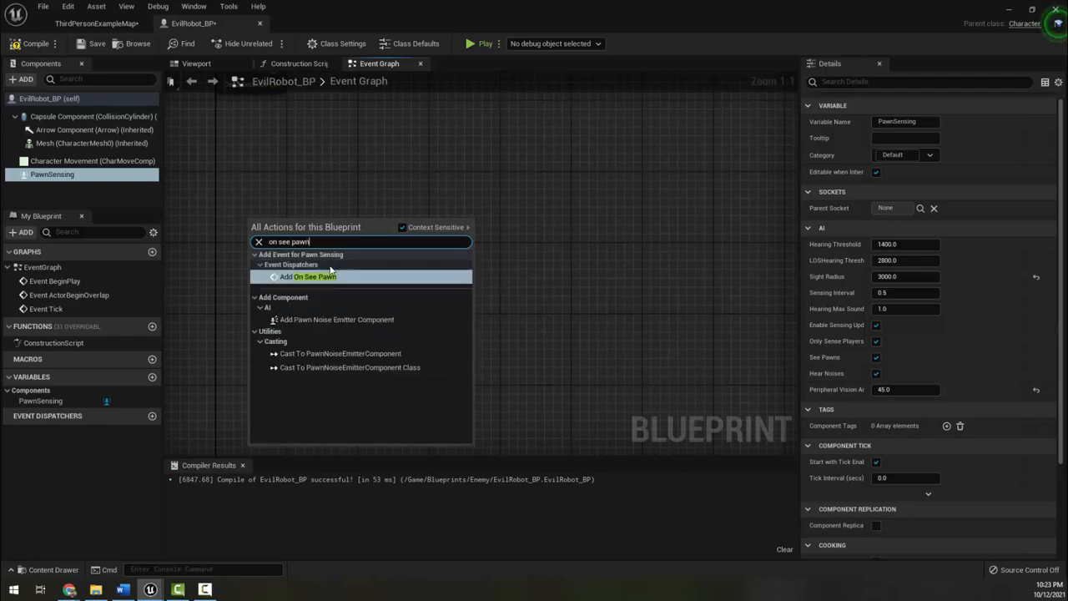
{"action": "left_click", "coordinate": [307, 278]}
{"action": "type", "text": "c"}
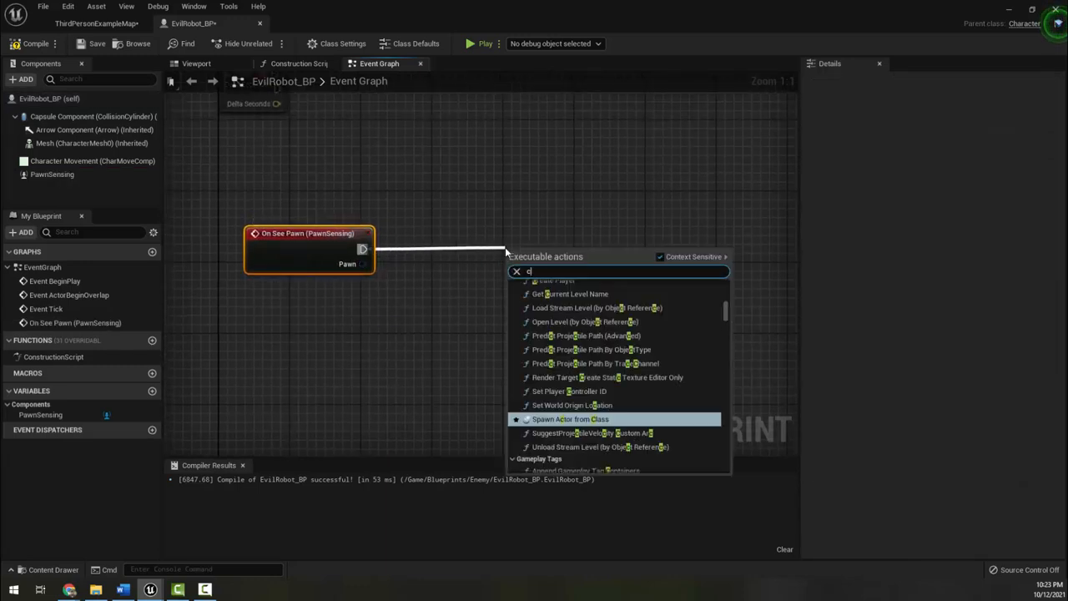
{"action": "type", "text": "ast to thir"}
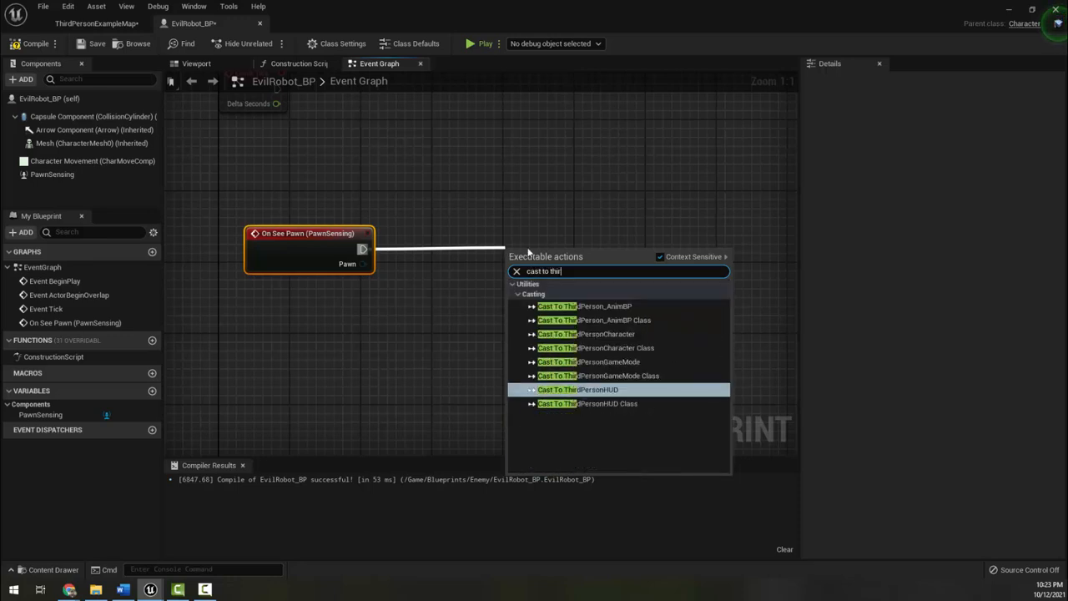
{"action": "left_click", "coordinate": [586, 334]}
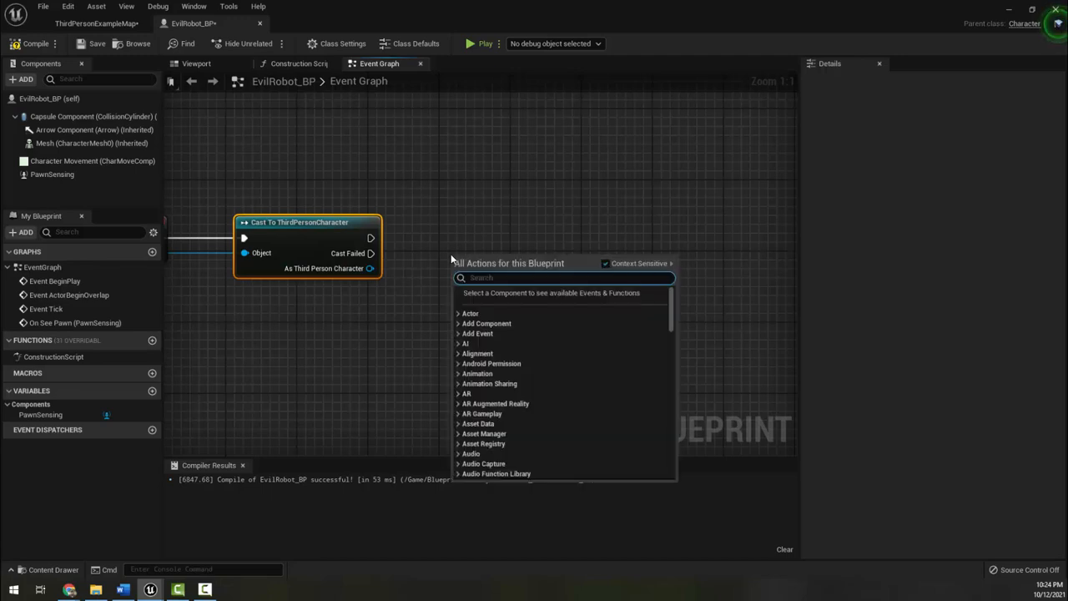
Step: Add an AI MoveTo node after the cast with a Self reference as Pawn and the cast character as Target Actor
{"action": "type", "text": "ai mov"}
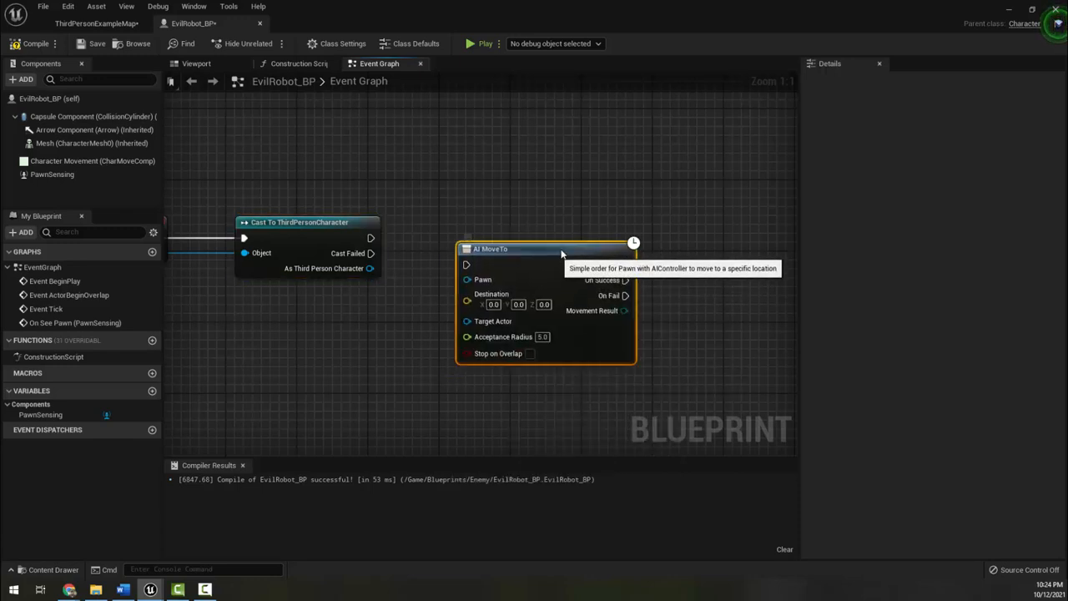
{"action": "left_click_drag", "start_coordinate": [547, 249], "coordinate": [564, 222]}
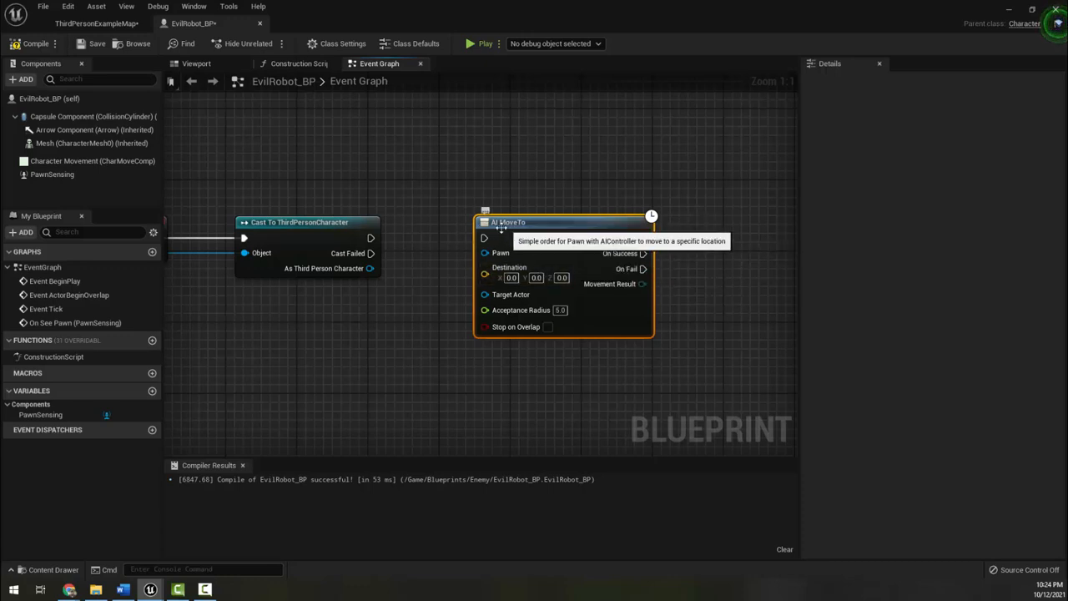
{"action": "mouse_move", "coordinate": [251, 241]}
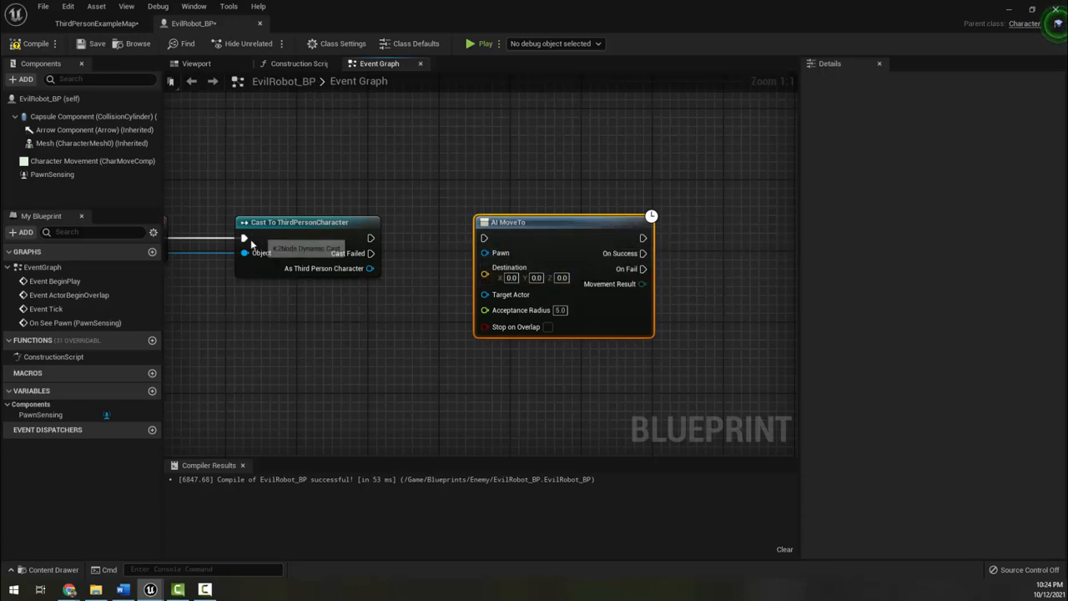
{"action": "mouse_move", "coordinate": [407, 253]}
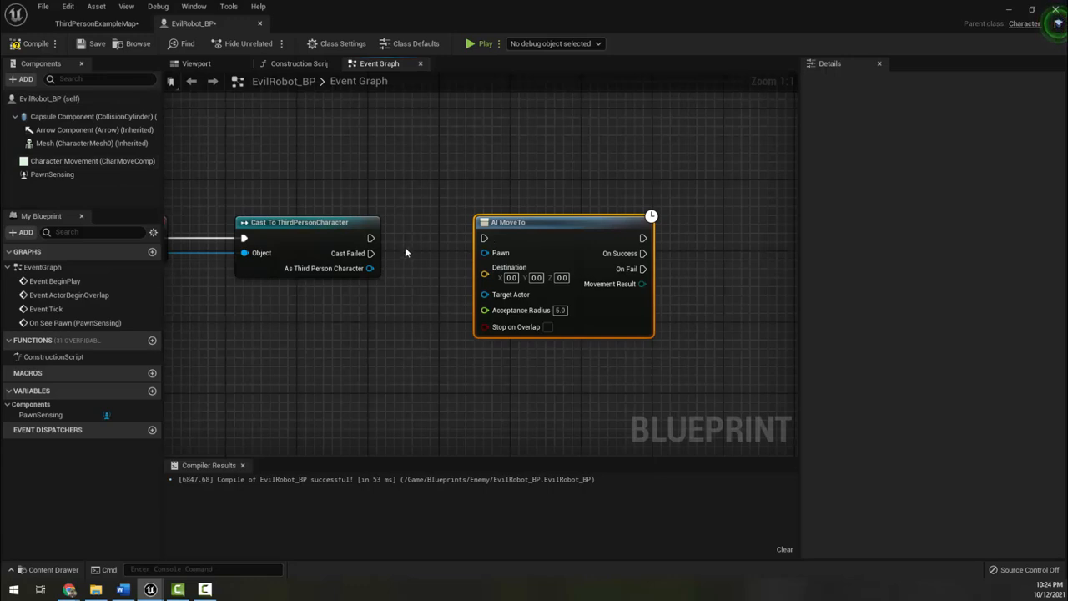
{"action": "mouse_move", "coordinate": [377, 234]}
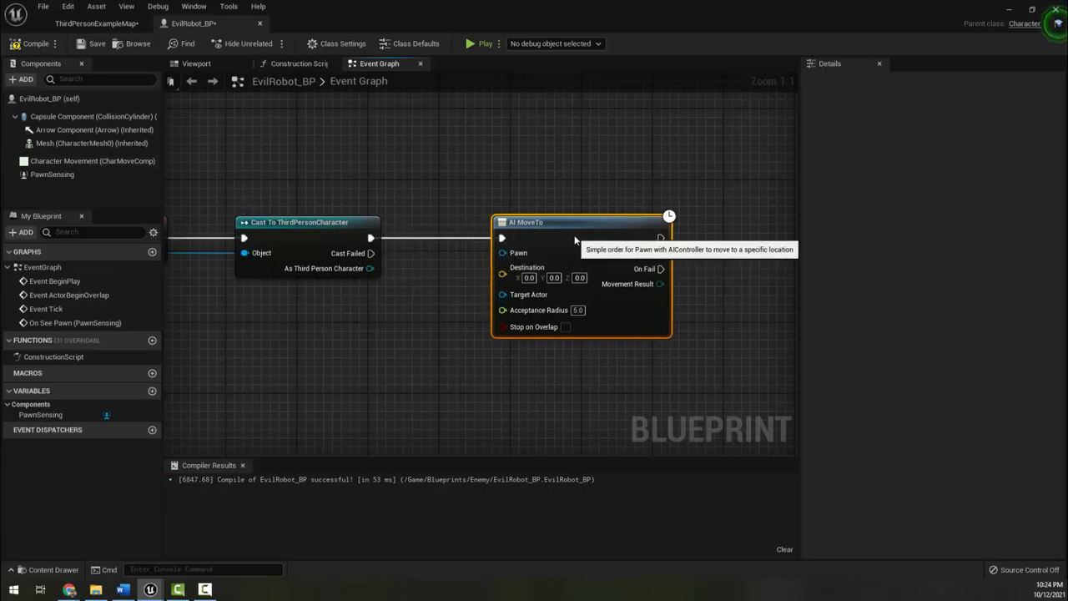
{"action": "right_click", "coordinate": [505, 253]}
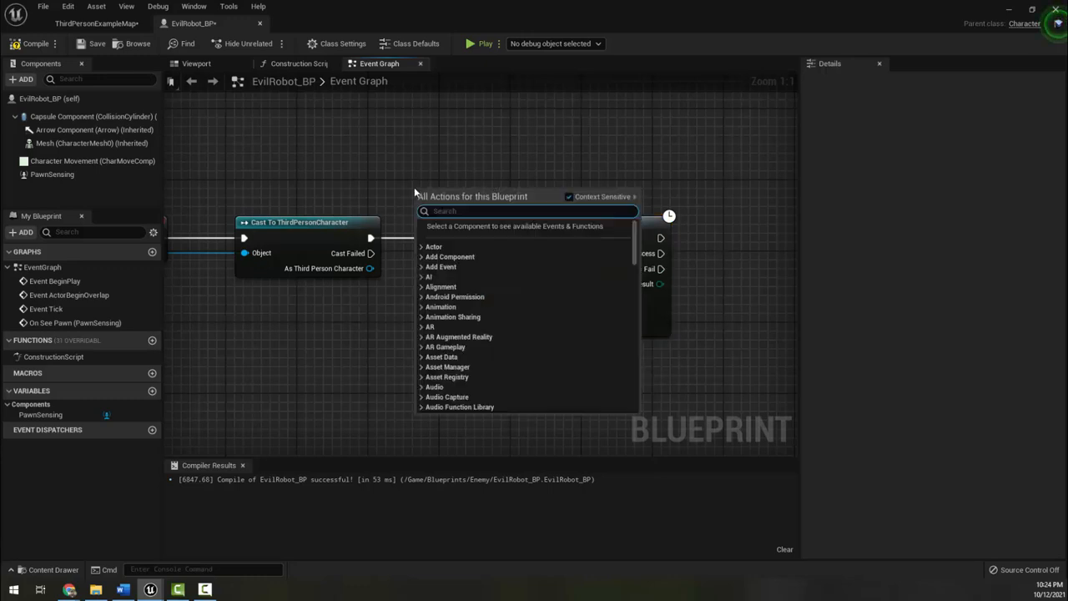
{"action": "type", "text": "self"}
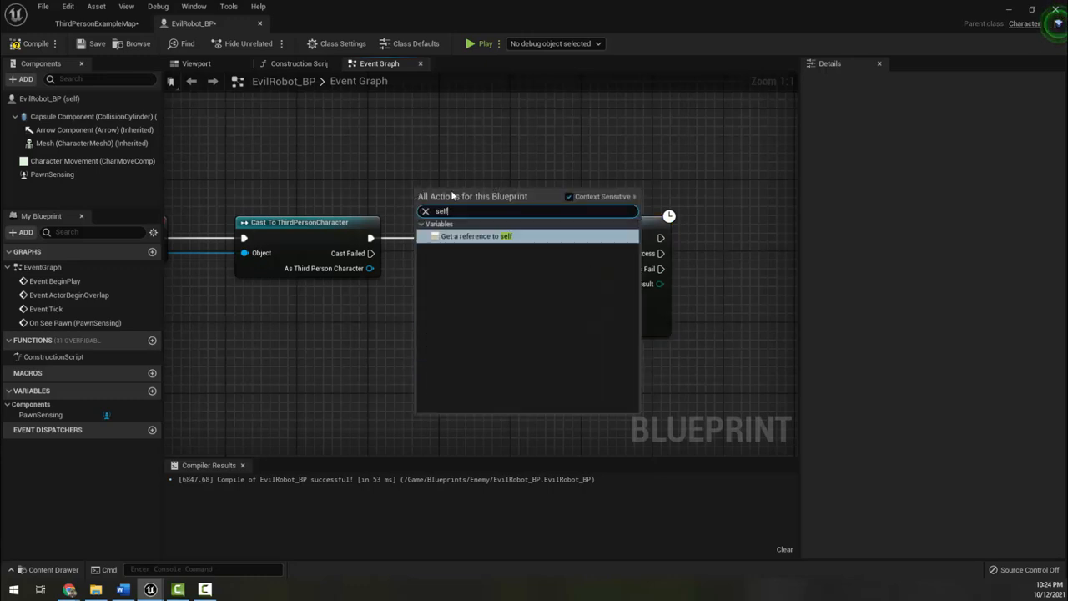
{"action": "left_click", "coordinate": [477, 237]}
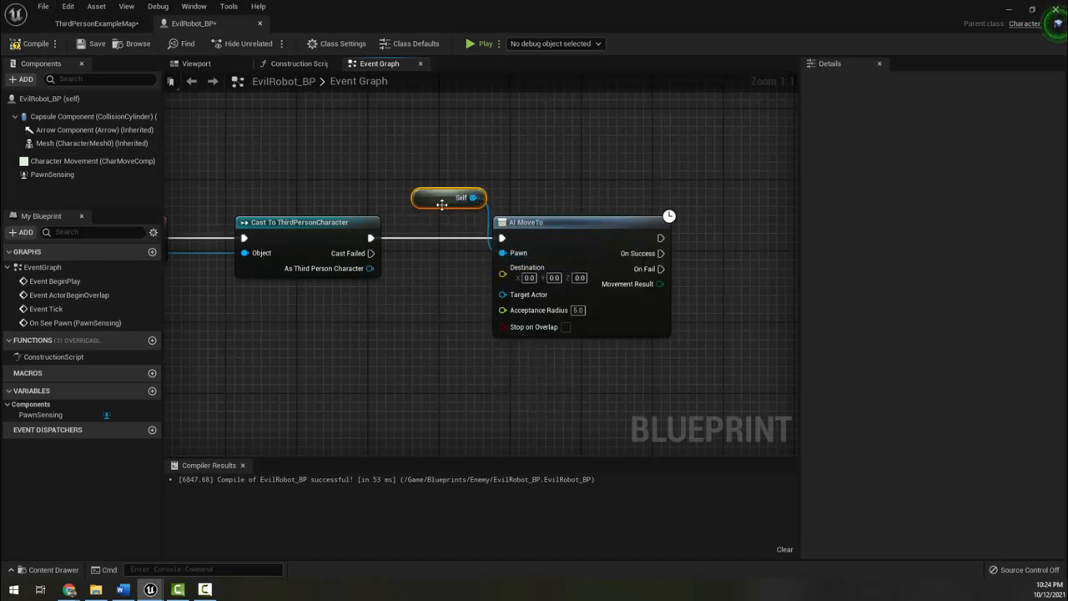
{"action": "left_click_drag", "start_coordinate": [449, 197], "coordinate": [426, 189]}
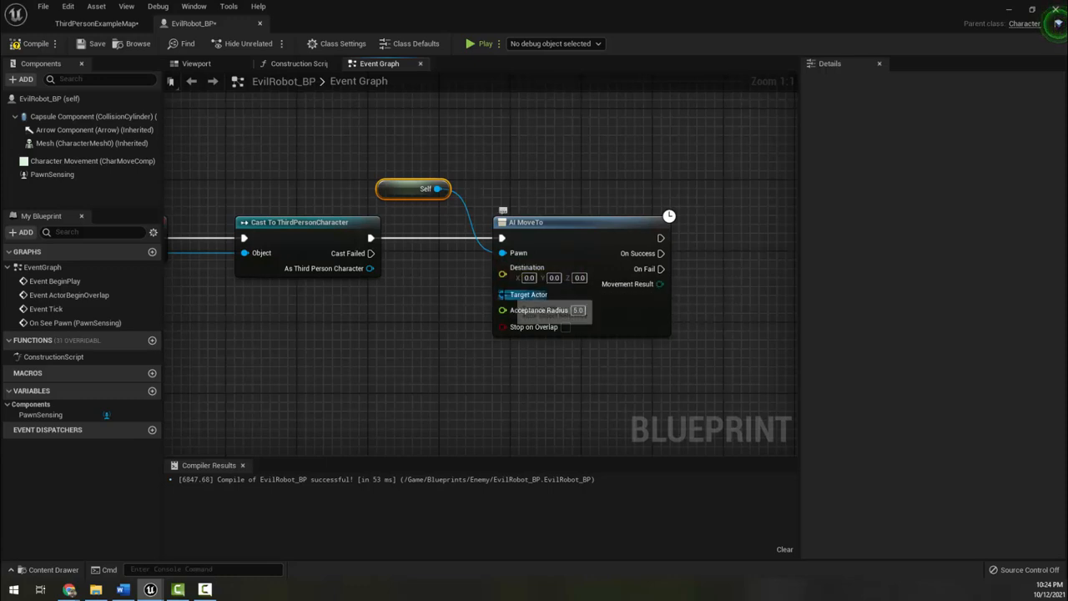
{"action": "mouse_move", "coordinate": [500, 294]}
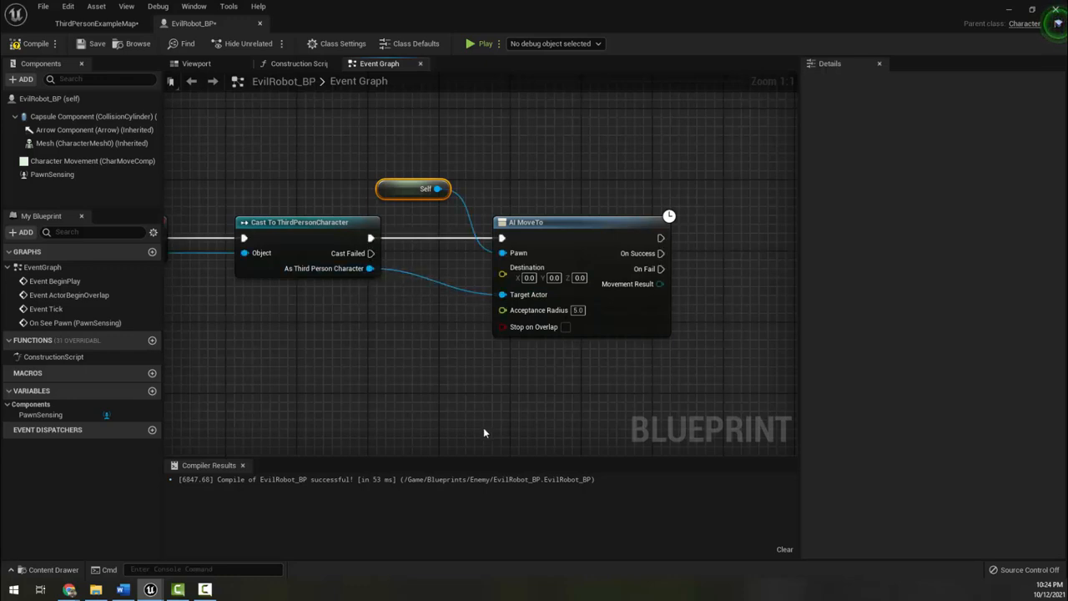
{"action": "mouse_move", "coordinate": [402, 393]}
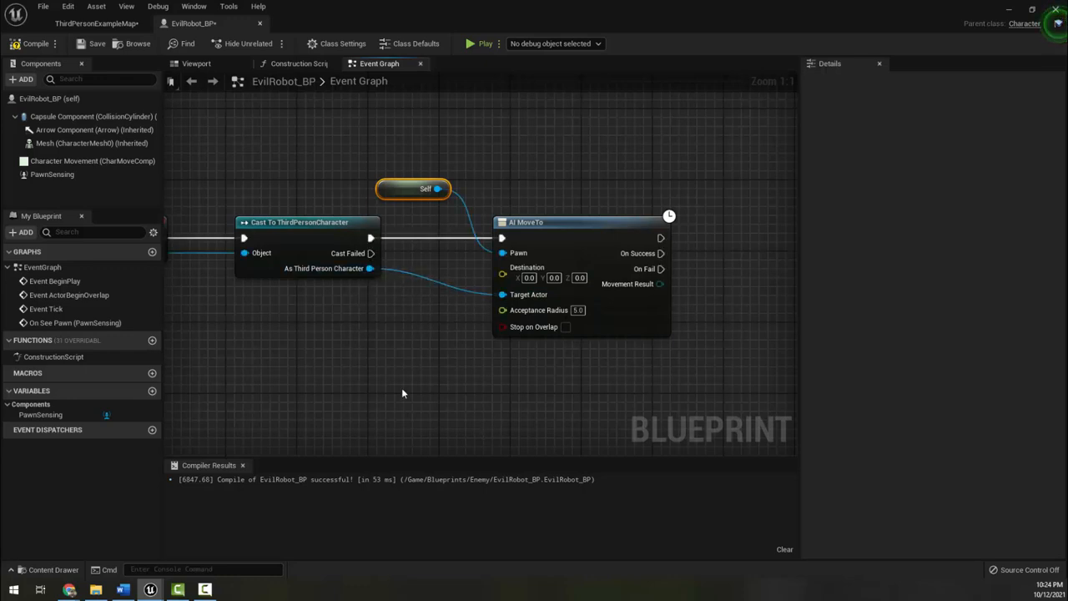
{"action": "scroll", "scroll_direction": "down", "scroll_amount": 3}
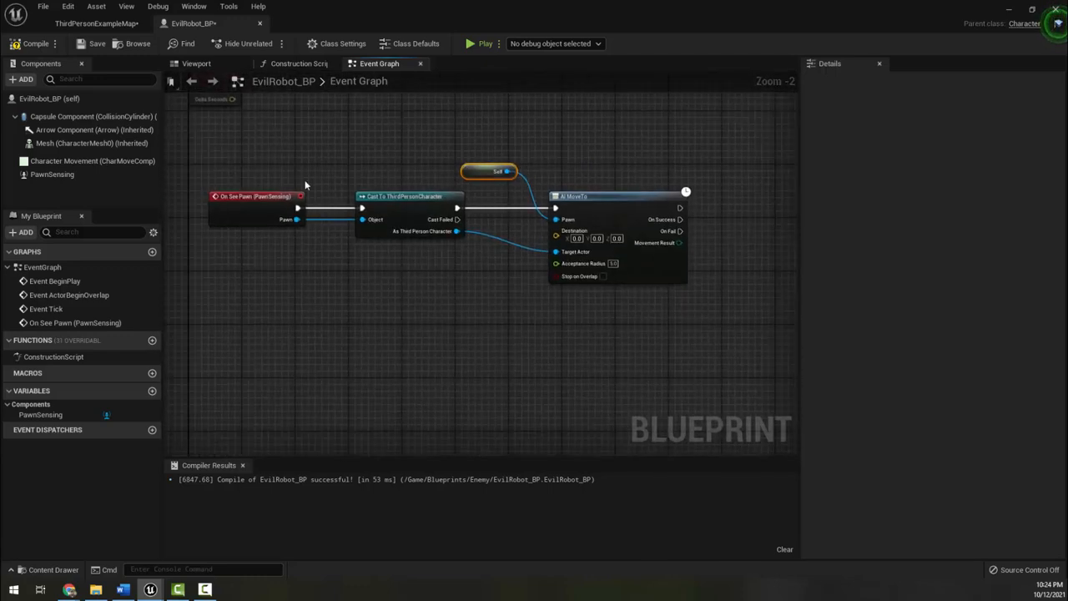
{"action": "mouse_move", "coordinate": [584, 264]}
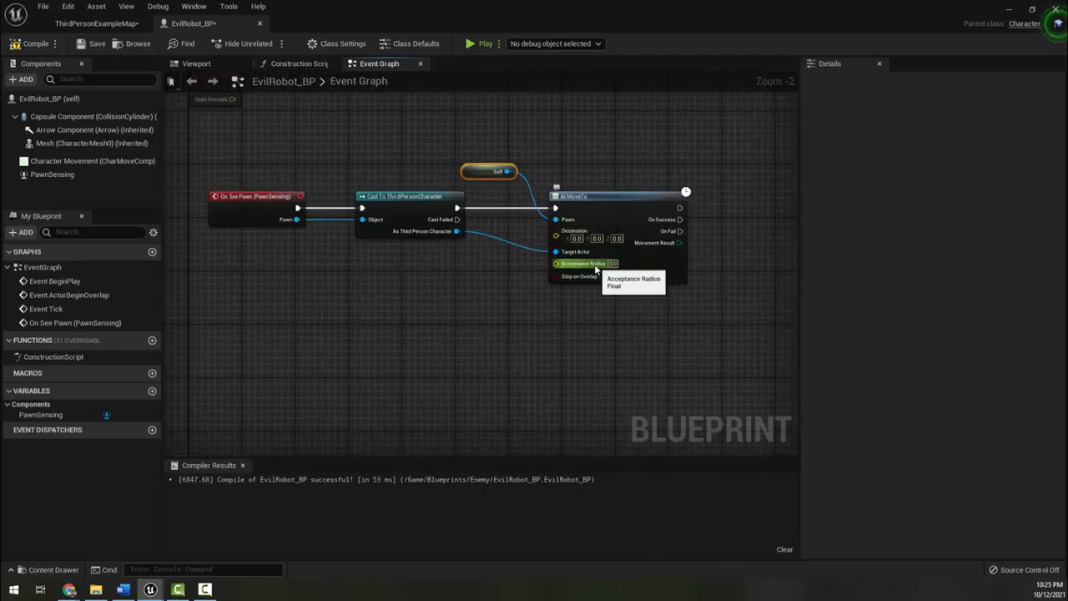
{"action": "mouse_move", "coordinate": [307, 288]}
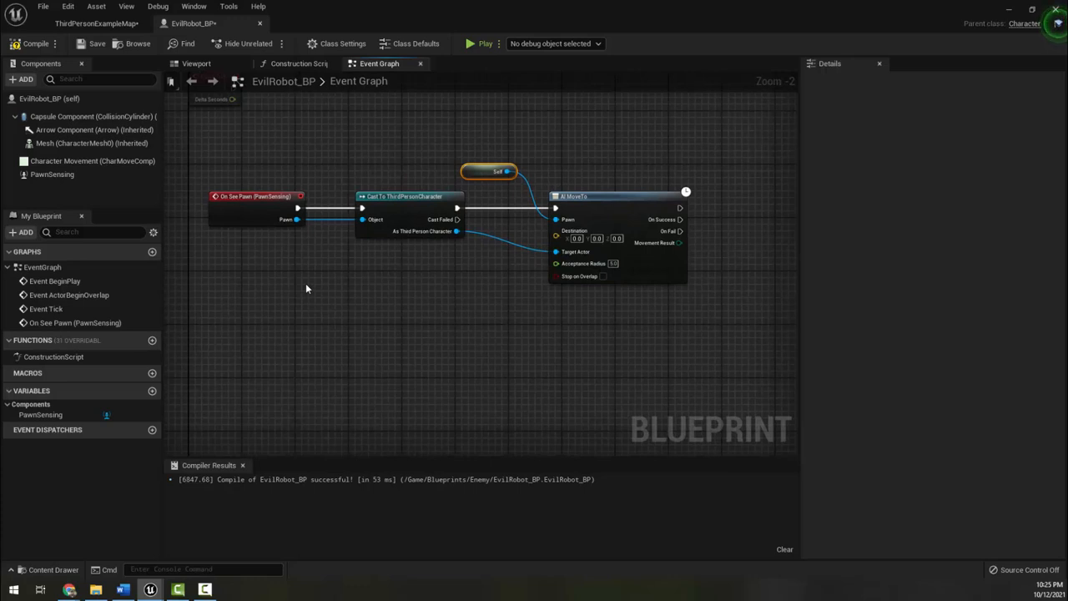
{"action": "mouse_move", "coordinate": [444, 172]}
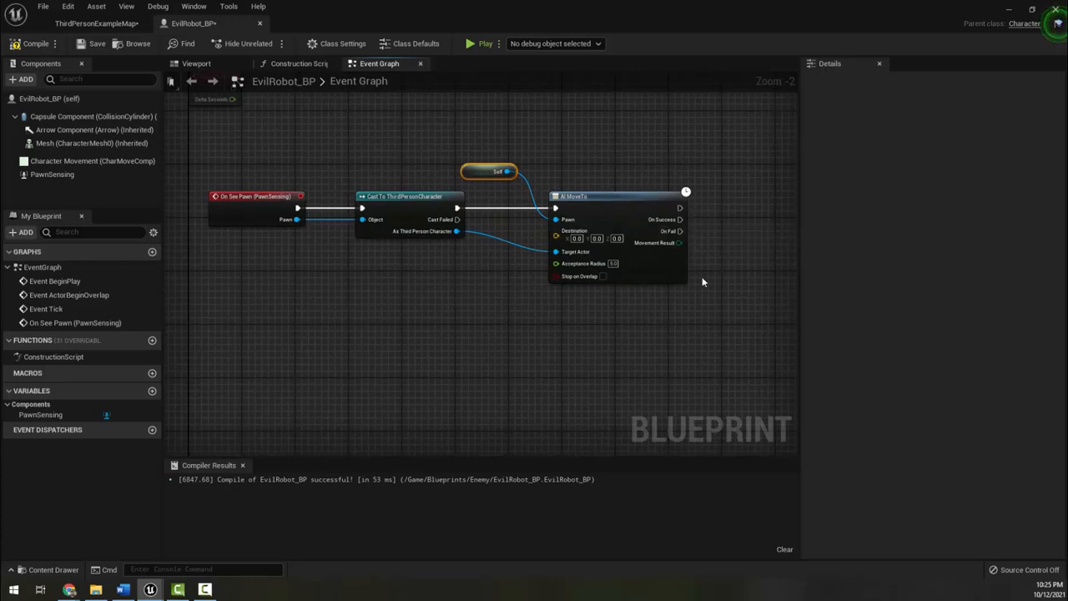
{"action": "mouse_move", "coordinate": [526, 343]}
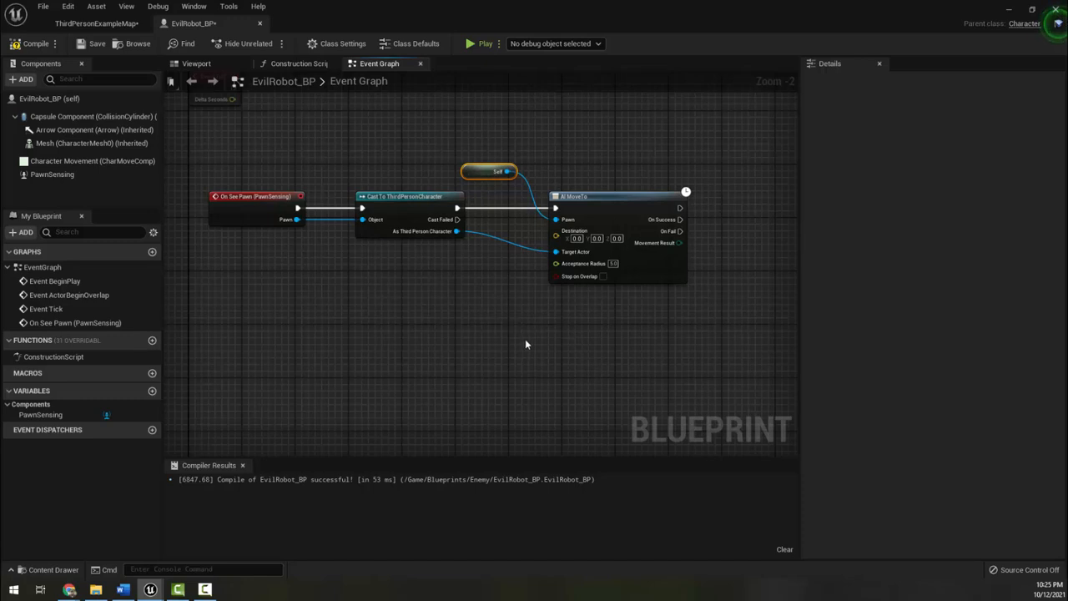
{"action": "mouse_move", "coordinate": [37, 44]}
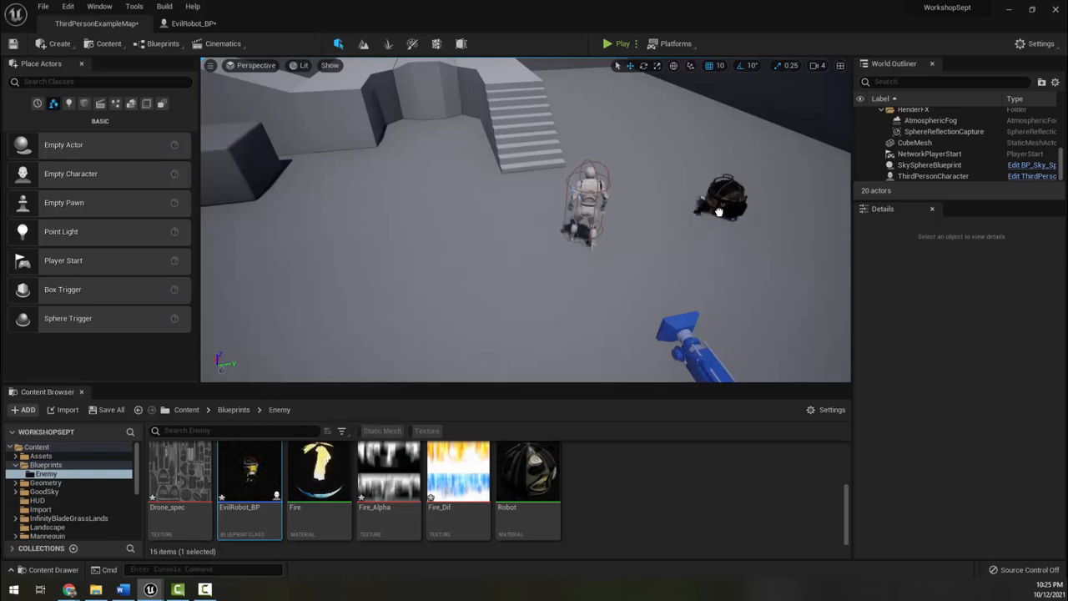
Step: Drop EvilRobot_BP into the level and run a brief play-test to see it beside the player
{"action": "left_click", "coordinate": [721, 197]}
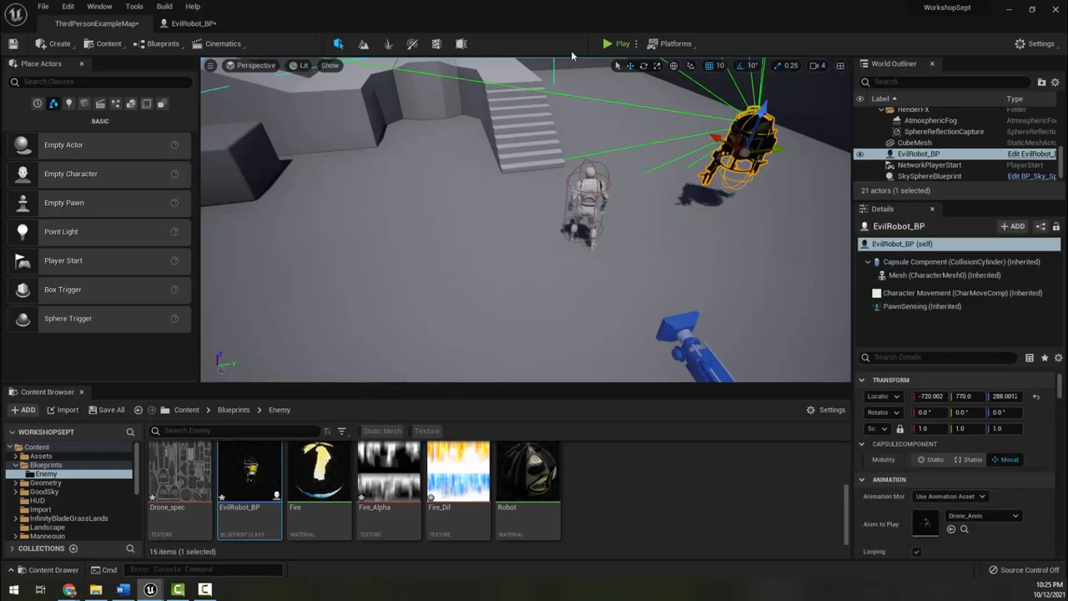
{"action": "left_click", "coordinate": [617, 43]}
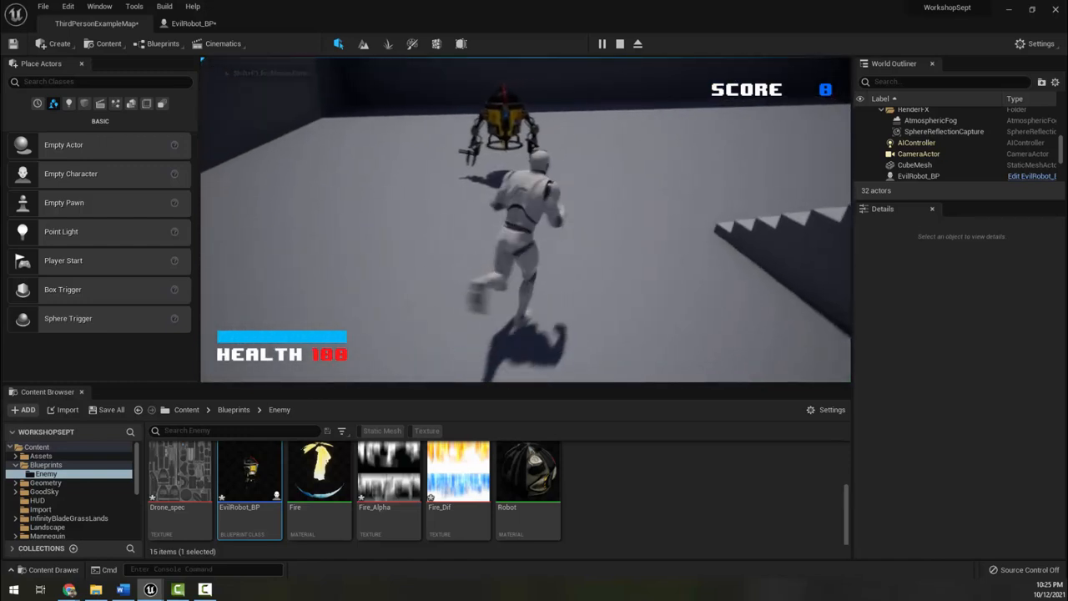
{"action": "left_click", "coordinate": [638, 44]}
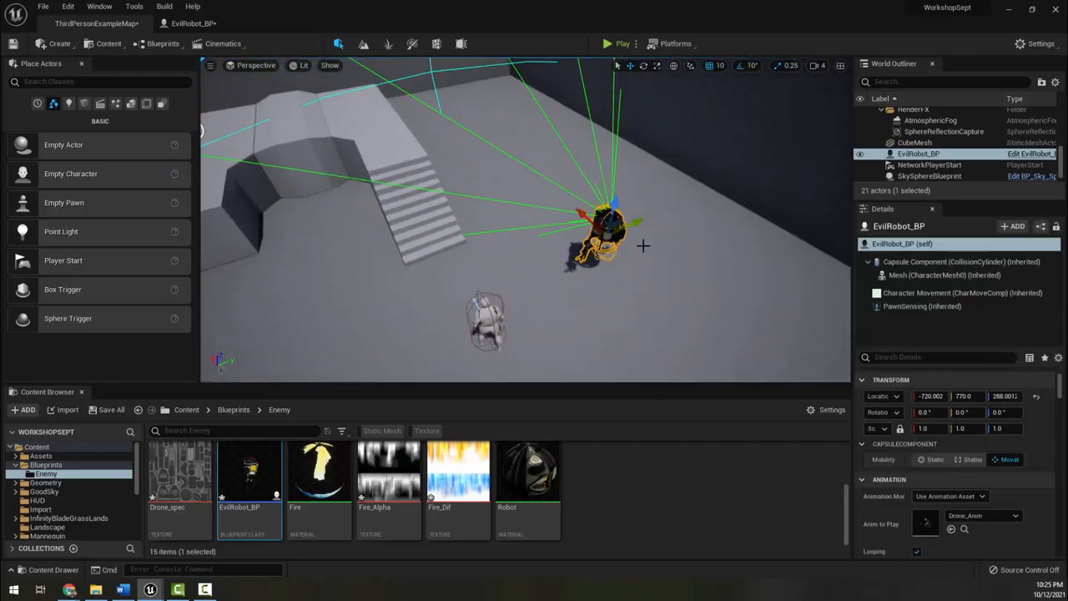
{"action": "left_click_drag", "start_coordinate": [643, 245], "coordinate": [454, 180]}
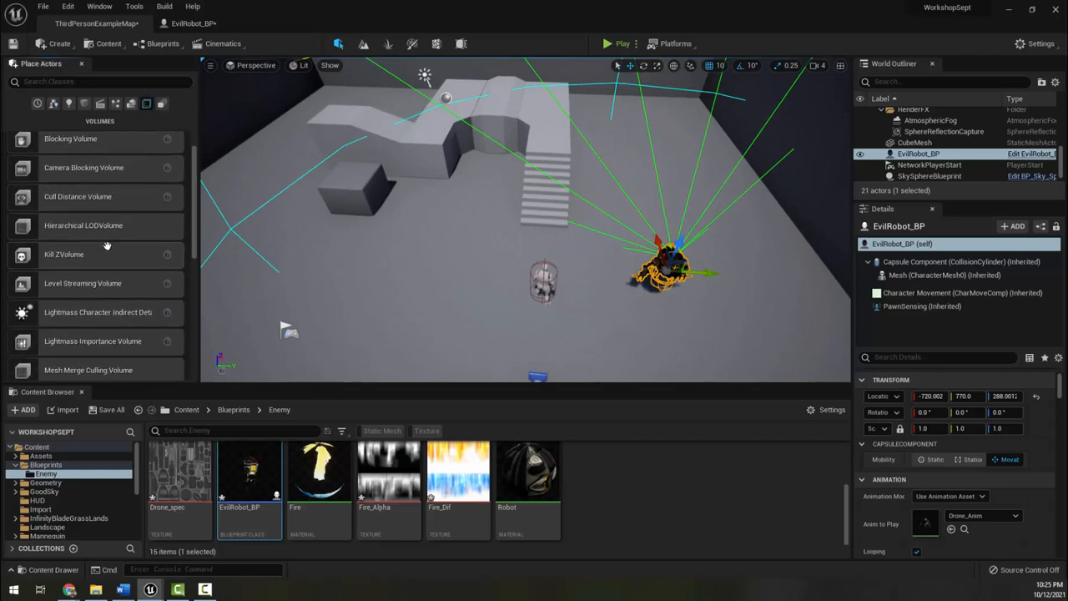
Step: Drag a Nav Mesh Bounds Volume from Place Actors > Volumes into the viewport
{"action": "scroll", "scroll_direction": "down", "scroll_amount": 3}
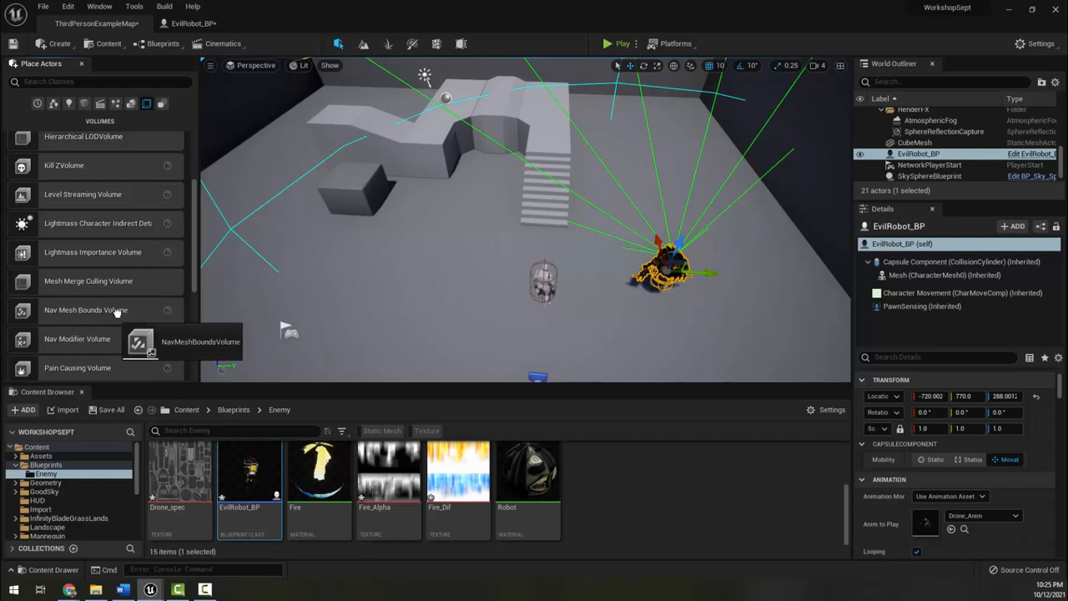
{"action": "left_click_drag", "start_coordinate": [85, 309], "coordinate": [459, 250]}
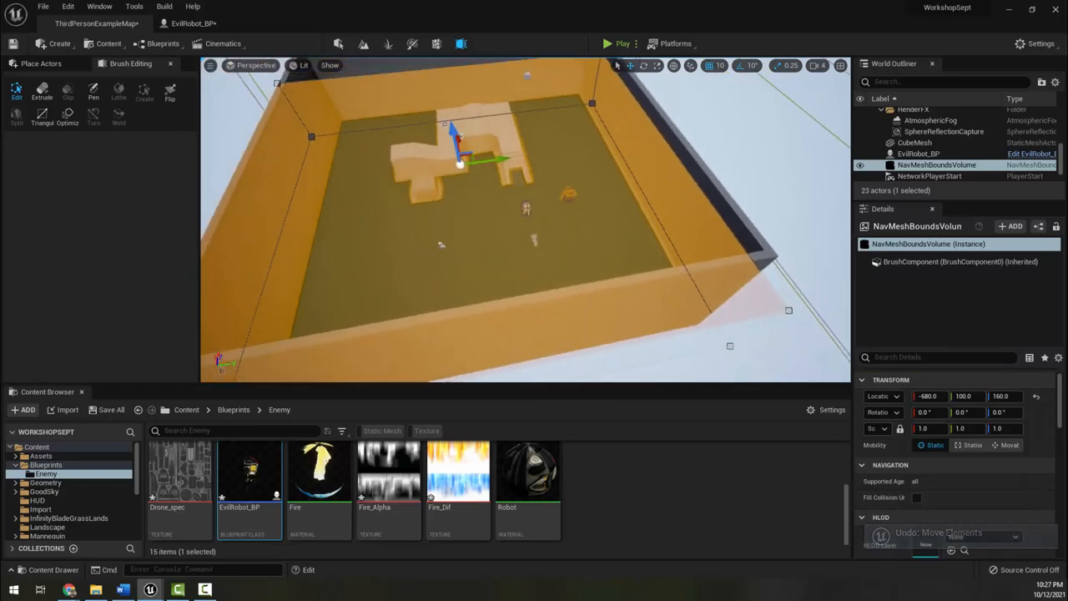
Step: Preview the generated navigation mesh covering the floor, stairs and ramp
{"action": "left_click", "coordinate": [40, 64]}
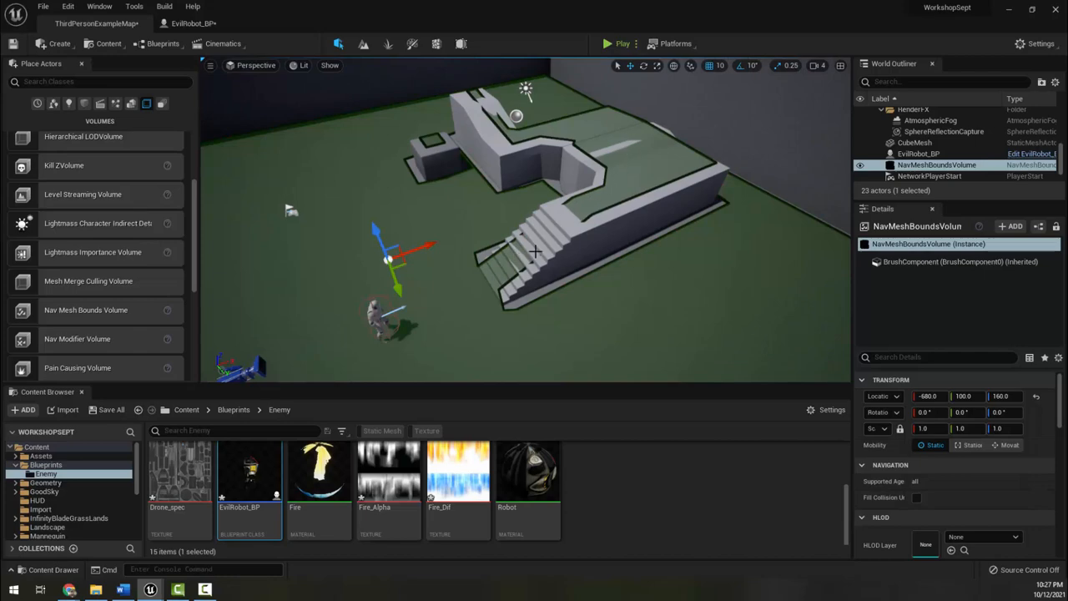
{"action": "mouse_move", "coordinate": [588, 217]}
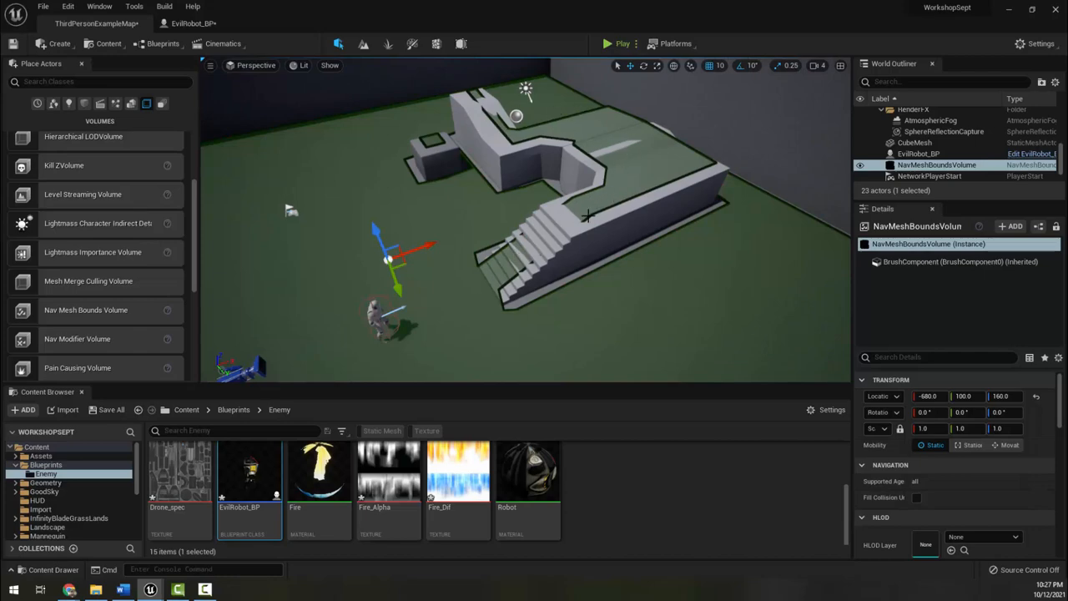
Step: Start a play-test and watch the EvilRobot chase the player character
{"action": "left_click_drag", "start_coordinate": [501, 234], "coordinate": [467, 217]}
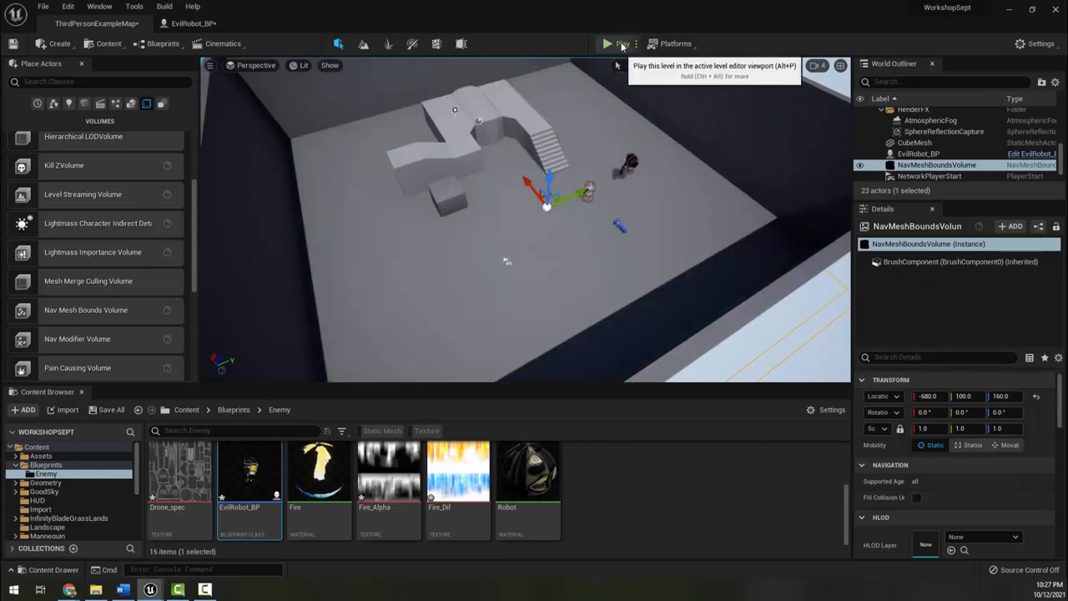
{"action": "left_click", "coordinate": [607, 44]}
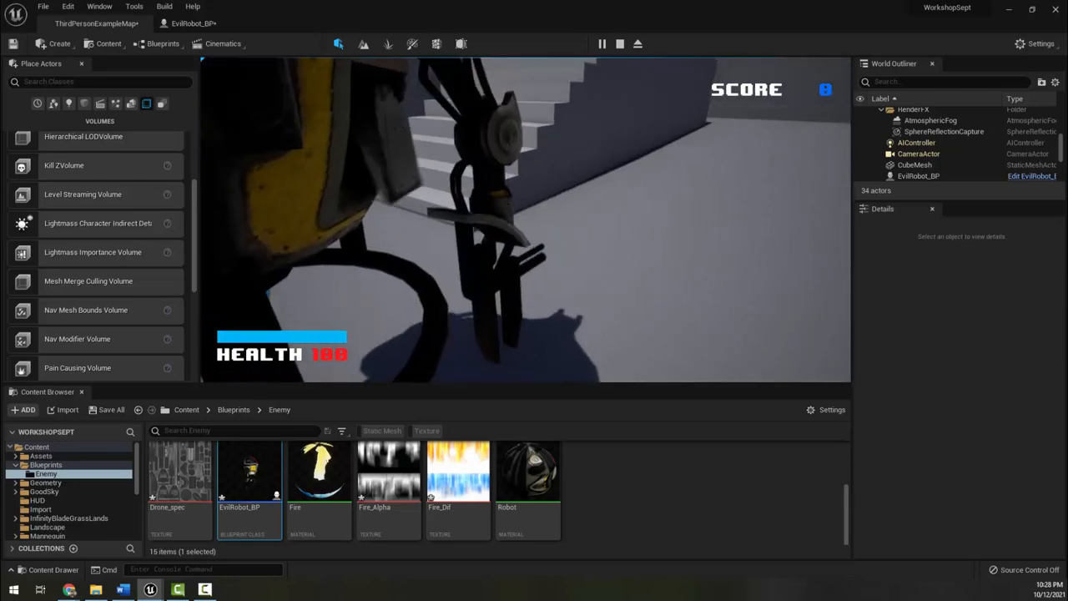
Step: Stop the test and add a GetWorldLocation node for the robot's Mesh in EvilRobot_BP
{"action": "left_click", "coordinate": [638, 44]}
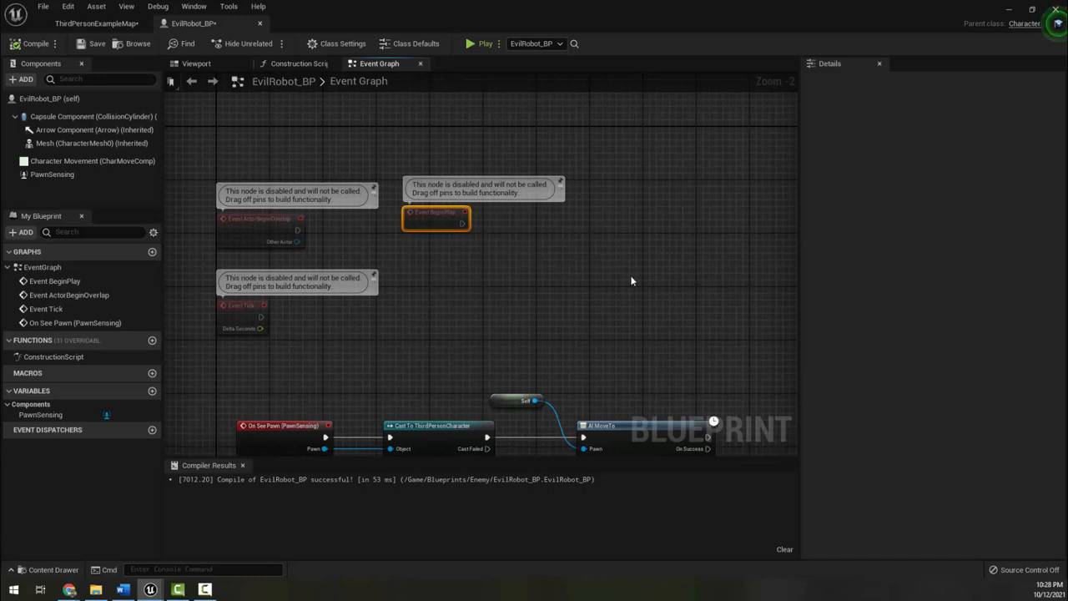
{"action": "right_click", "coordinate": [630, 280]}
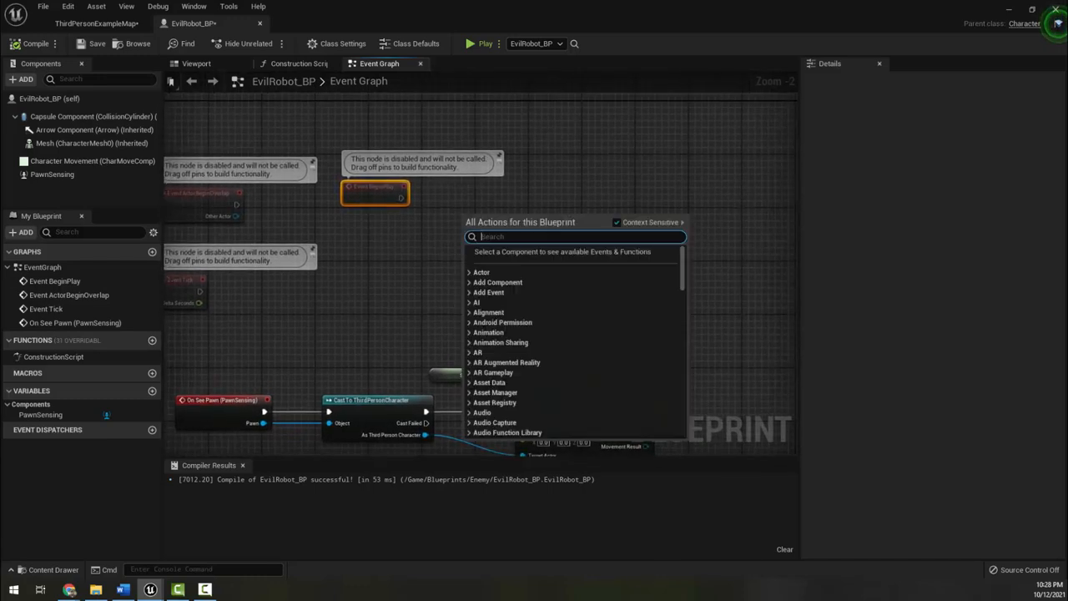
{"action": "left_click", "coordinate": [91, 144]}
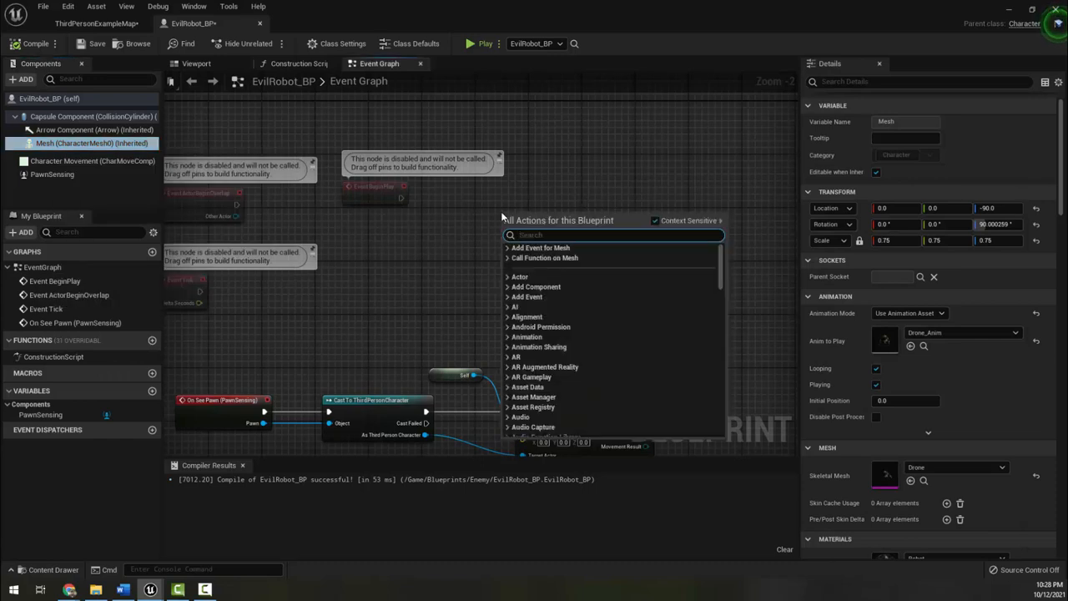
{"action": "type", "text": "get world location"}
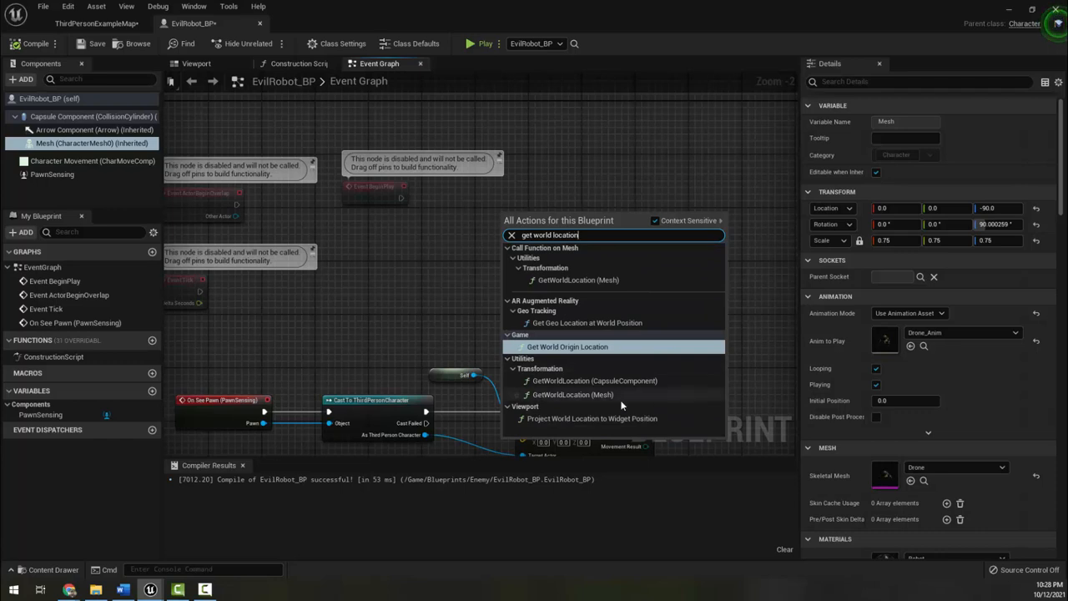
{"action": "left_click", "coordinate": [578, 280]}
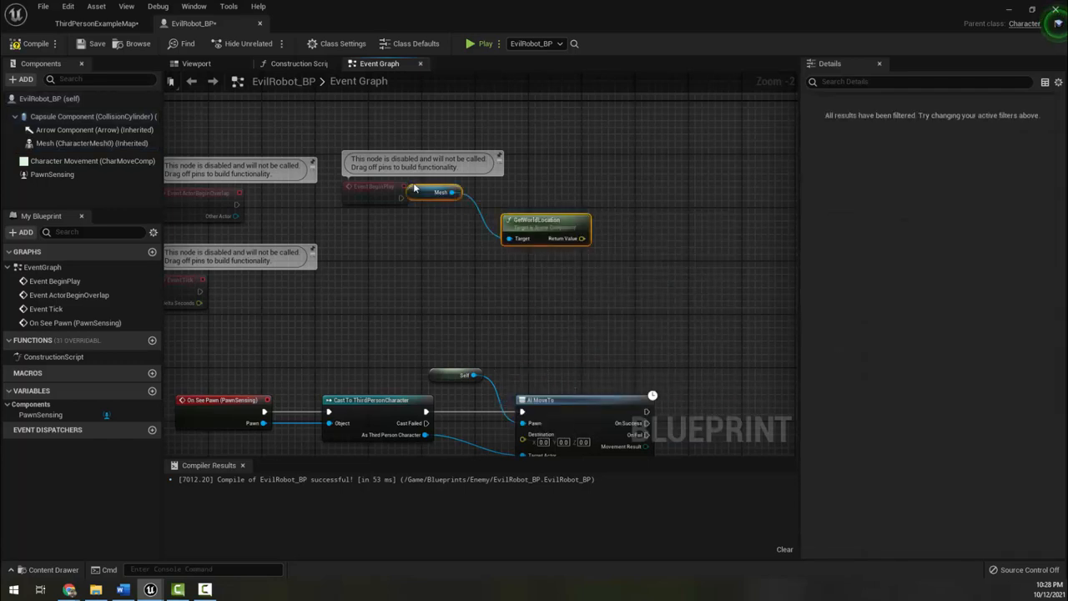
{"action": "left_click_drag", "start_coordinate": [434, 192], "coordinate": [418, 274]}
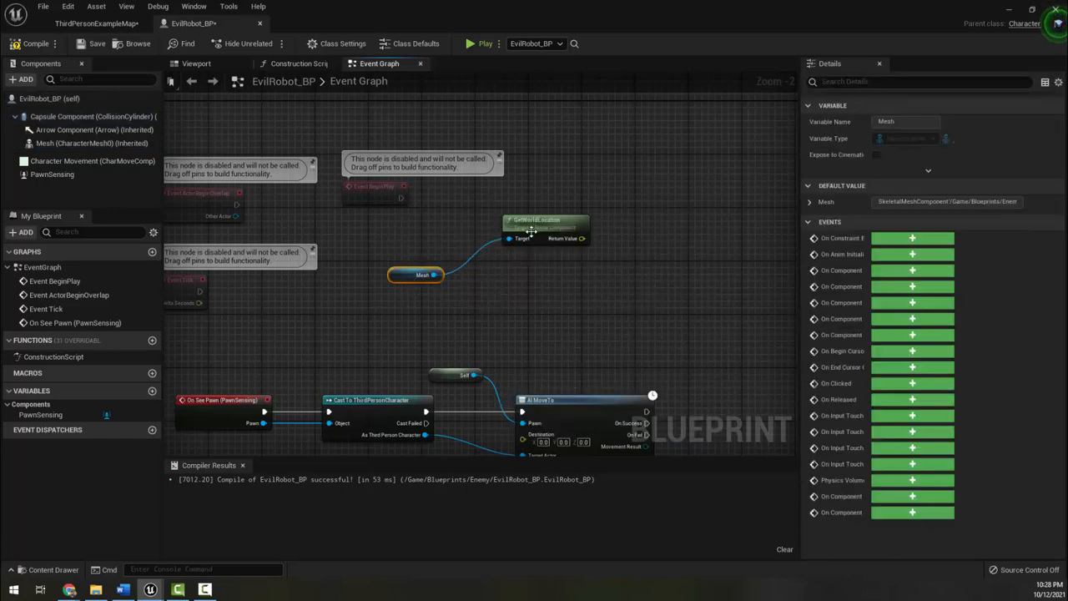
Step: Promote the world location to a new vector variable named Home set at BeginPlay
{"action": "right_click", "coordinate": [527, 238]}
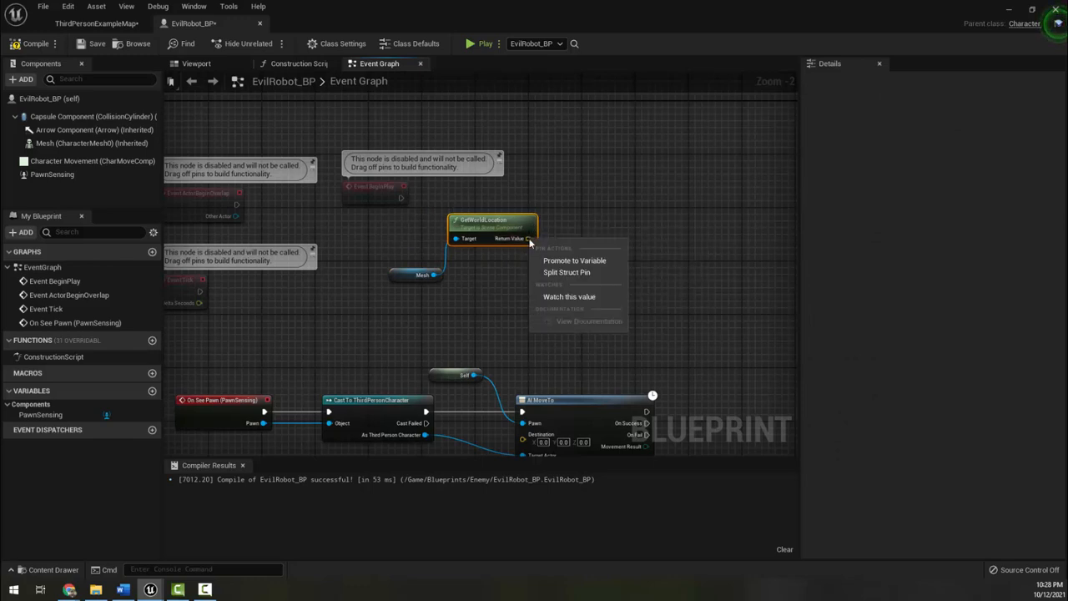
{"action": "left_click", "coordinate": [574, 260]}
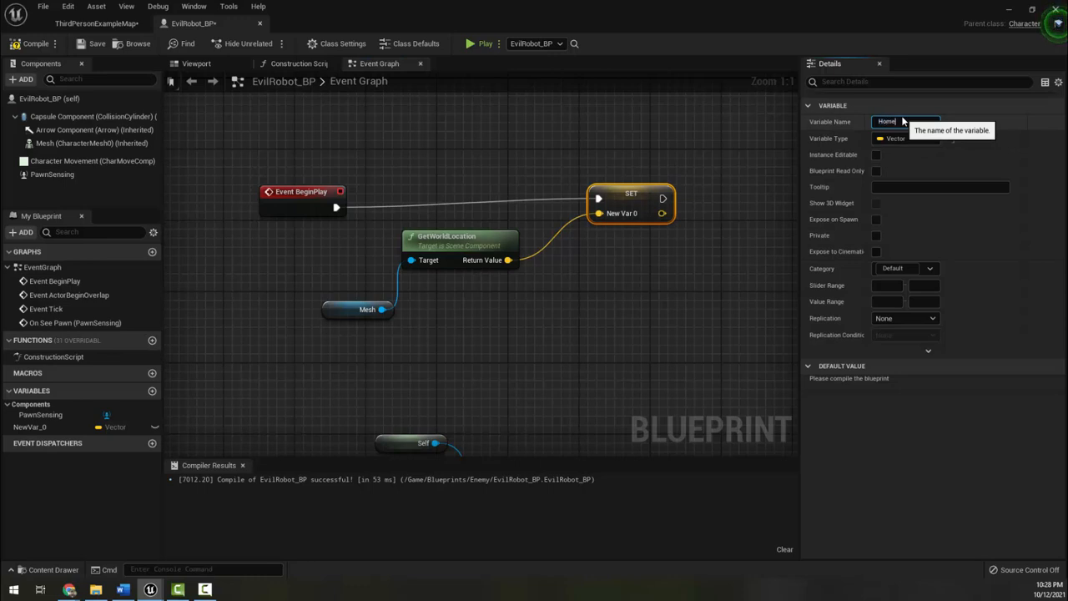
{"action": "type", "text": "Home"}
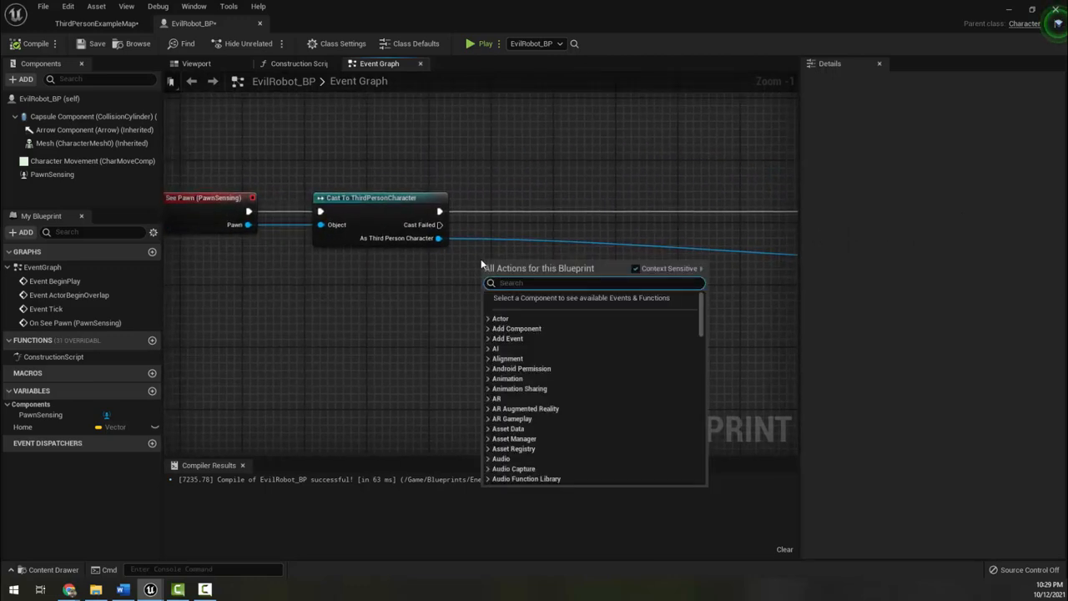
Step: Add a Distance (Vector) node fed by the mesh world location and the player's GetActorLocation
{"action": "type", "text": "distance"}
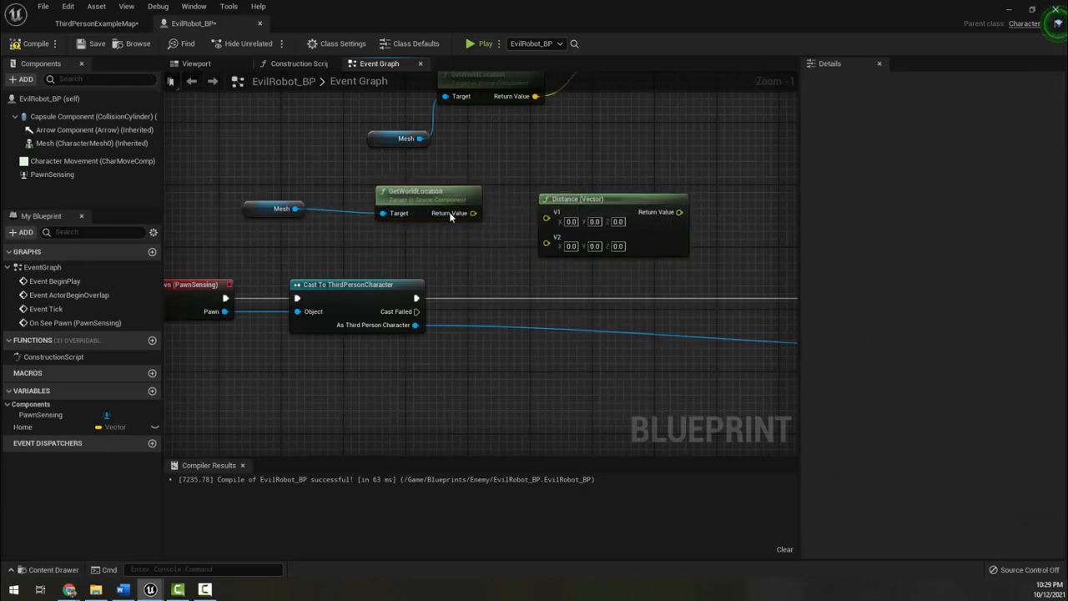
{"action": "left_click_drag", "start_coordinate": [474, 214], "coordinate": [548, 212]}
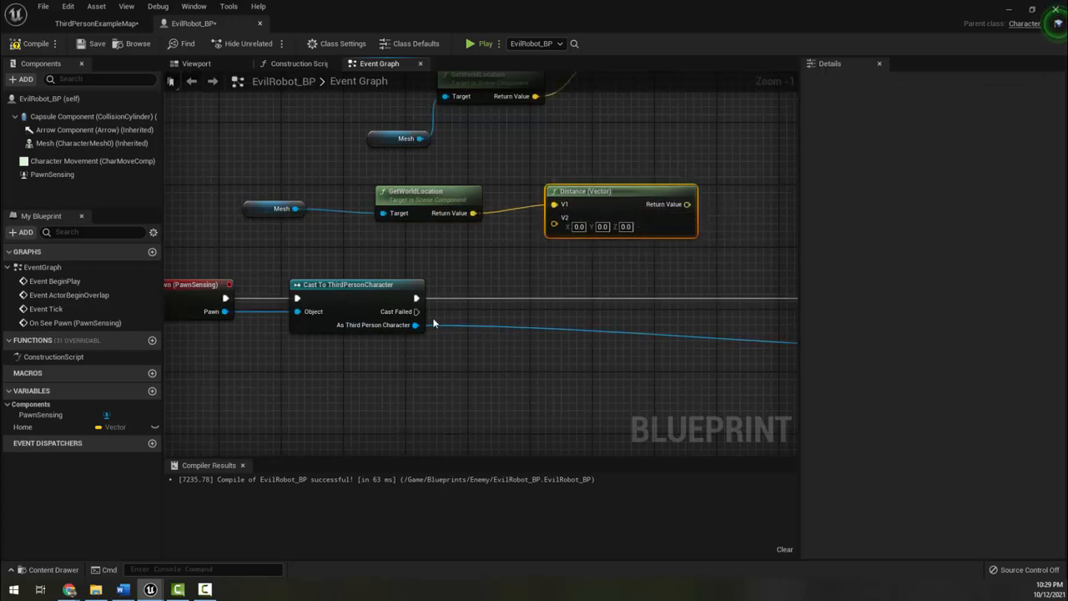
{"action": "left_click_drag", "start_coordinate": [416, 324], "coordinate": [442, 381]}
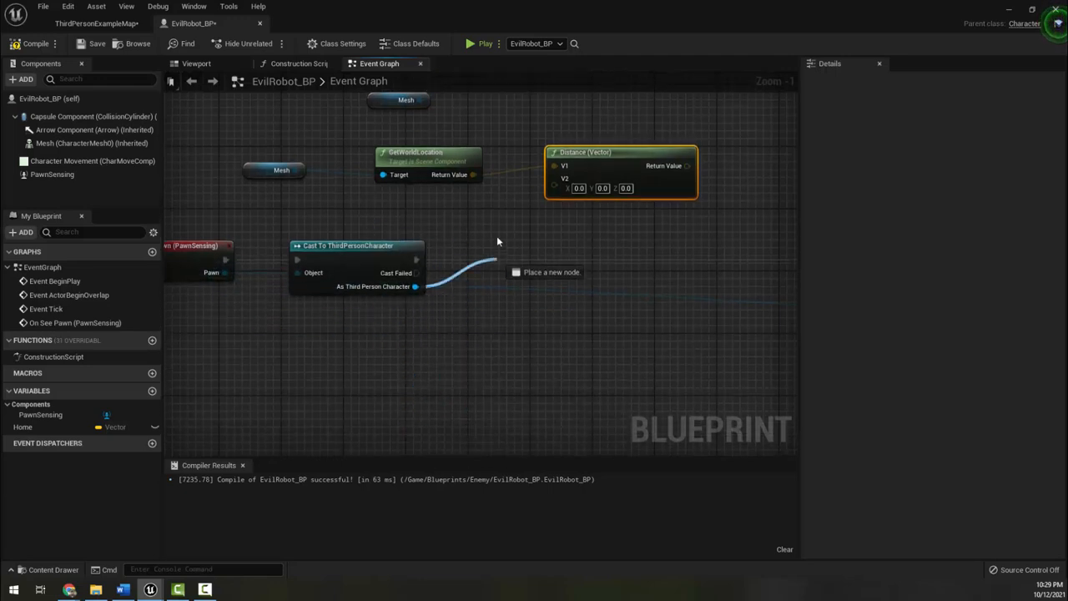
{"action": "type", "text": "get w"}
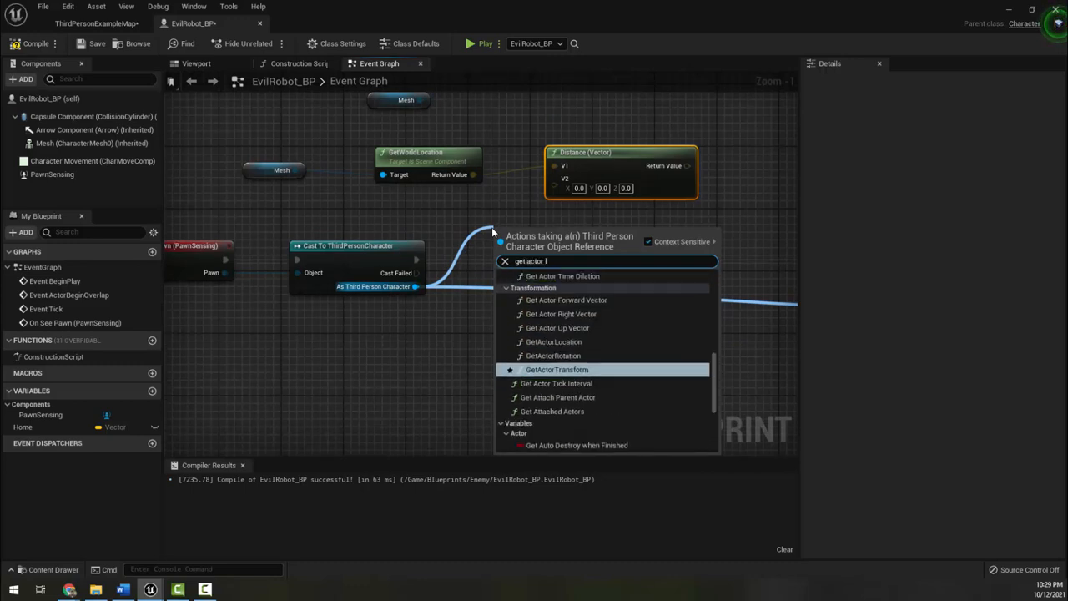
{"action": "type", "text": "location"}
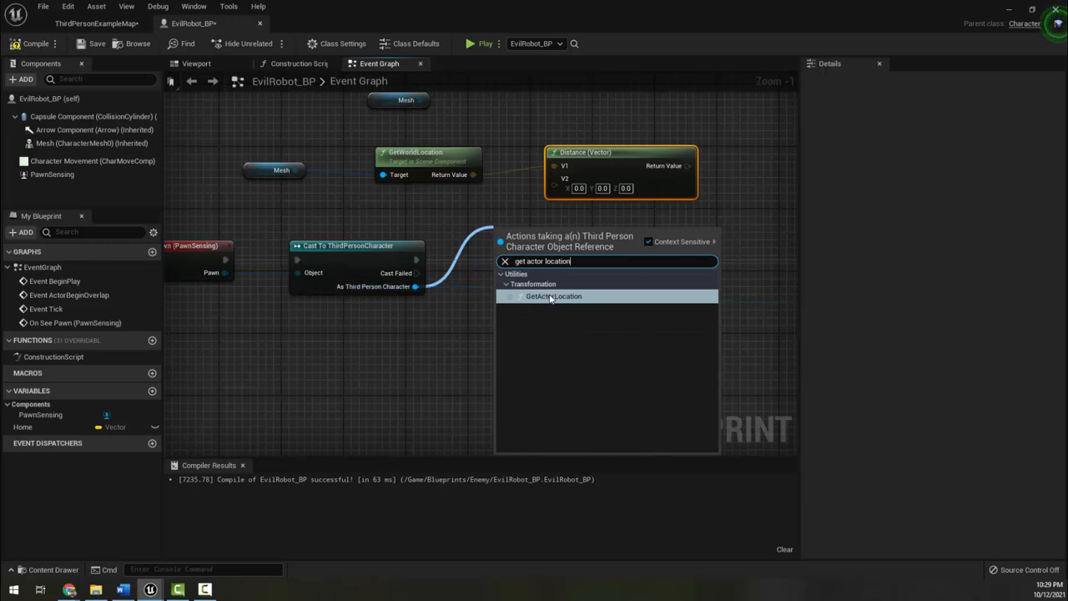
{"action": "left_click", "coordinate": [554, 297]}
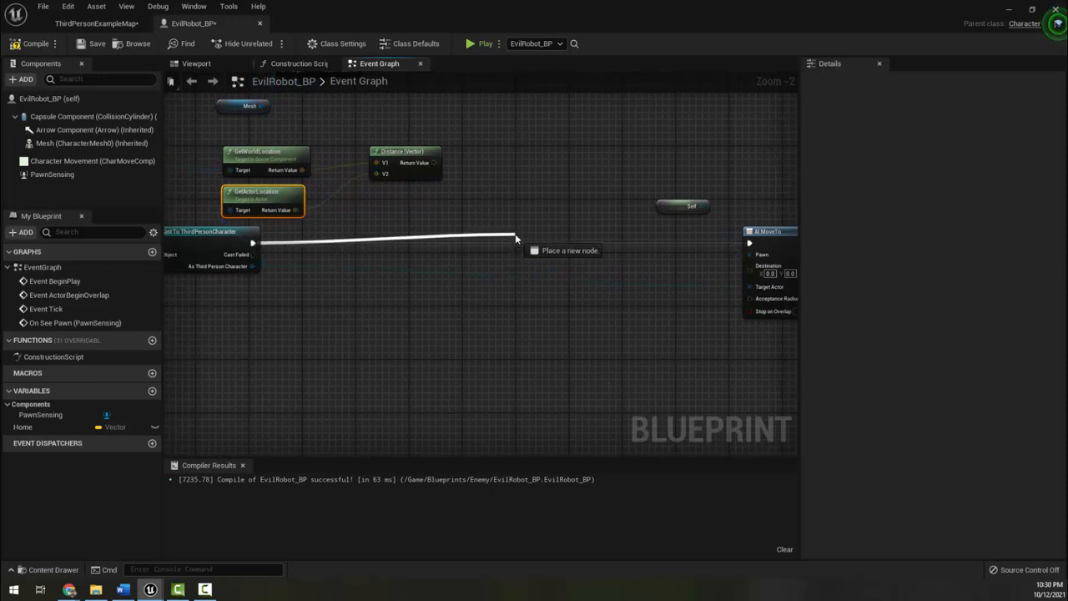
Step: Add a Branch whose condition is the distance compared with < 1000
{"action": "type", "text": "branch"}
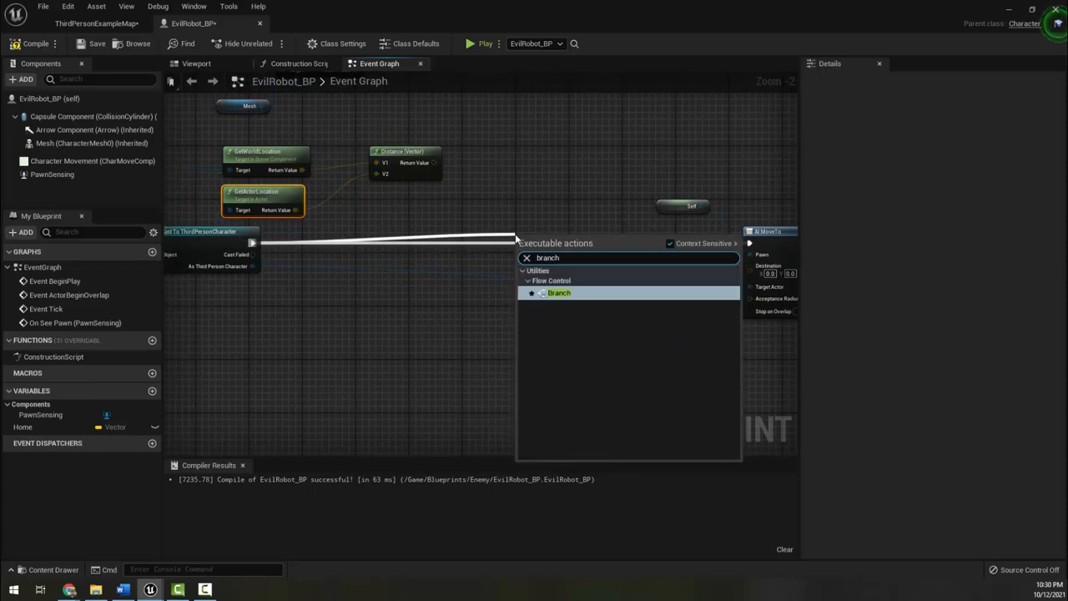
{"action": "left_click", "coordinate": [559, 294]}
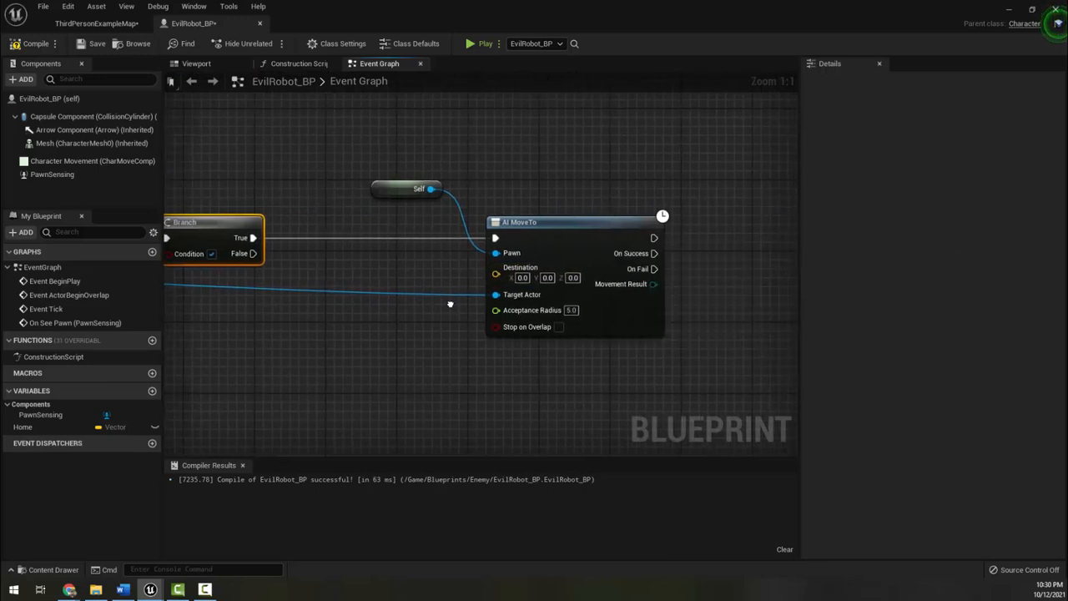
{"action": "mouse_move", "coordinate": [522, 293]}
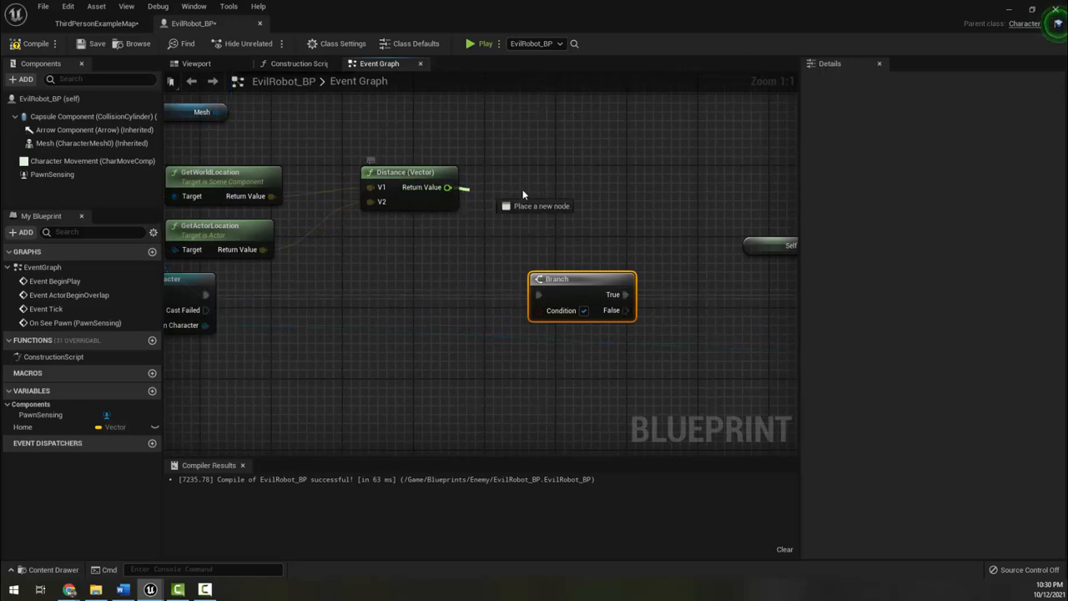
{"action": "left_click_drag", "start_coordinate": [448, 187], "coordinate": [527, 198]}
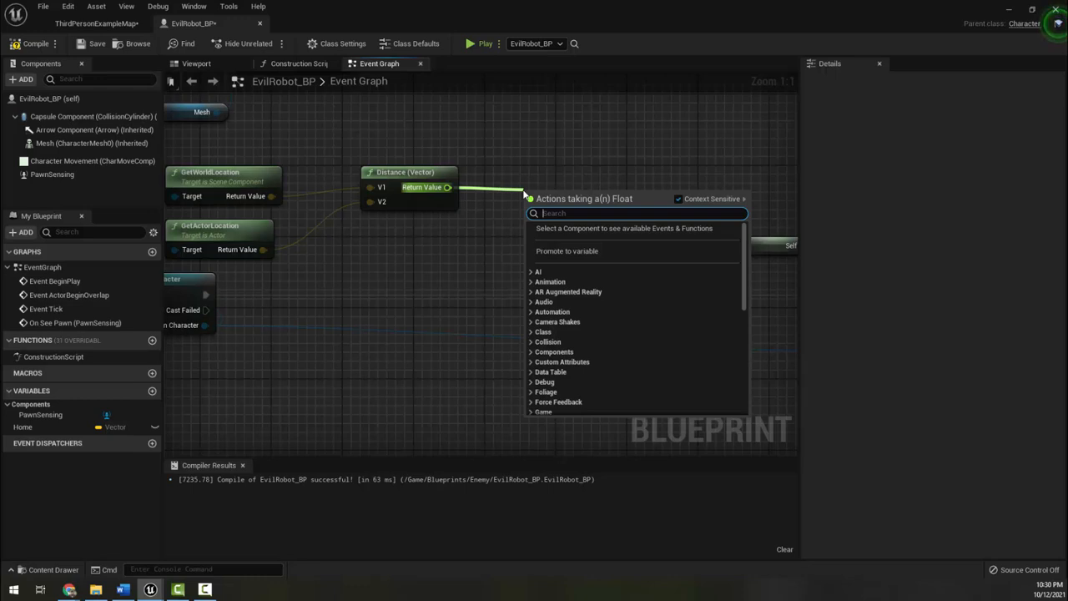
{"action": "type", "text": "<"}
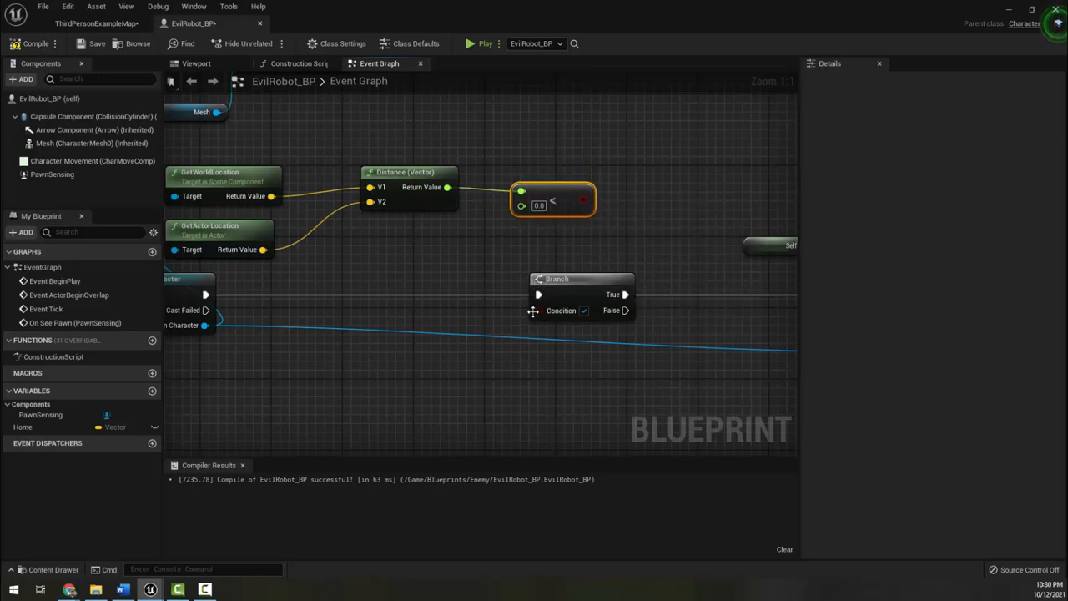
{"action": "left_click_drag", "start_coordinate": [584, 201], "coordinate": [544, 311]}
{"action": "type", "text": "1000"}
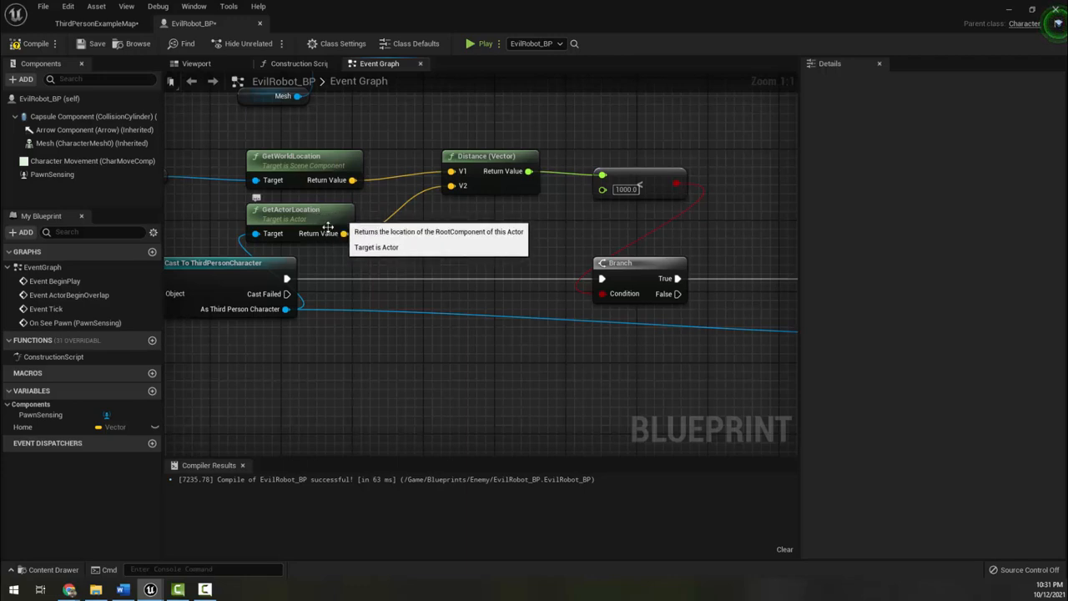
{"action": "mouse_move", "coordinate": [337, 158]}
{"action": "type", "text": "ai move to"}
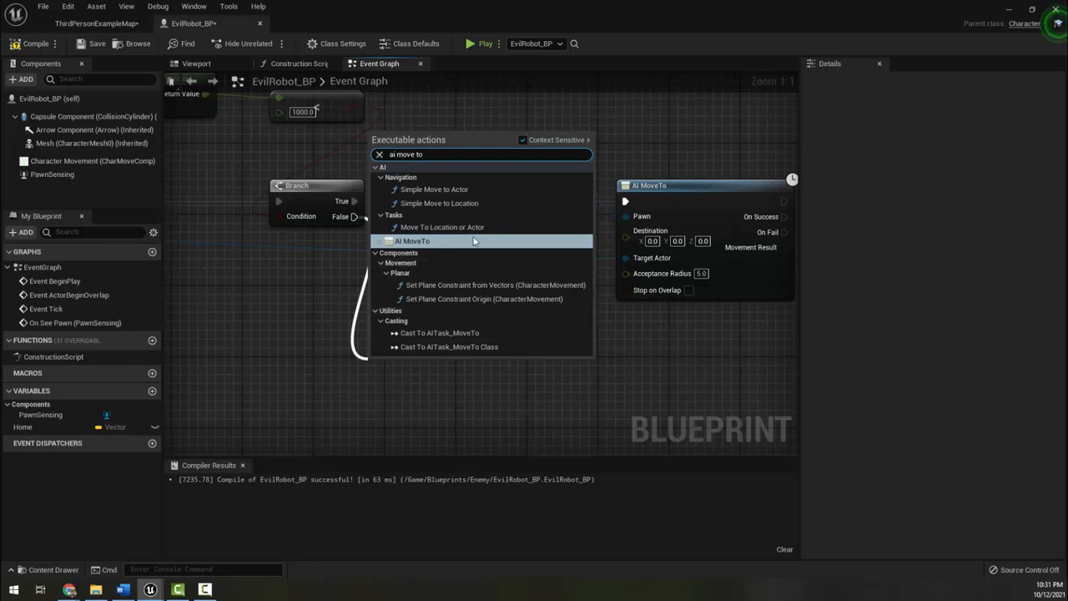
Step: Hang an AI MoveTo off the Branch False output with the Home variable as destination
{"action": "left_click", "coordinate": [412, 241]}
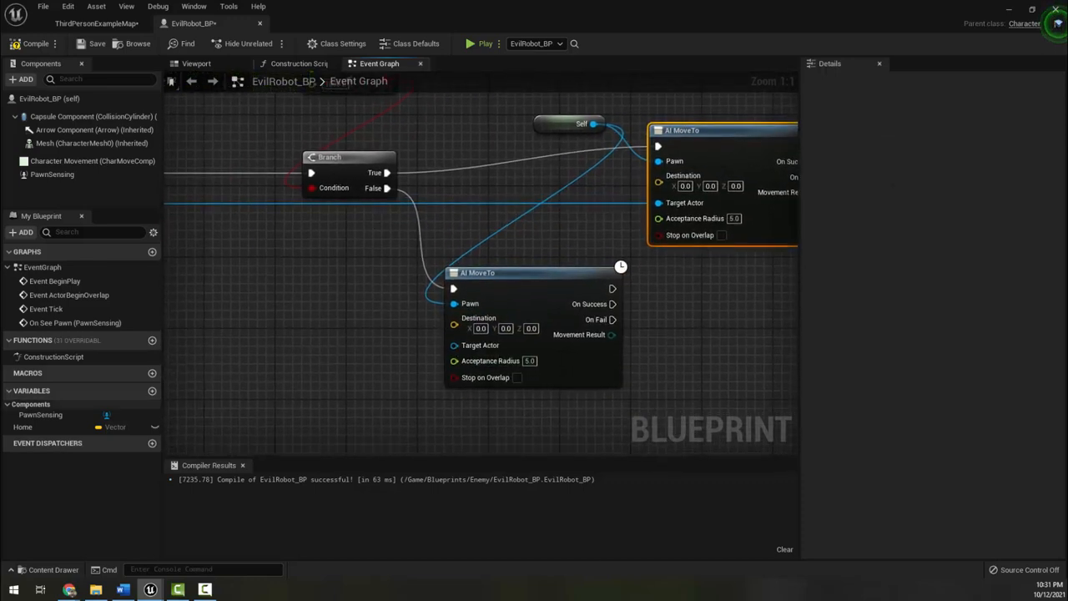
{"action": "left_click", "coordinate": [40, 414]}
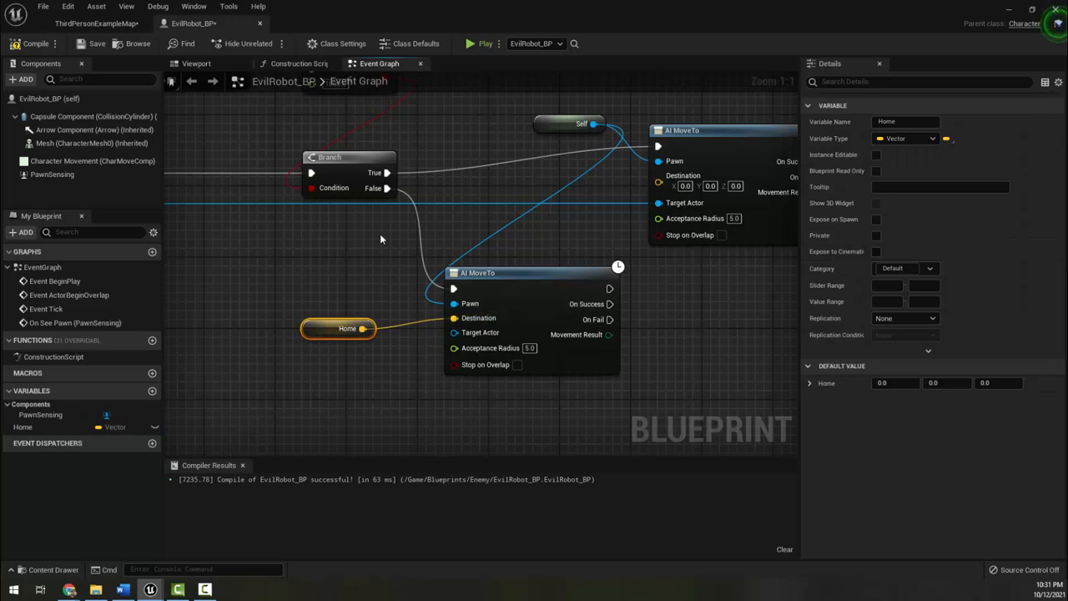
{"action": "mouse_move", "coordinate": [334, 284]}
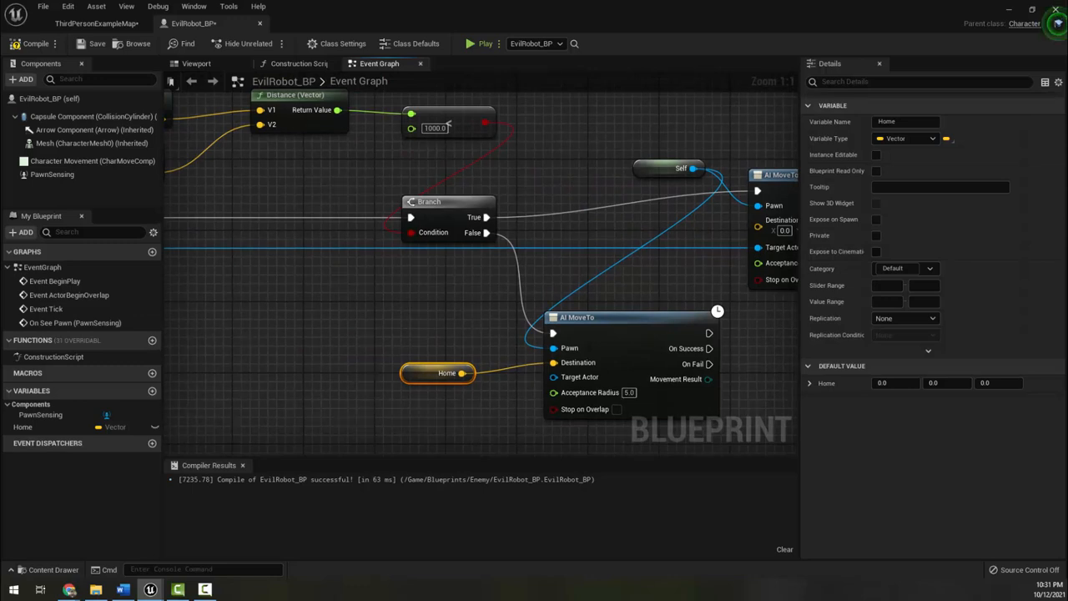
{"action": "mouse_move", "coordinate": [397, 294]}
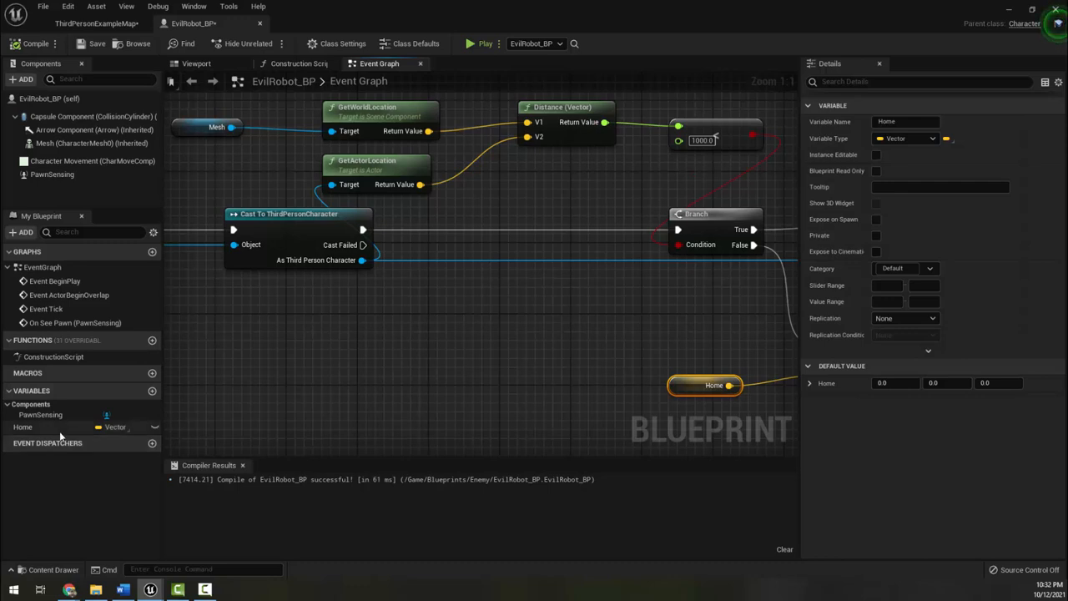
{"action": "mouse_move", "coordinate": [23, 427]}
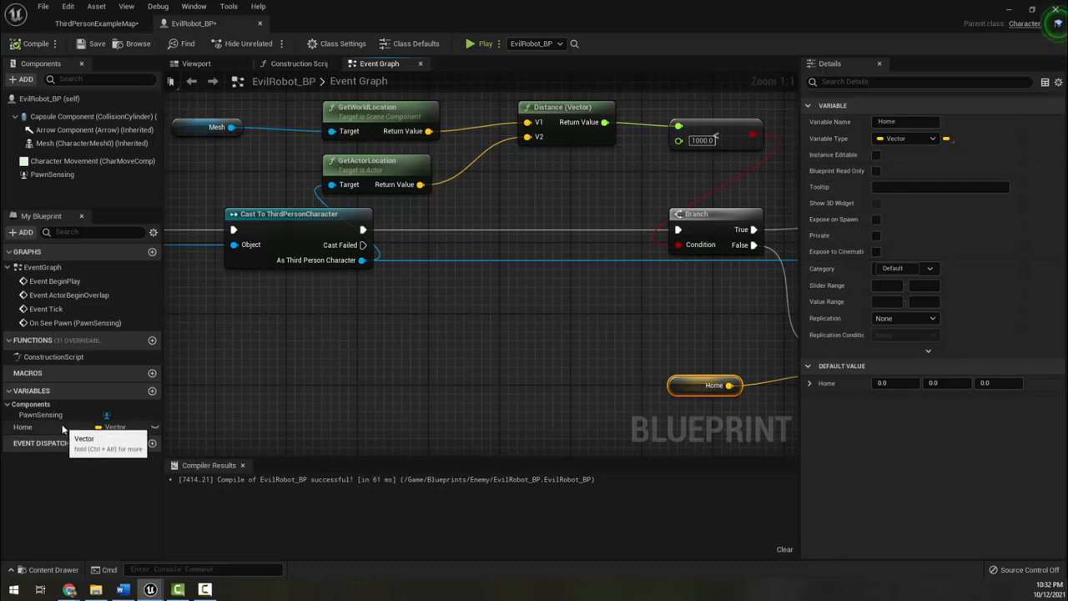
{"action": "mouse_move", "coordinate": [94, 437]}
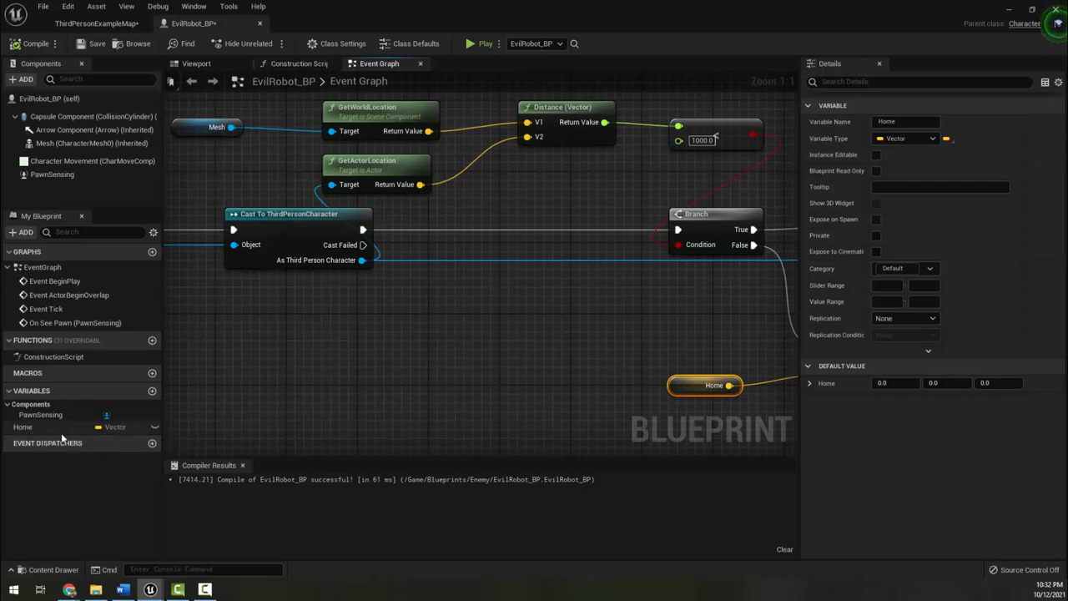
{"action": "mouse_move", "coordinate": [116, 444]}
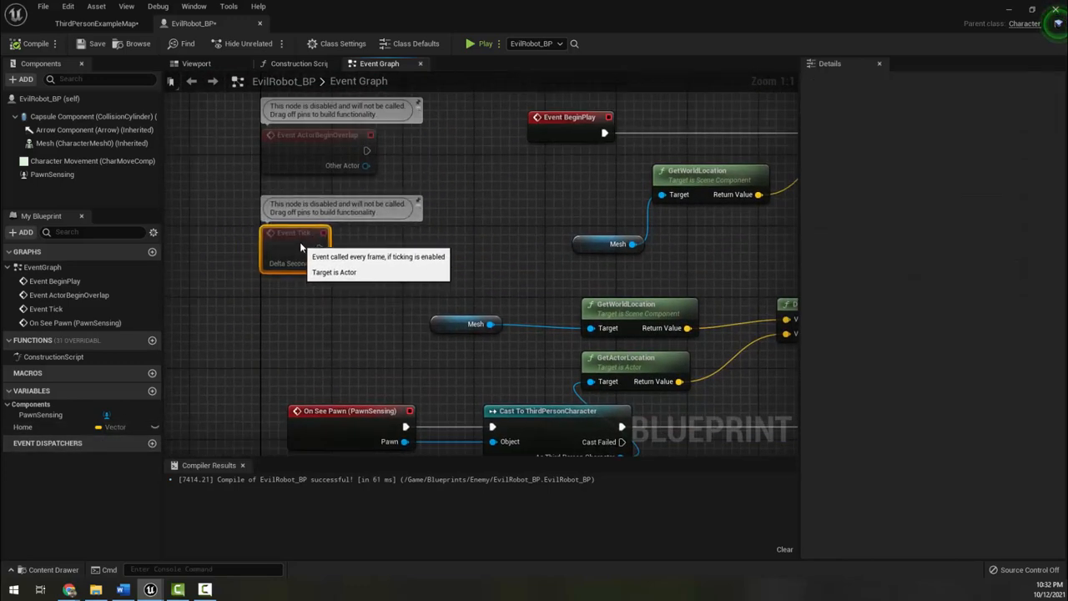
{"action": "mouse_move", "coordinate": [349, 284]}
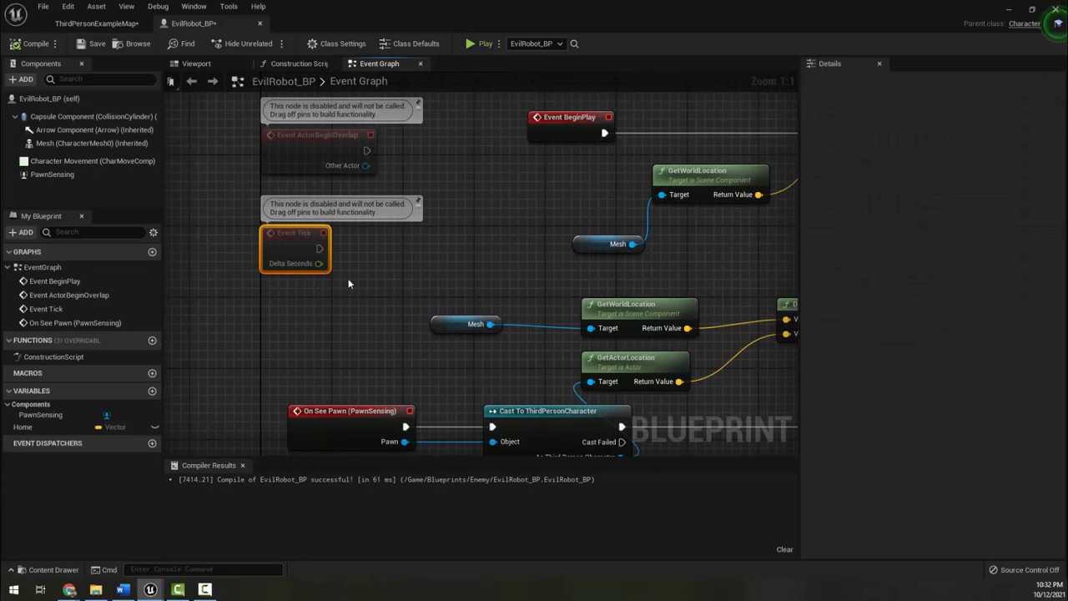
{"action": "scroll", "scroll_direction": "down", "scroll_amount": 3}
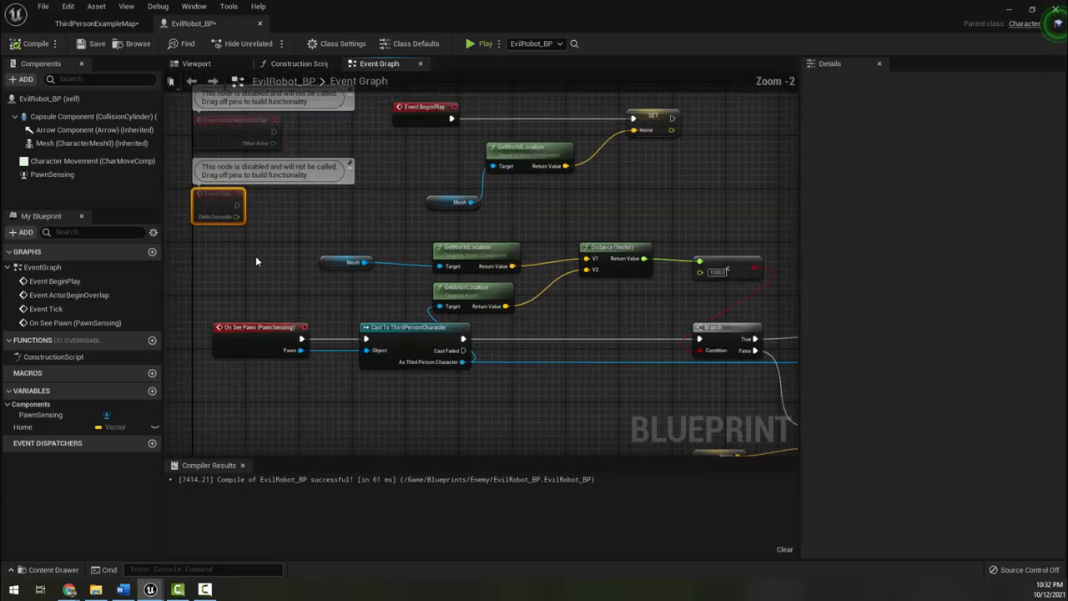
{"action": "scroll", "scroll_direction": "down", "scroll_amount": 3}
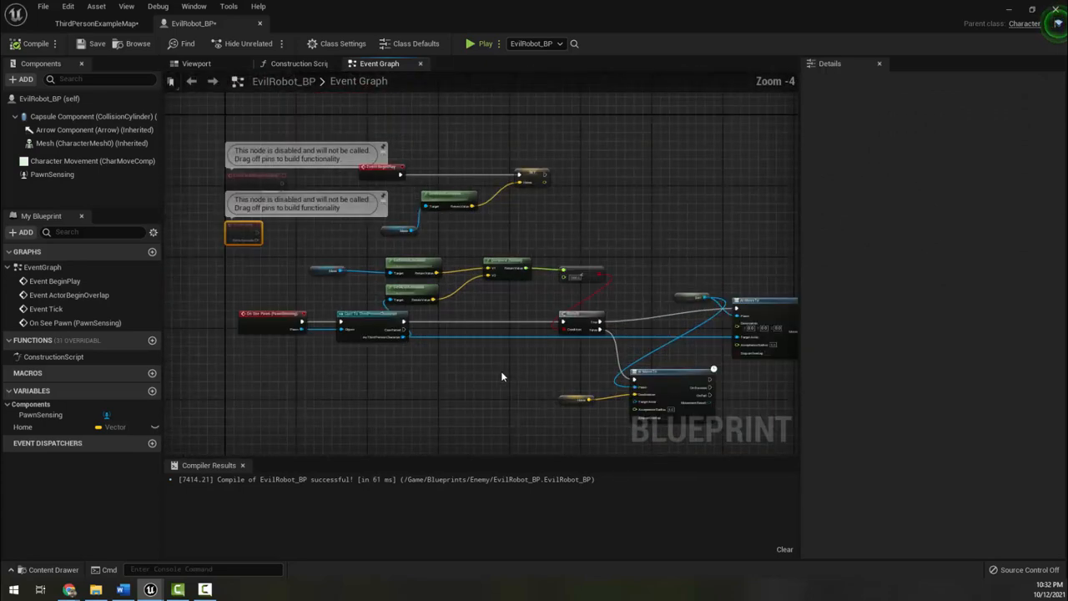